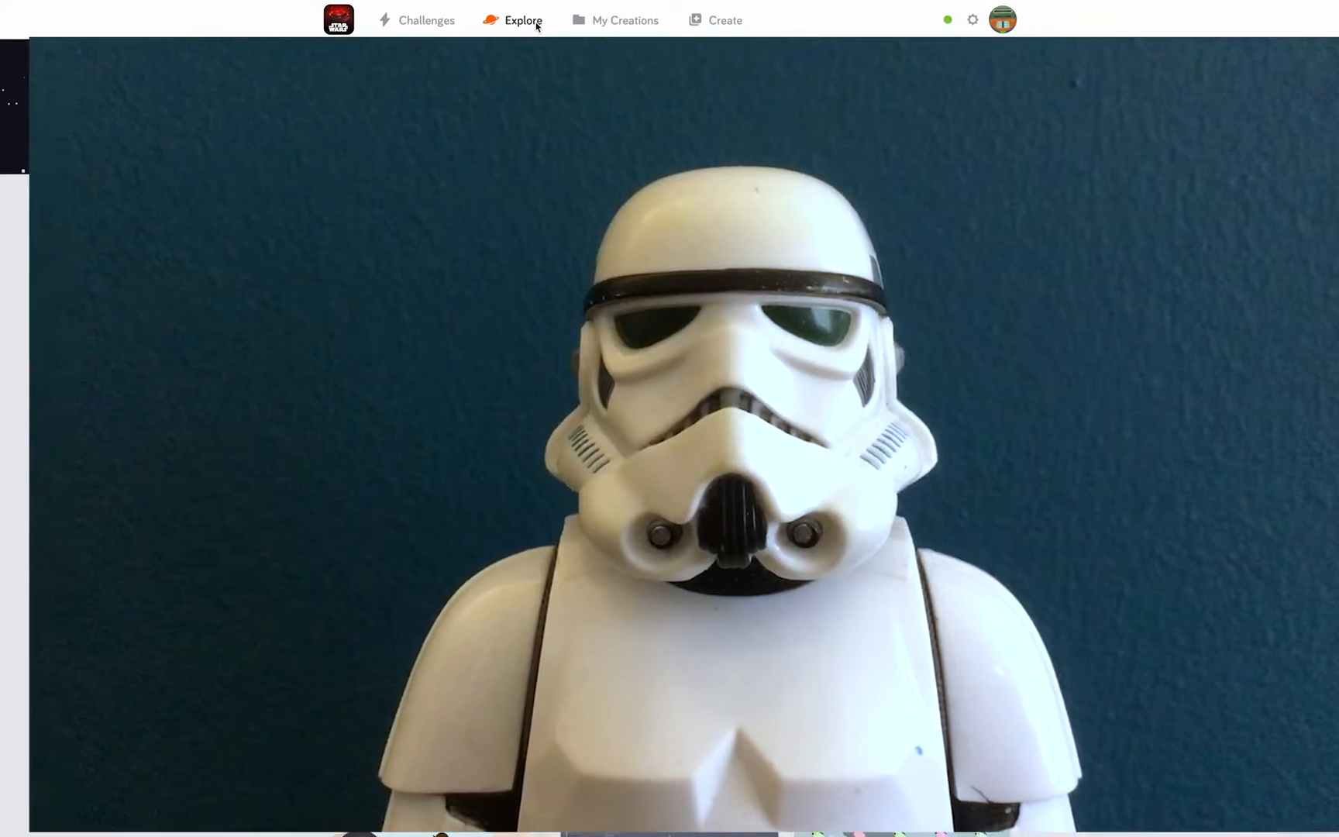
Start a new blank creation from the fan creations page
left_click(522, 20)
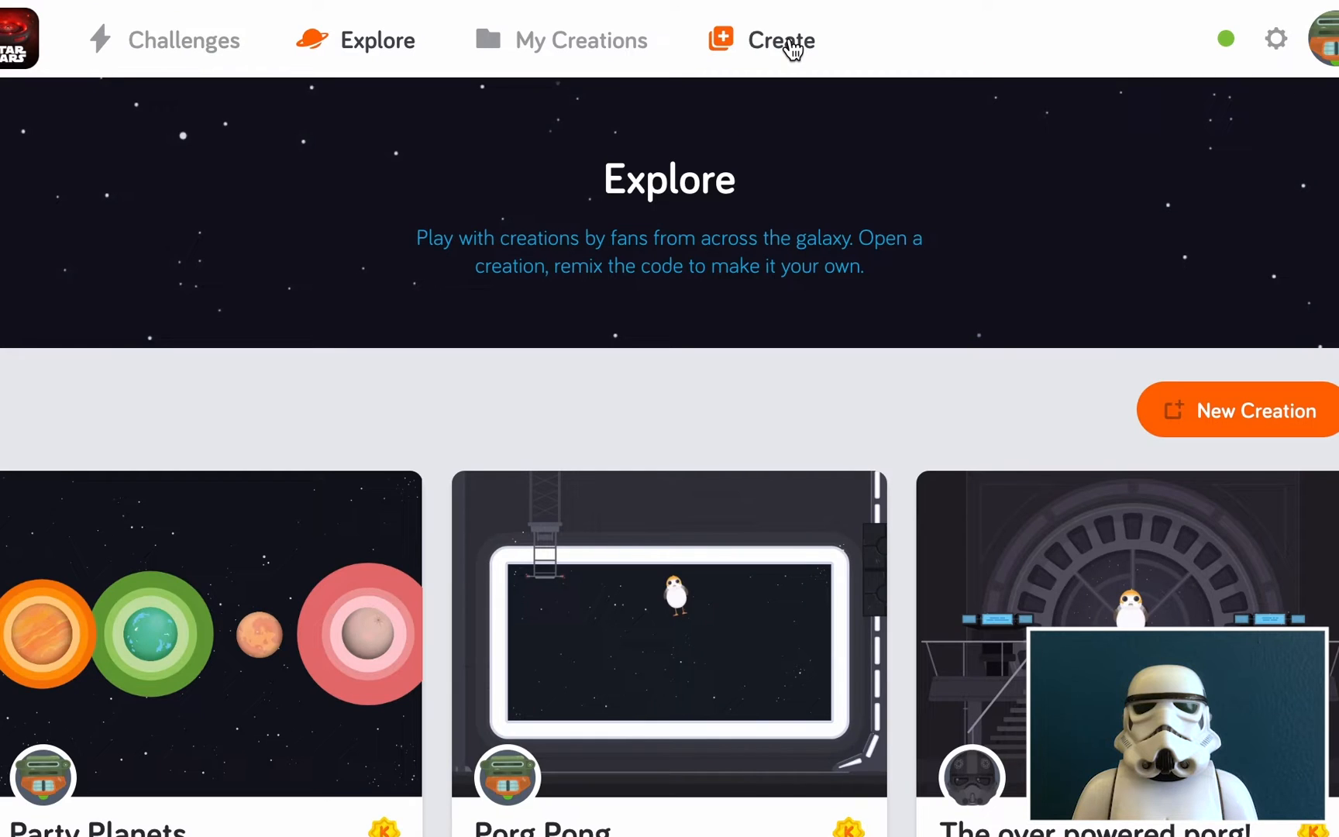
left_click(780, 40)
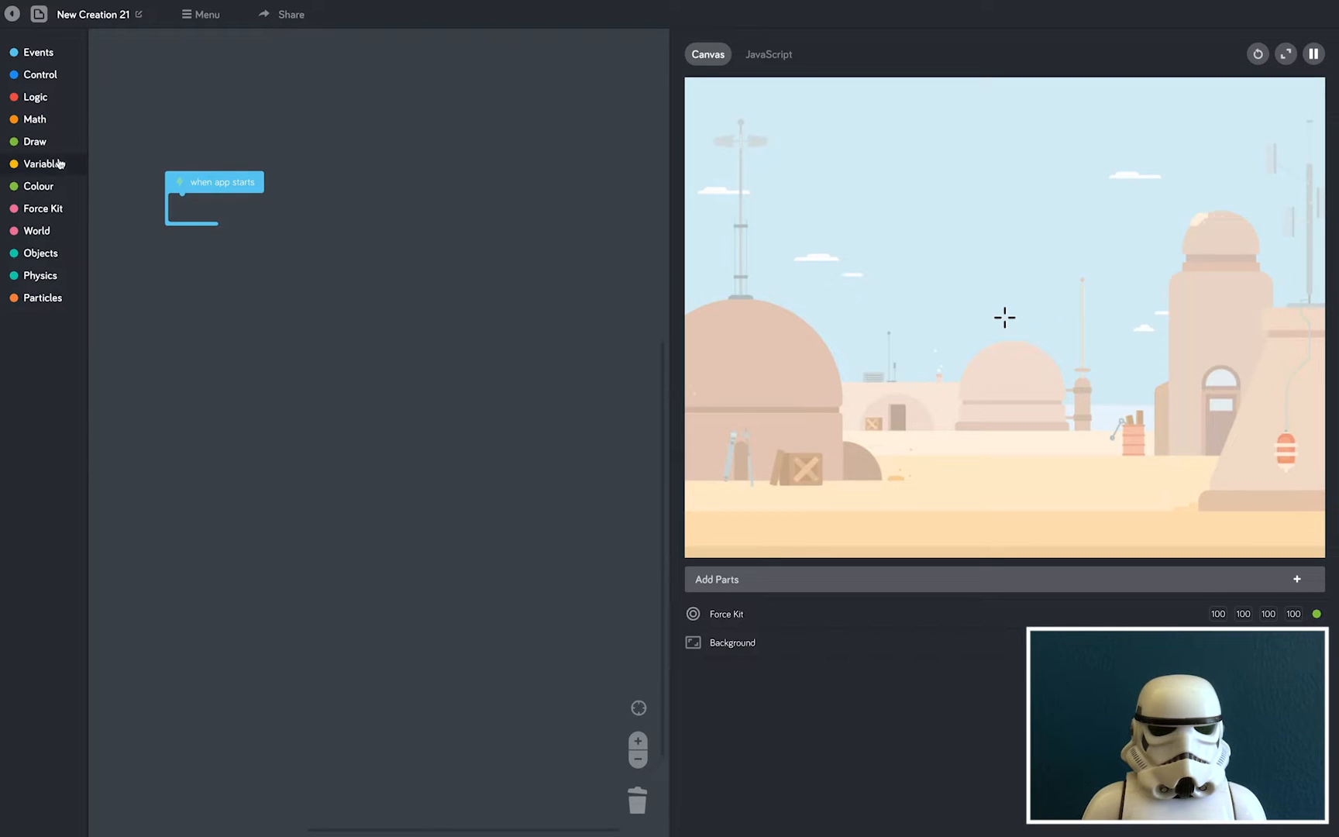
Spawn Kylo Ren and Rey (Rise of Skywalker) with two Object: create blocks on app start
left_click(39, 253)
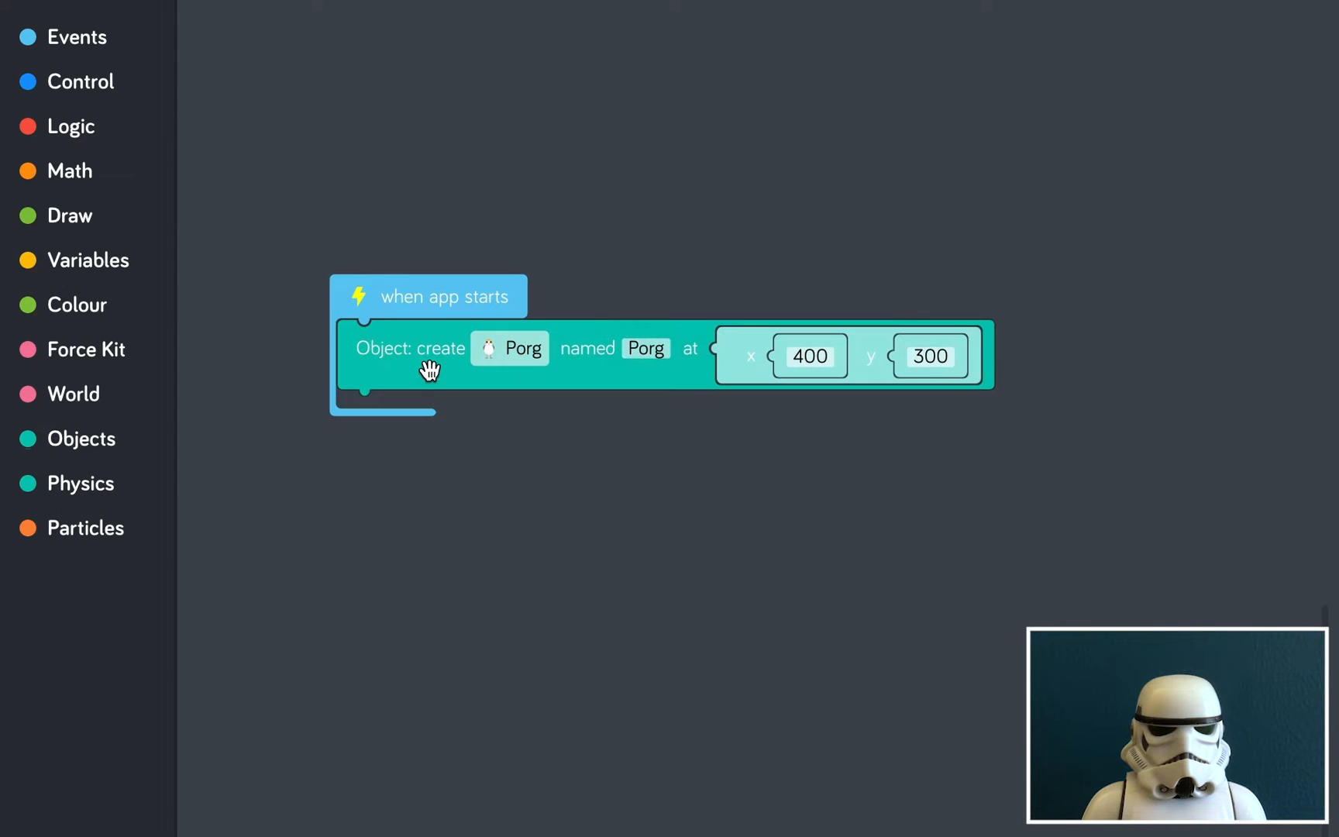
mouse_move(499, 544)
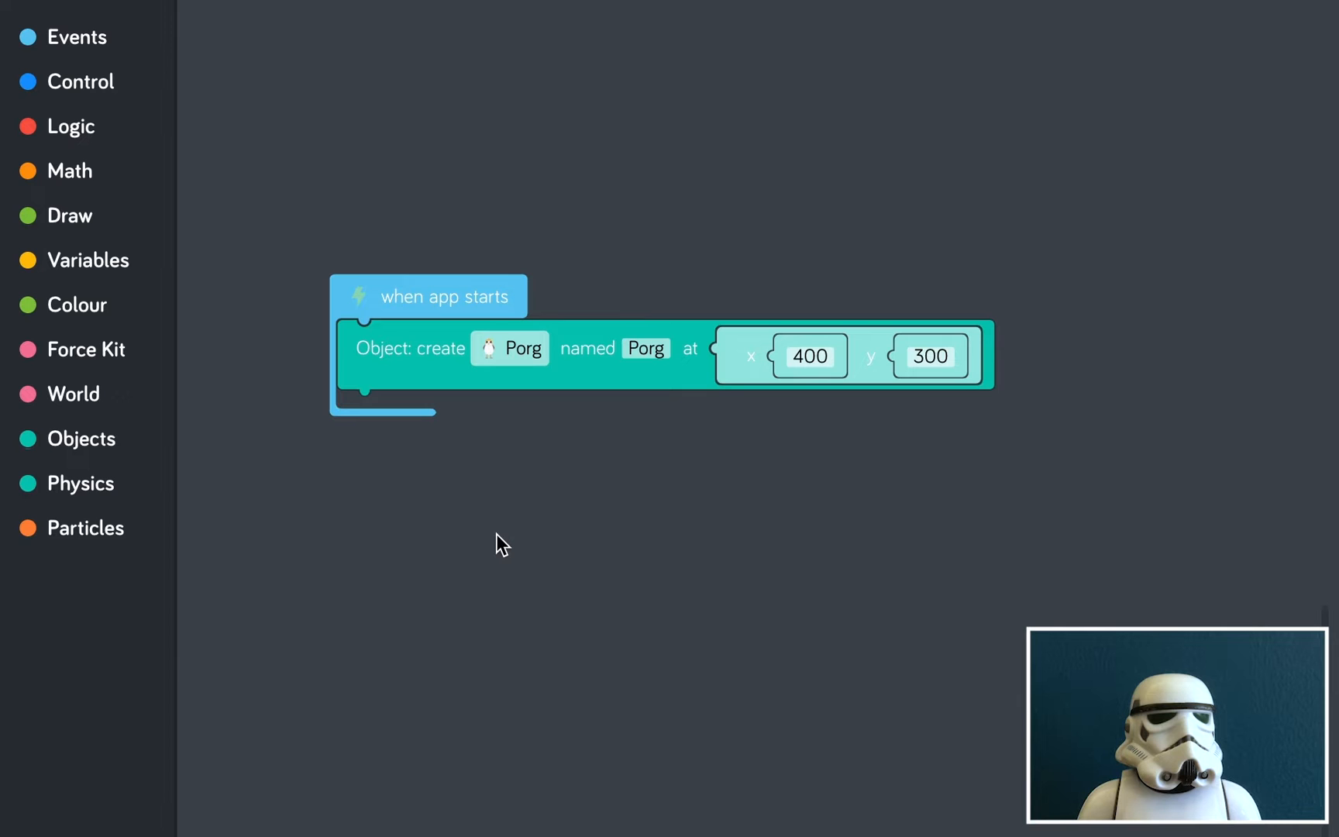
left_click(508, 349)
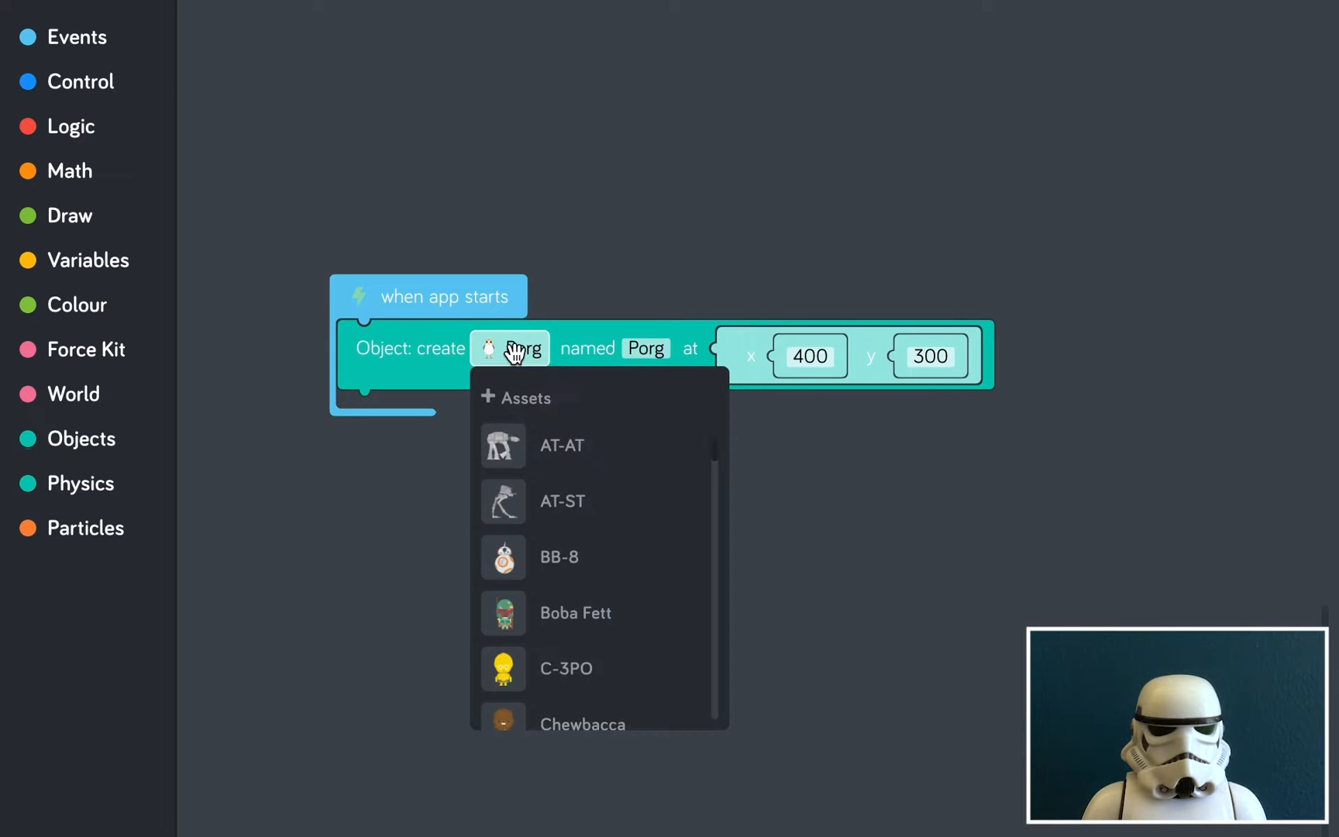
scroll("down", 3)
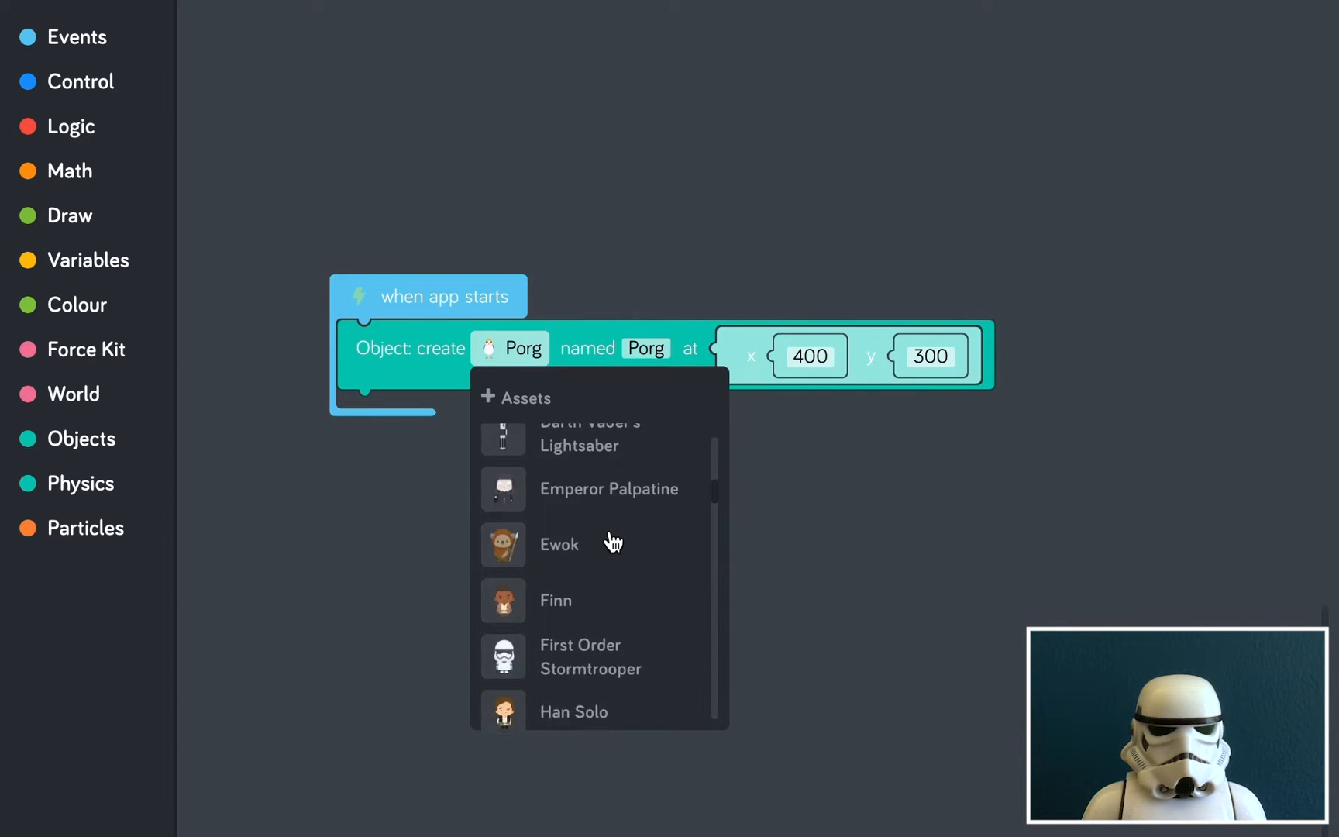
scroll("down", 3)
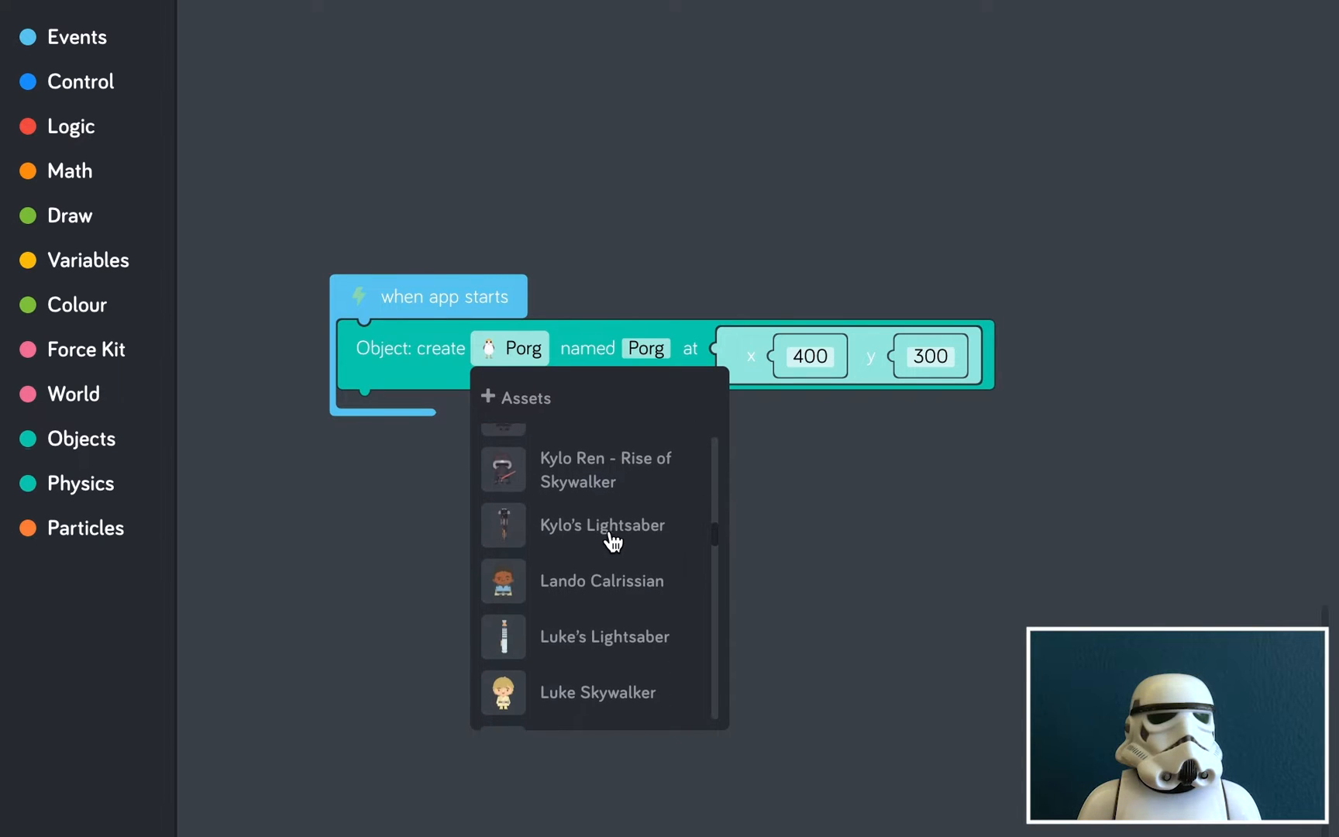
left_click(605, 469)
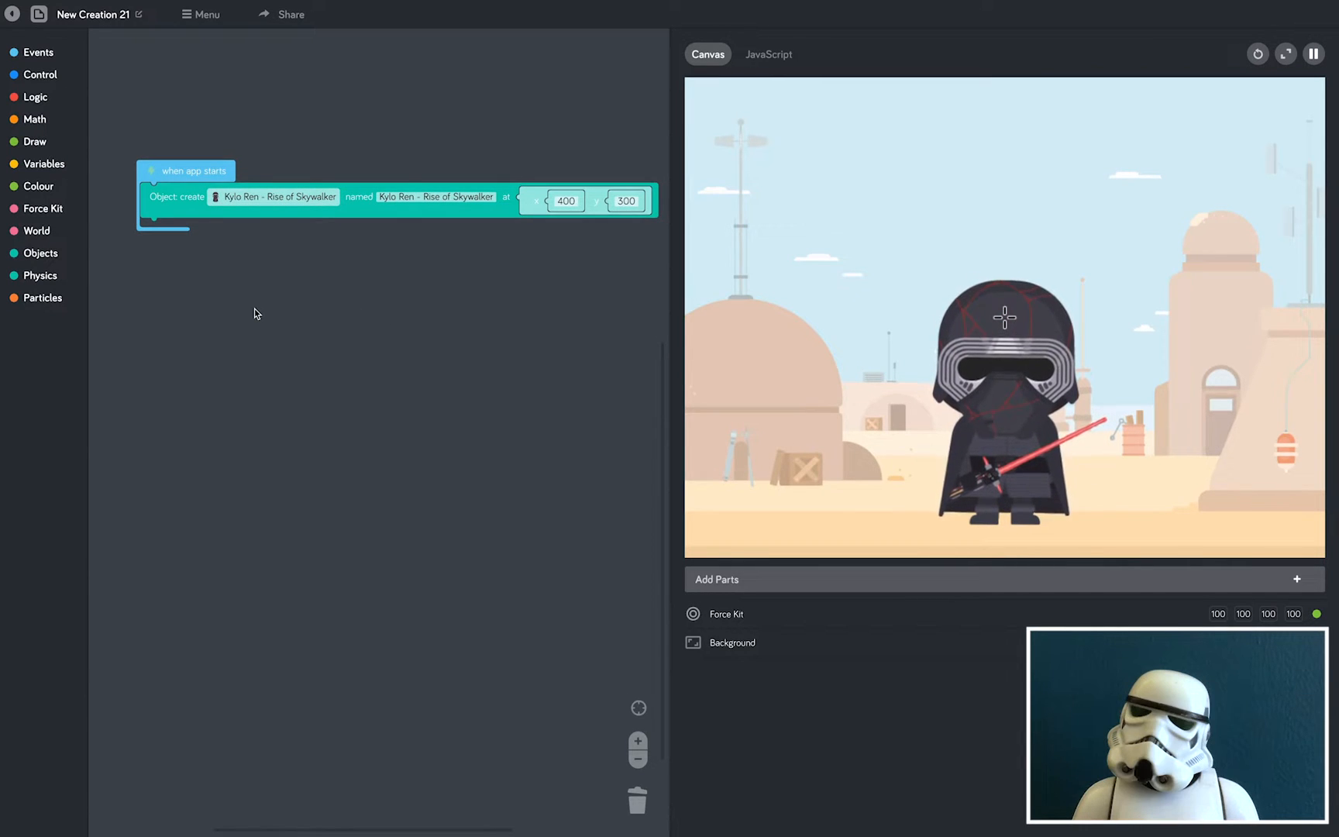
mouse_move(103, 273)
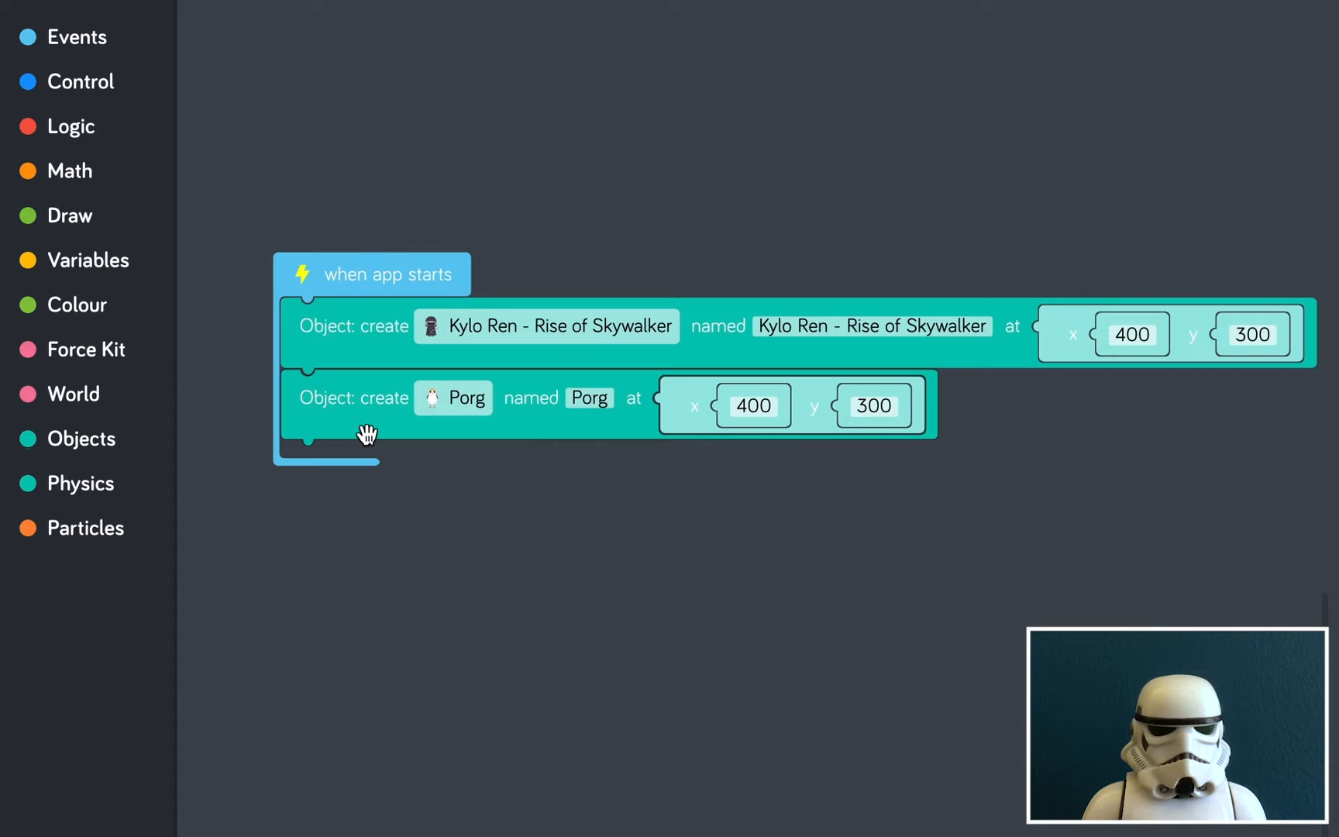
left_click(454, 397)
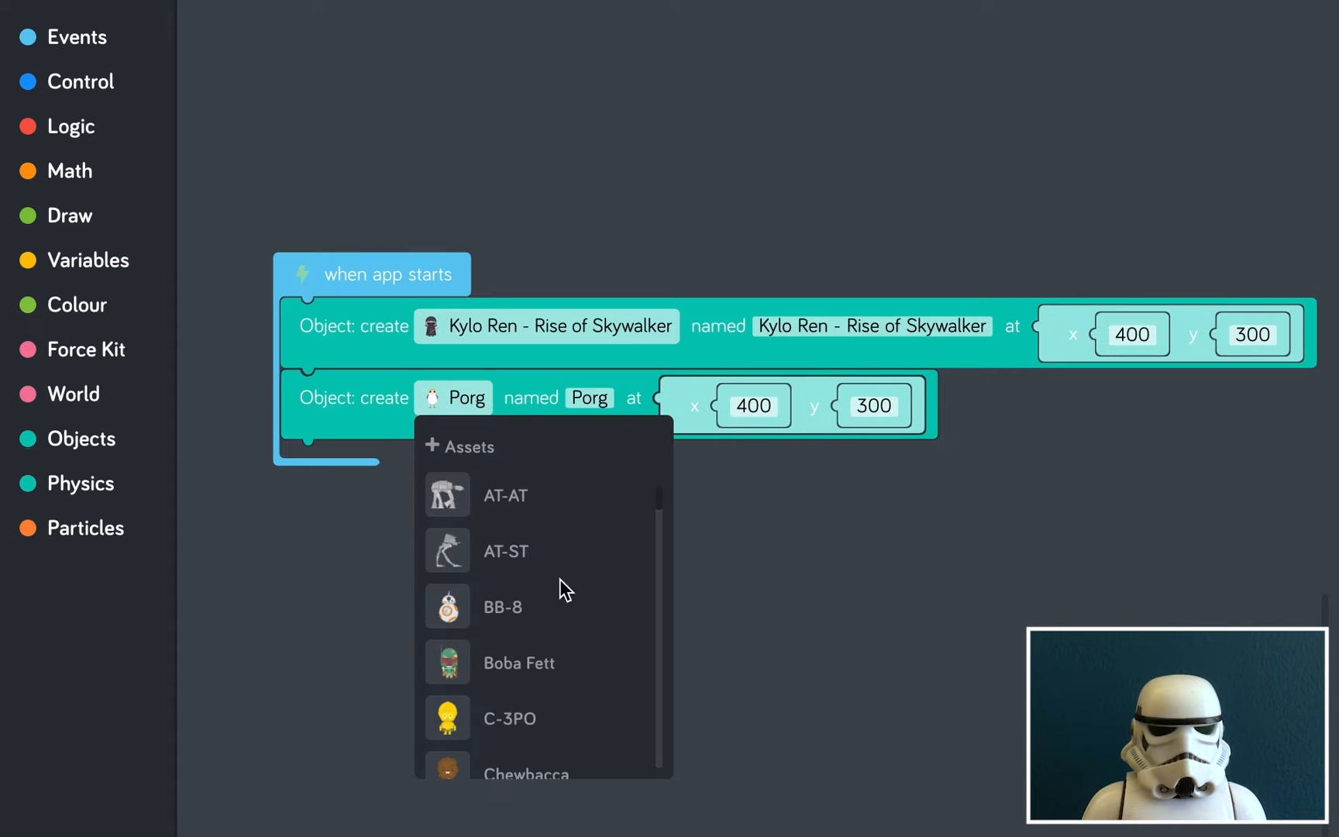
scroll("down", 3)
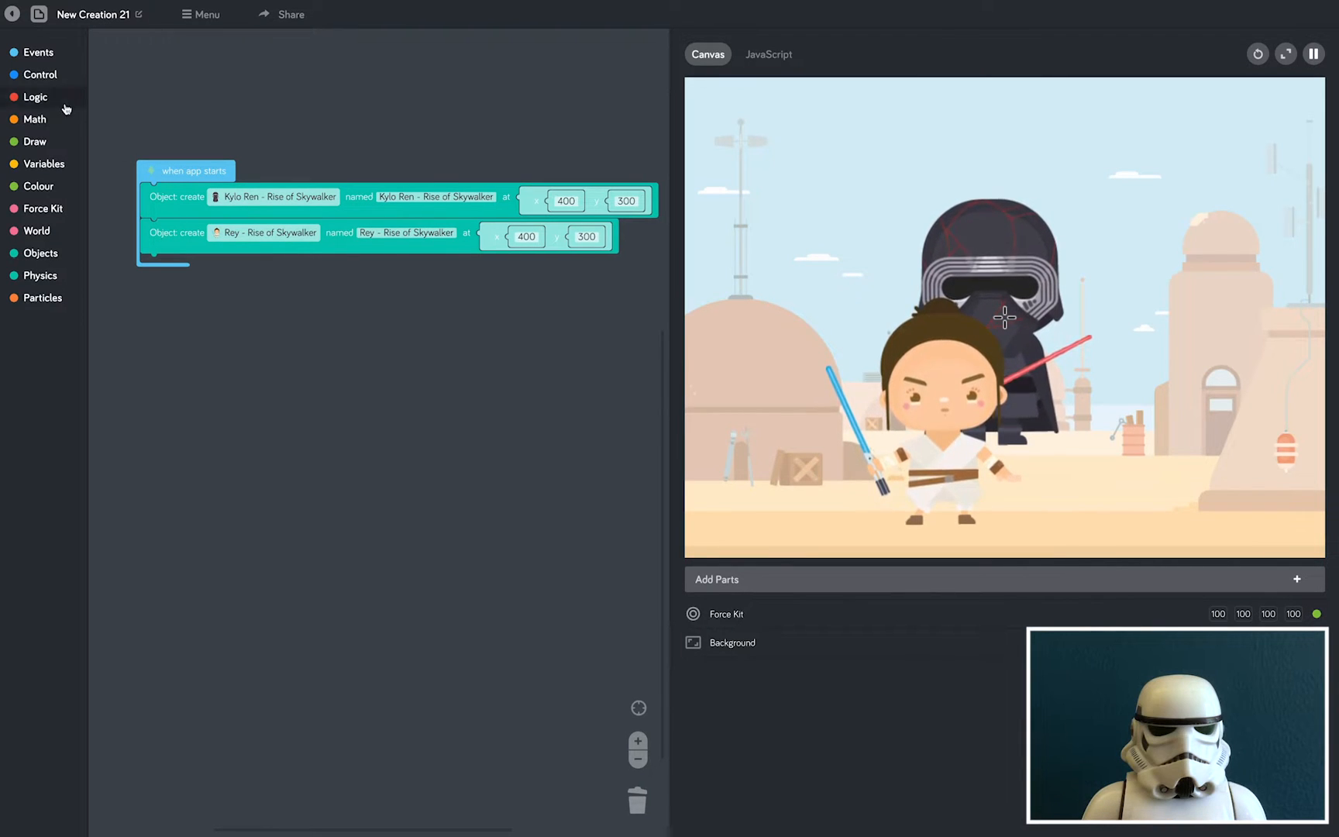
Add an 'Every 1 frames' loop holding an Object: lerp toward 400, 300
left_click(39, 75)
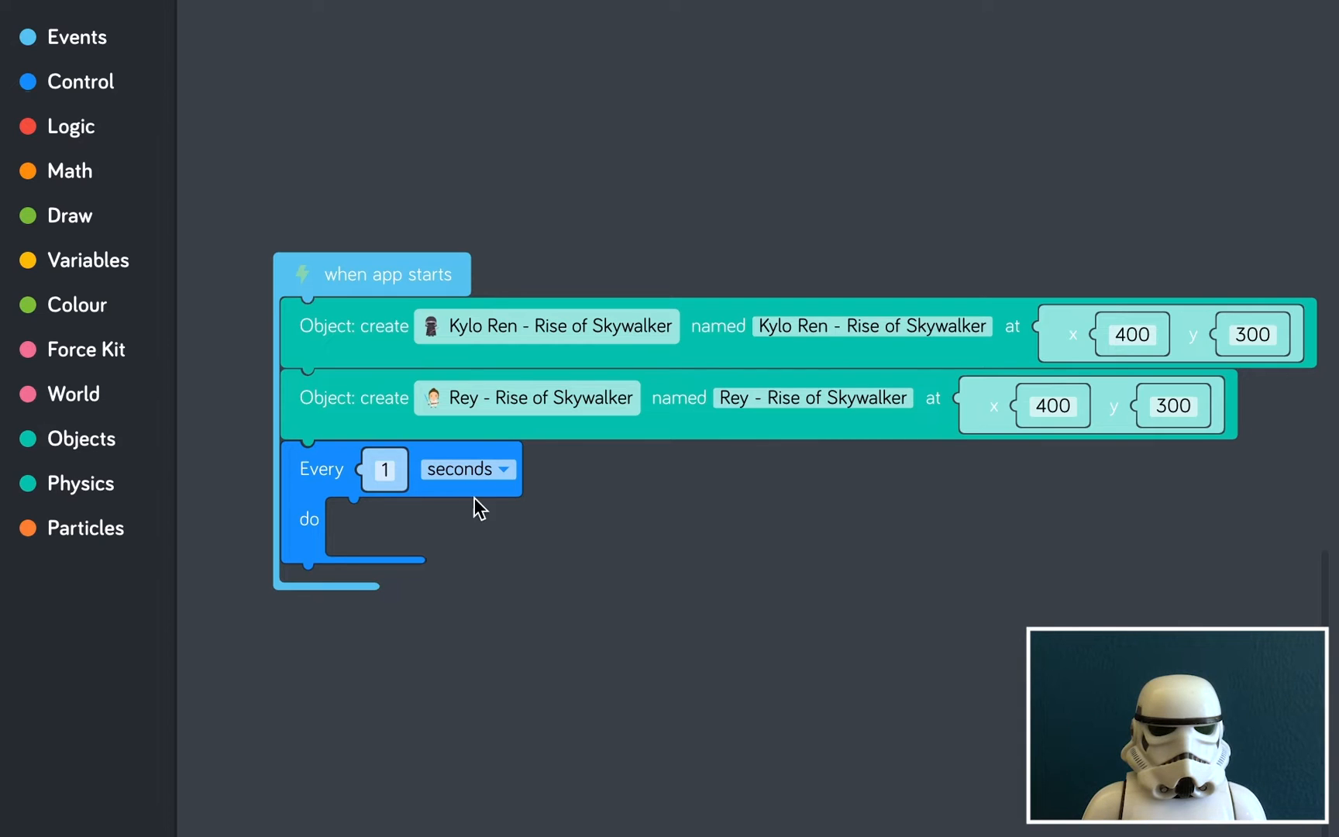
left_click(468, 470)
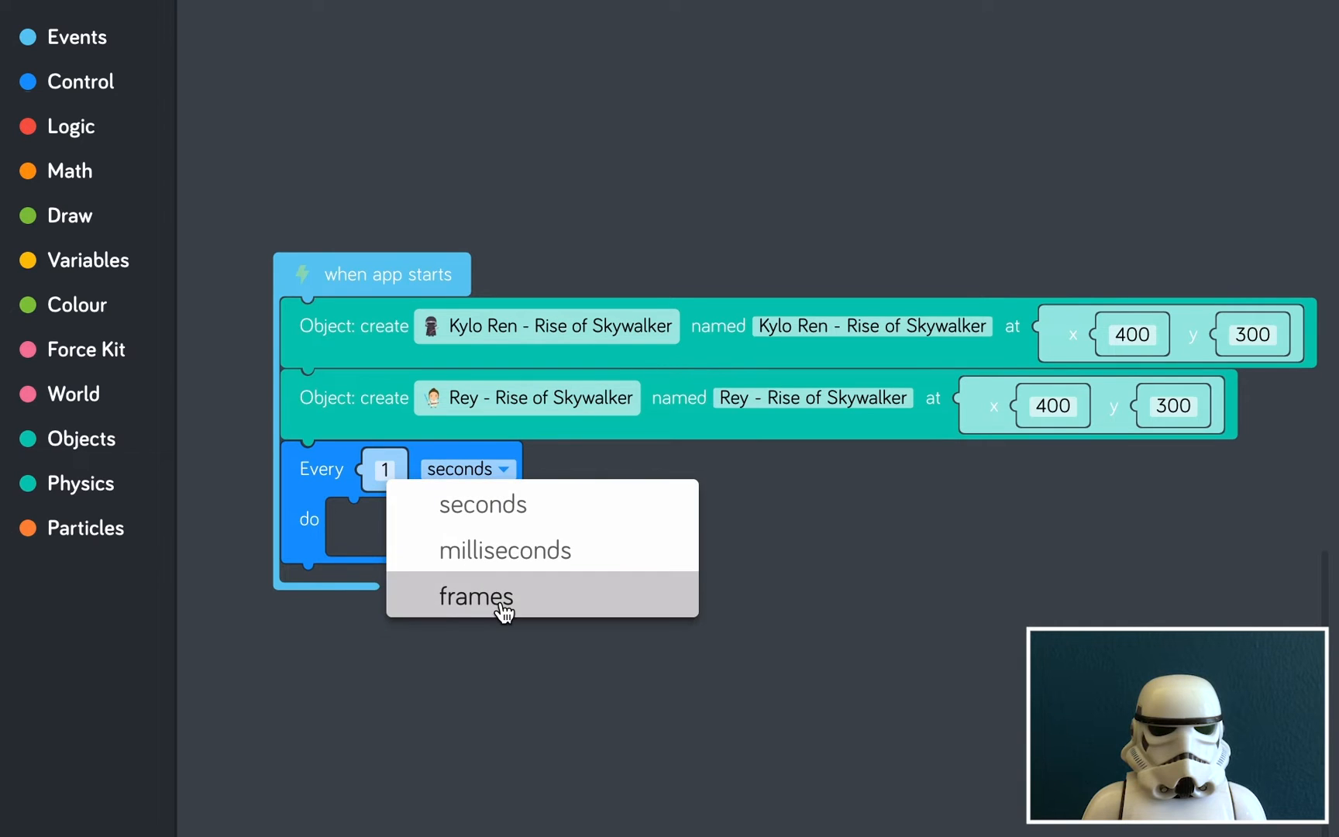
left_click(475, 597)
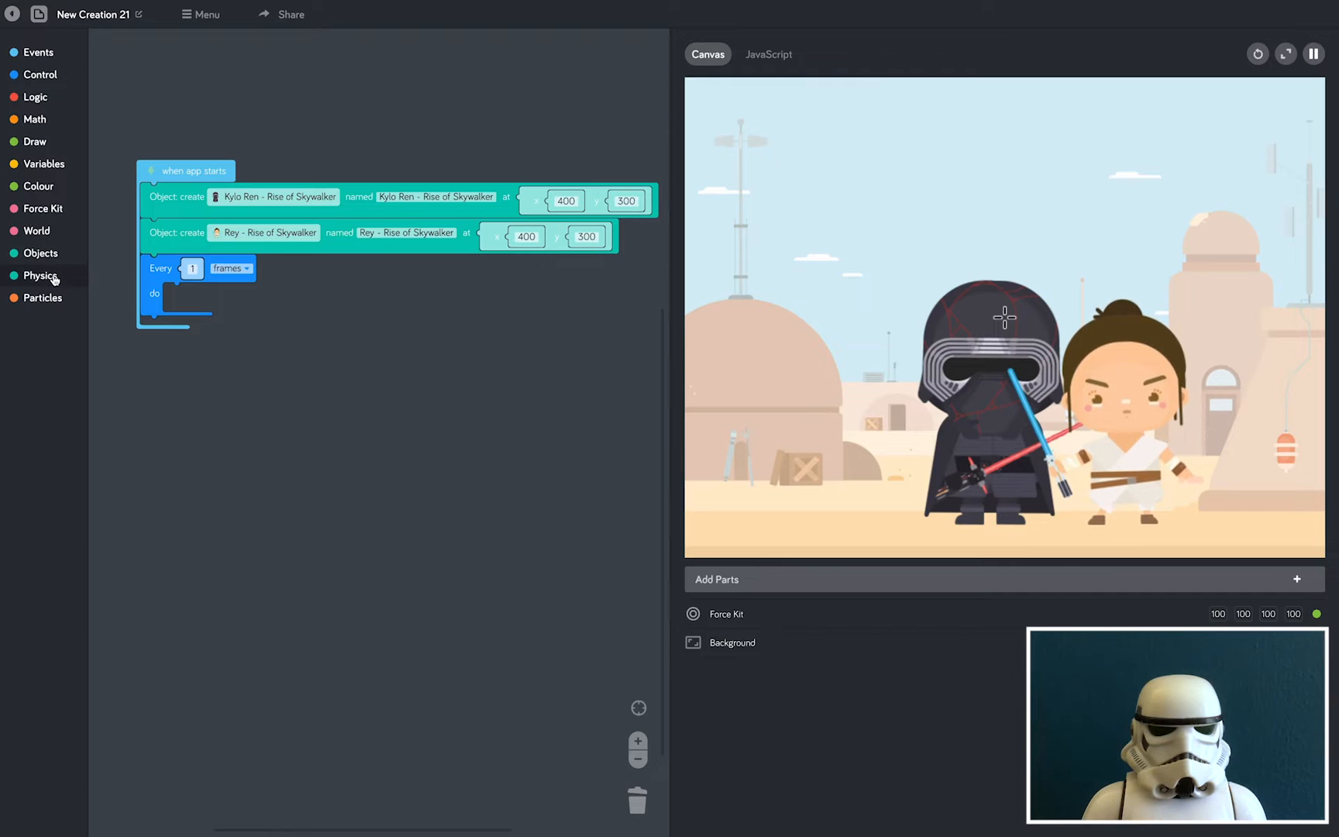
left_click(39, 275)
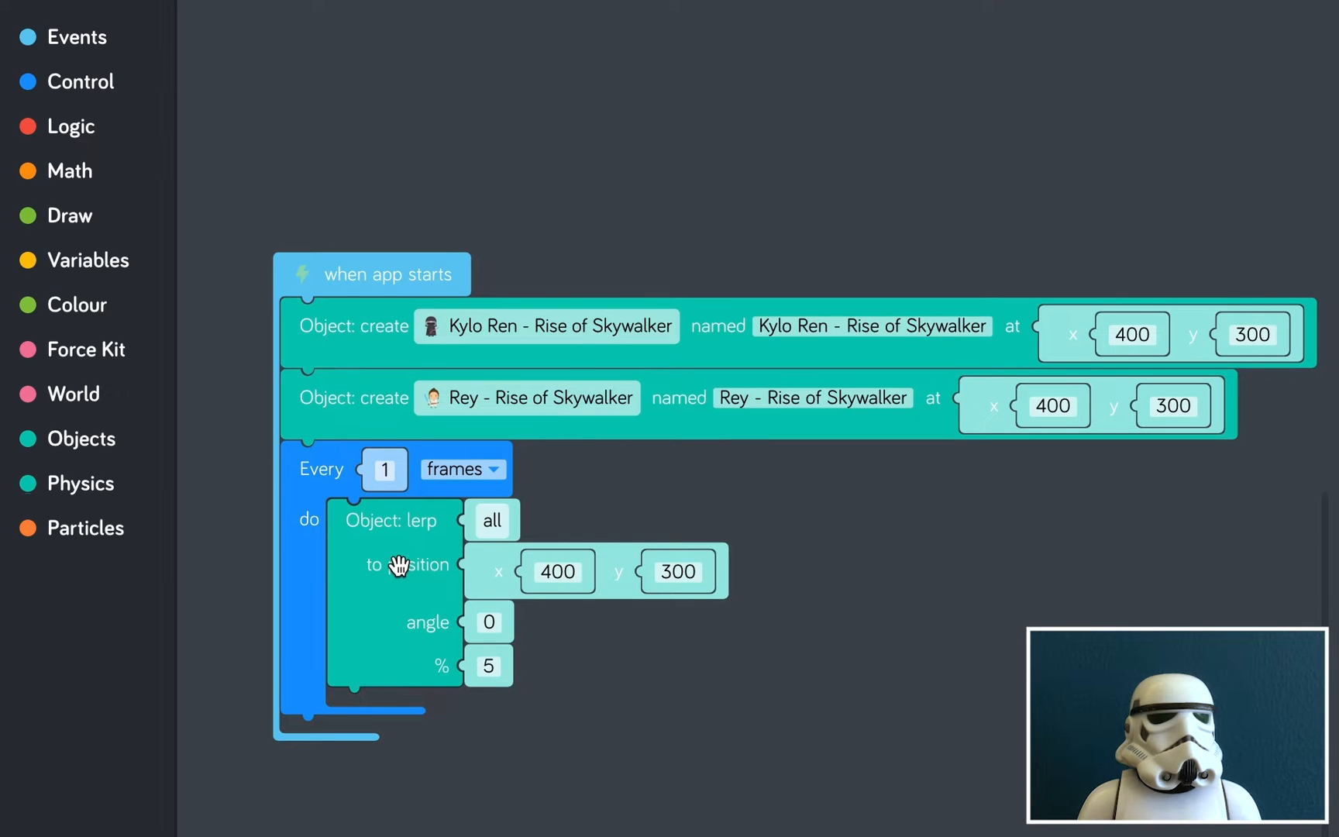
mouse_move(389, 601)
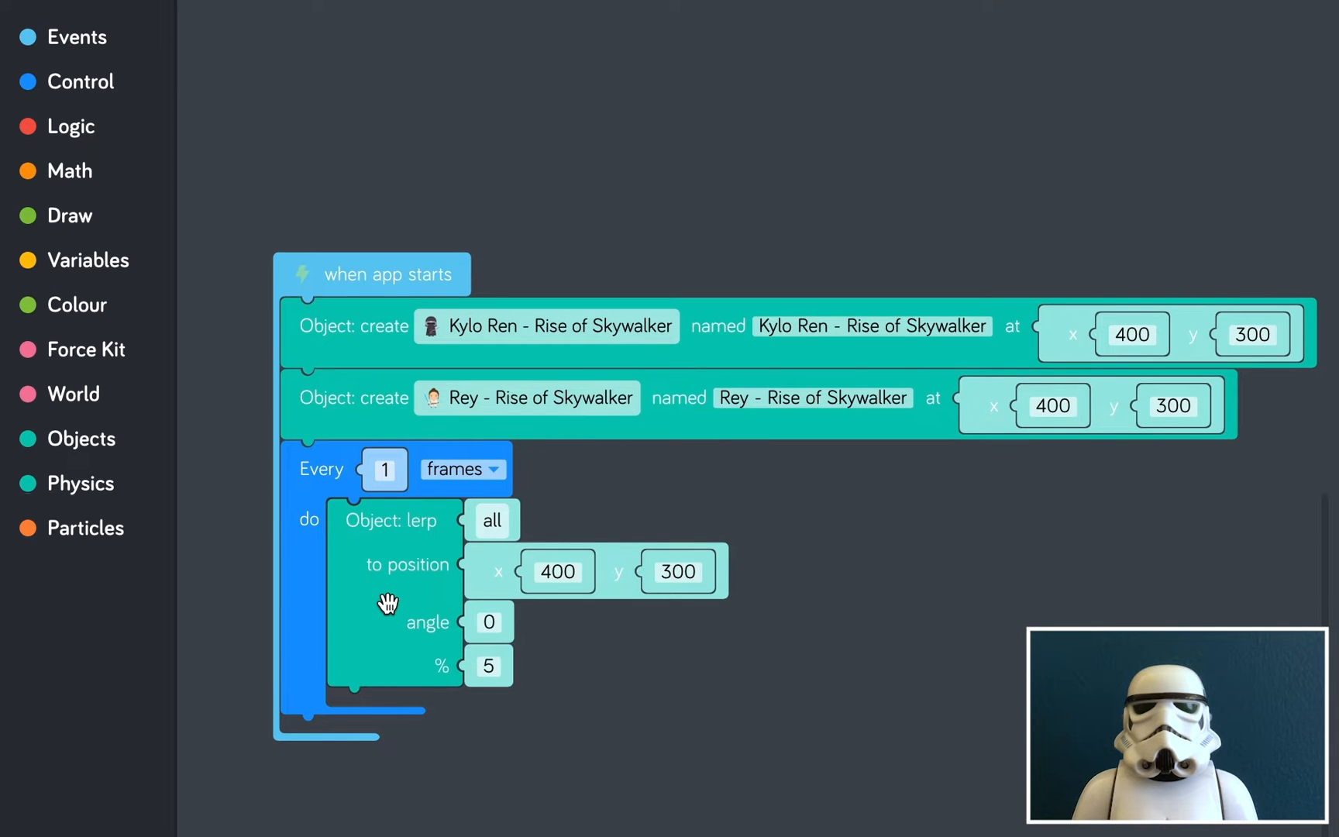
Target the lerp at Rey, with Force Kit pointer x as x and 420 as y
left_click(490, 521)
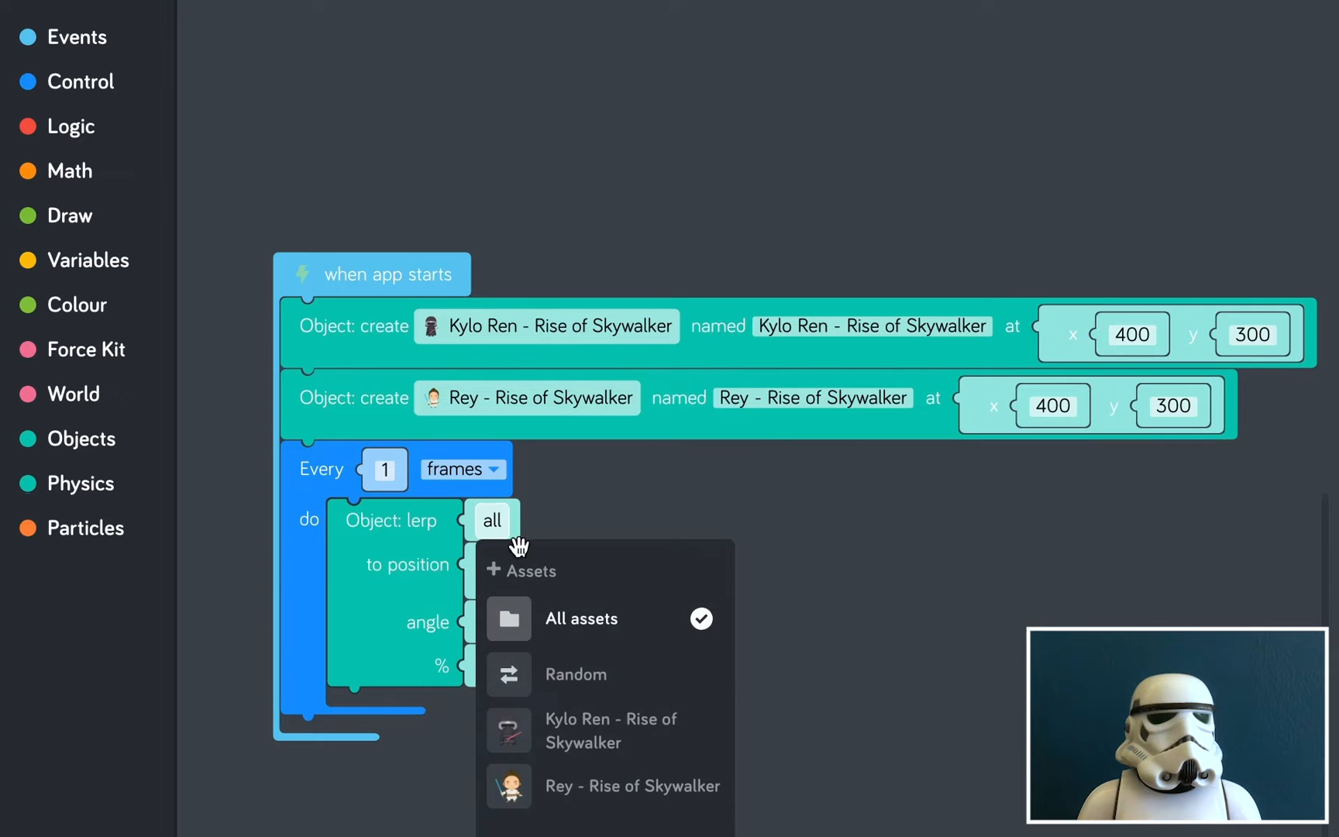
left_click(632, 785)
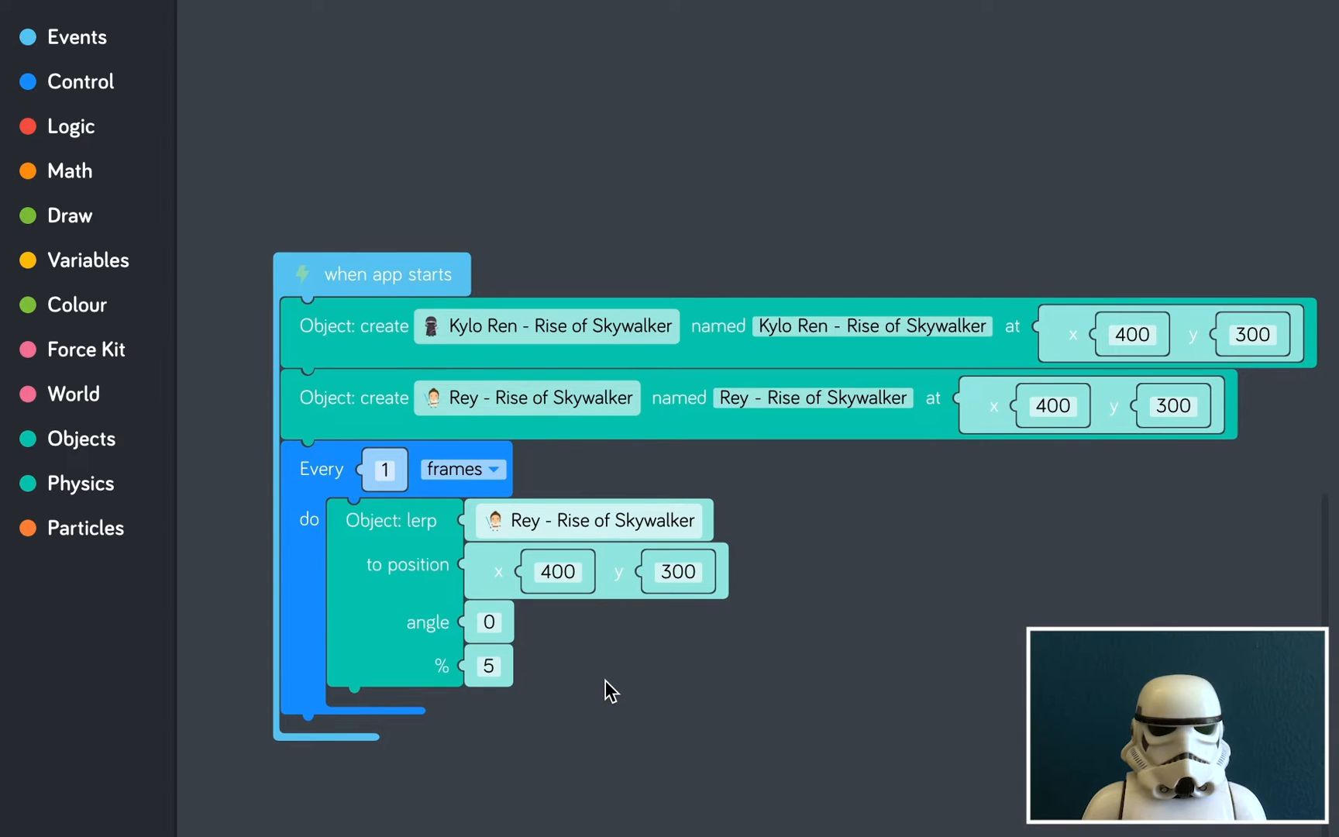
left_click(89, 349)
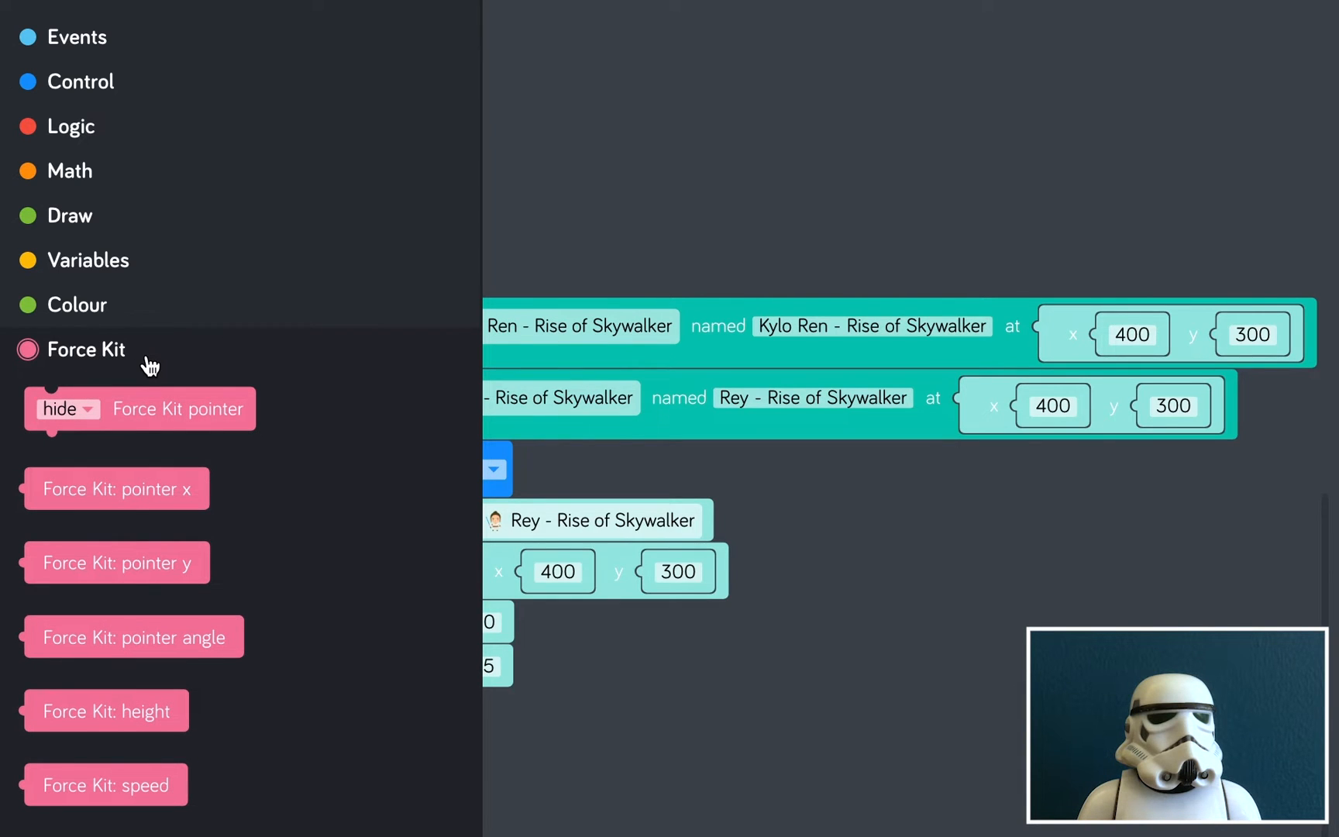
mouse_move(115, 488)
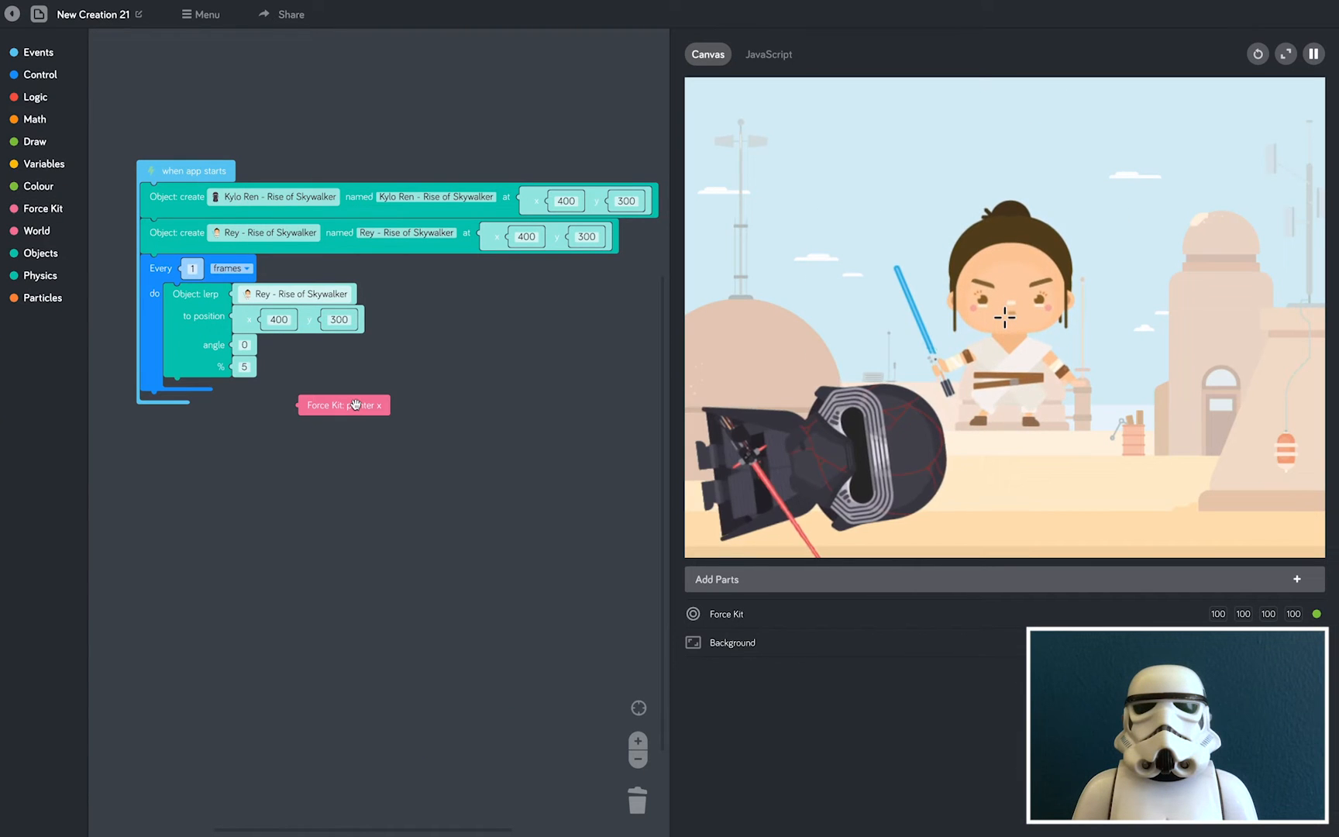
left_click_drag(344, 405, 305, 319)
type("42")
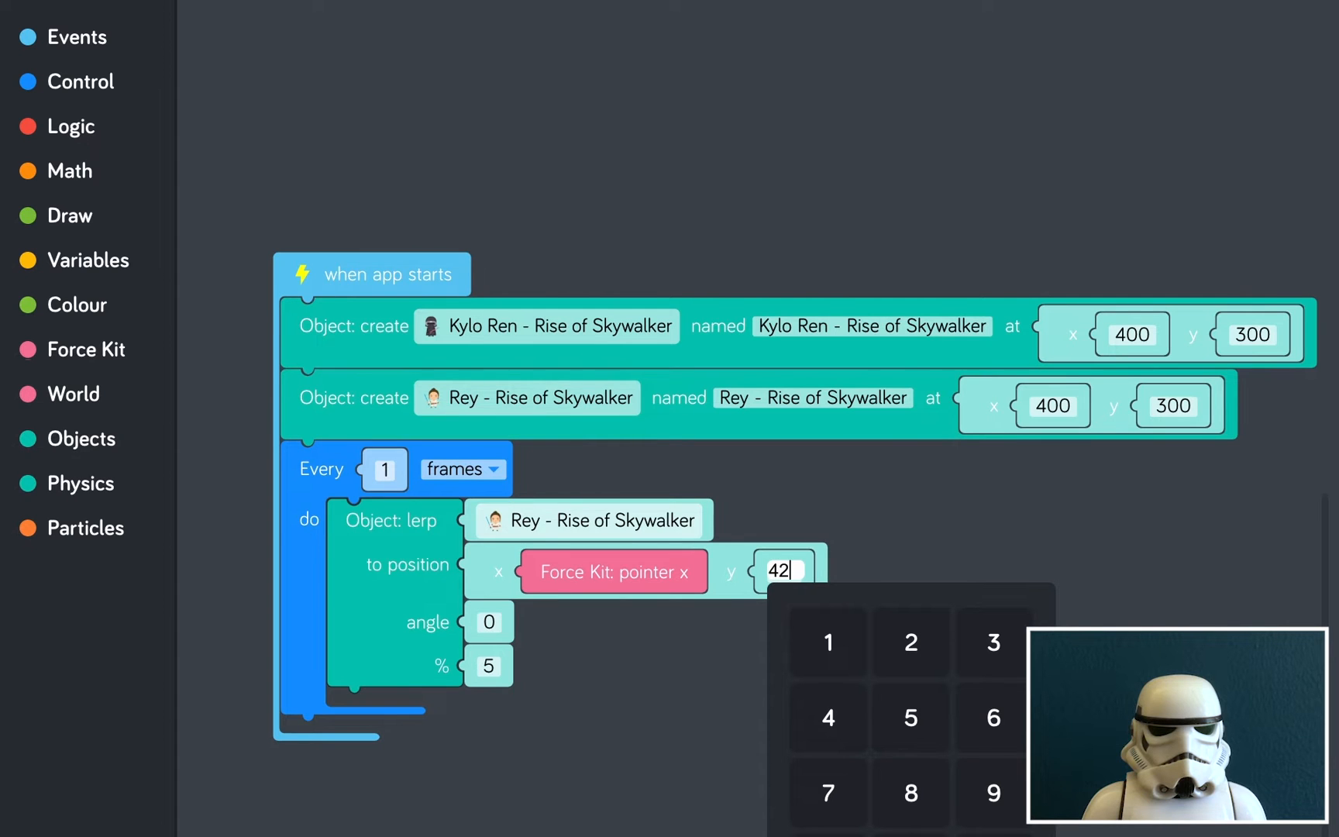
type("0")
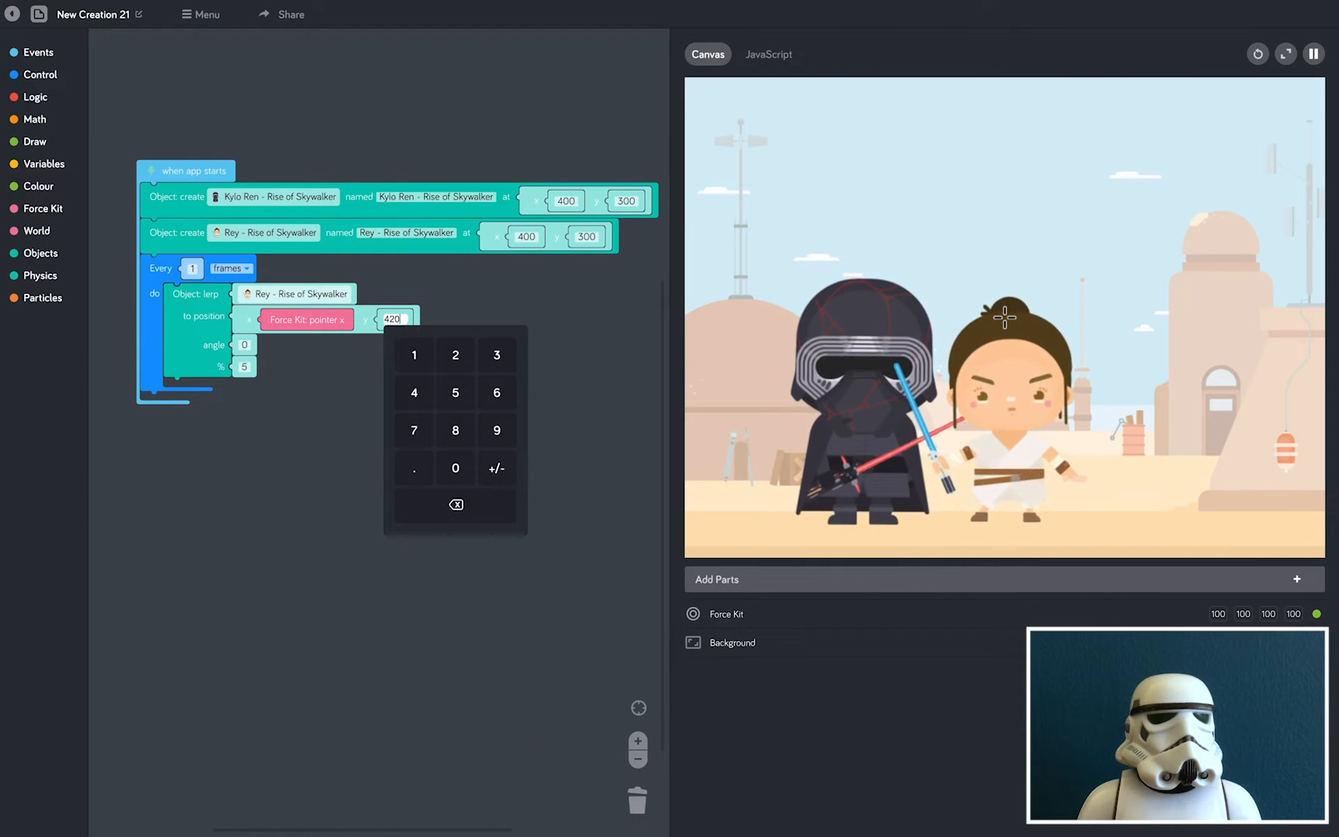
Add a second lerp moving Kylo Ren toward pointer x at height 450
left_click(274, 427)
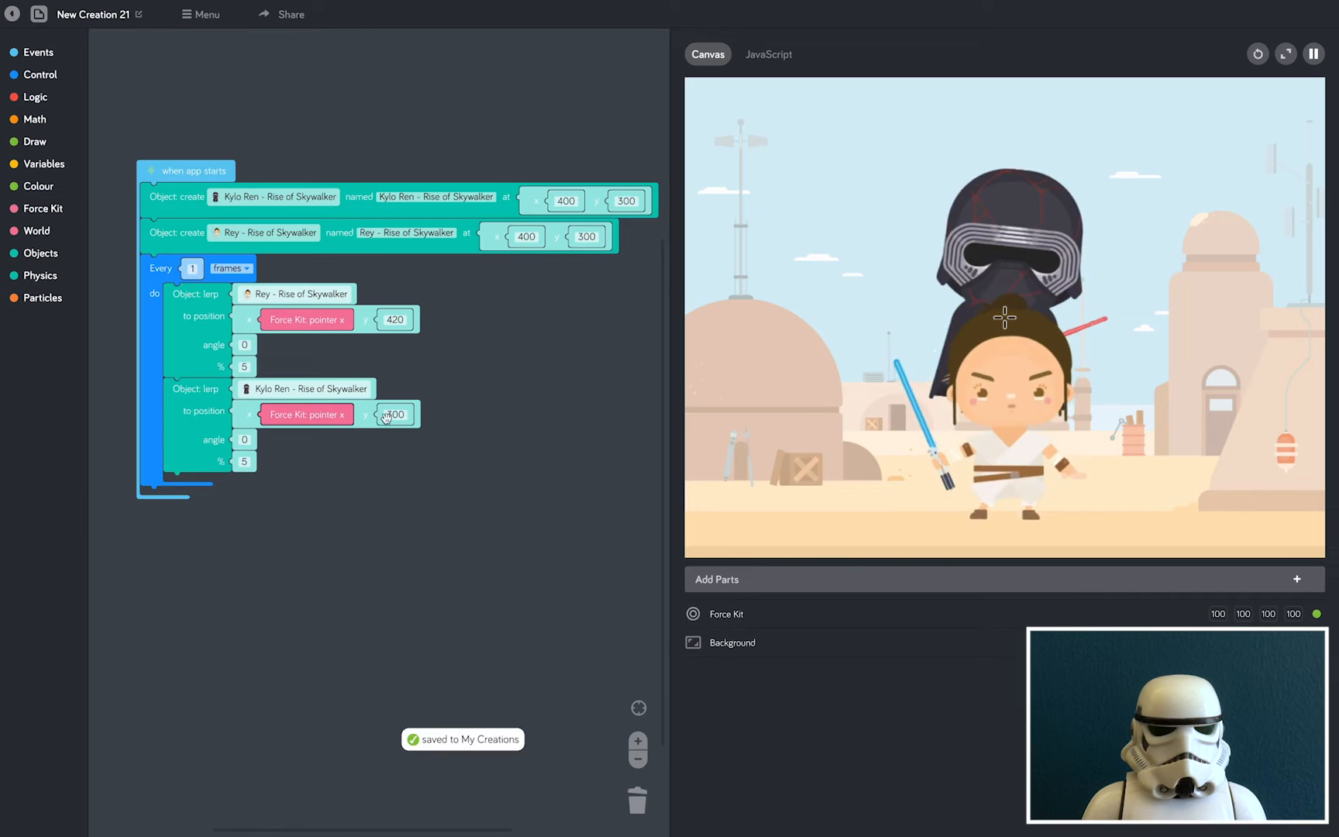
left_click(393, 414)
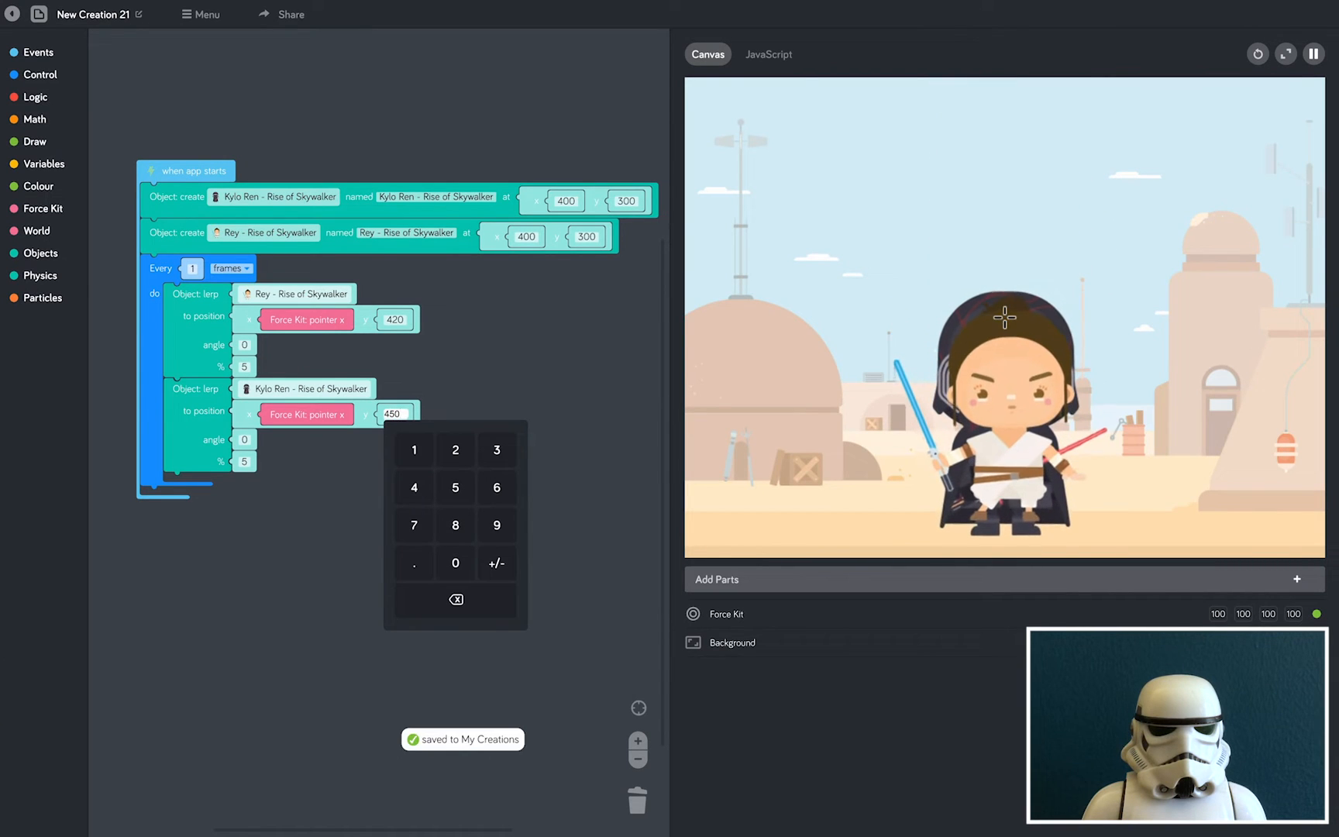
left_click(502, 403)
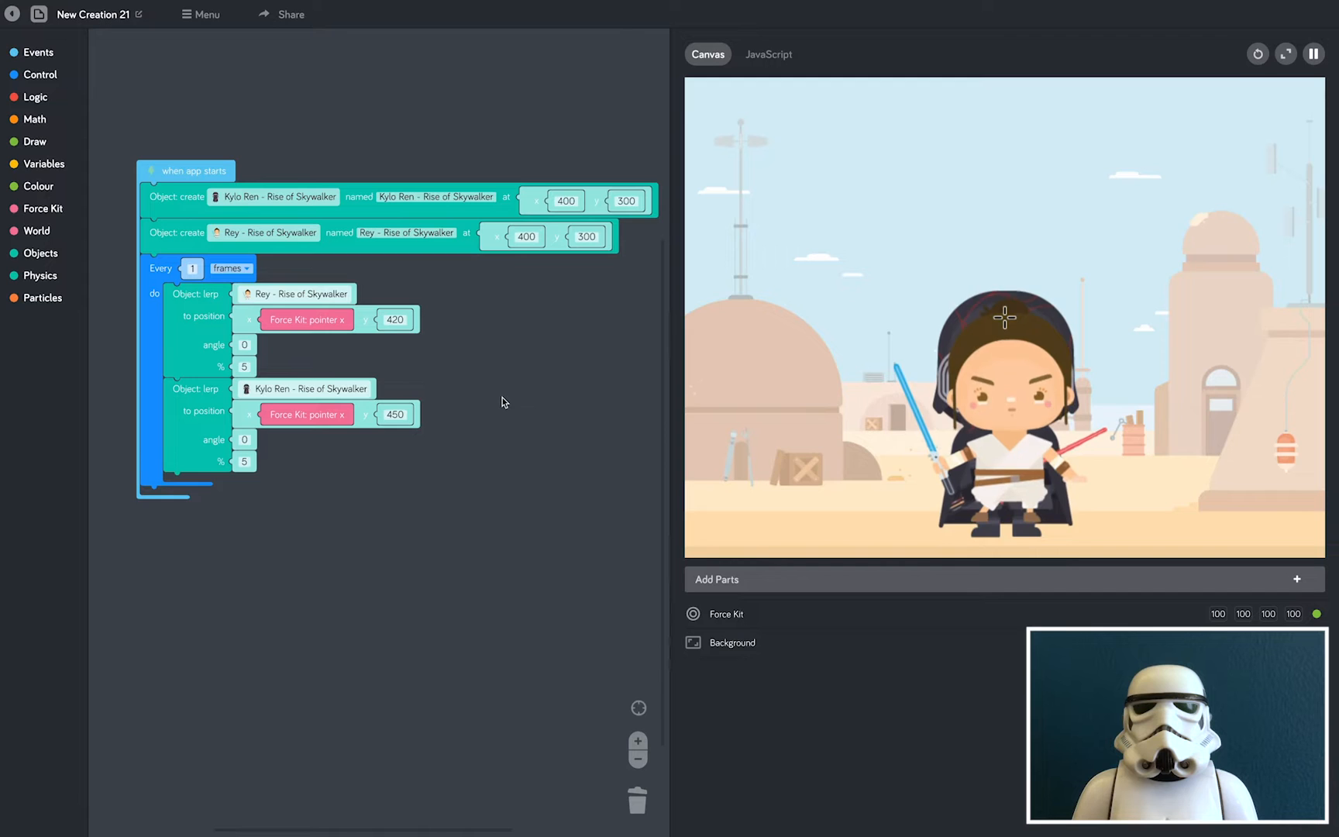
left_click(1285, 53)
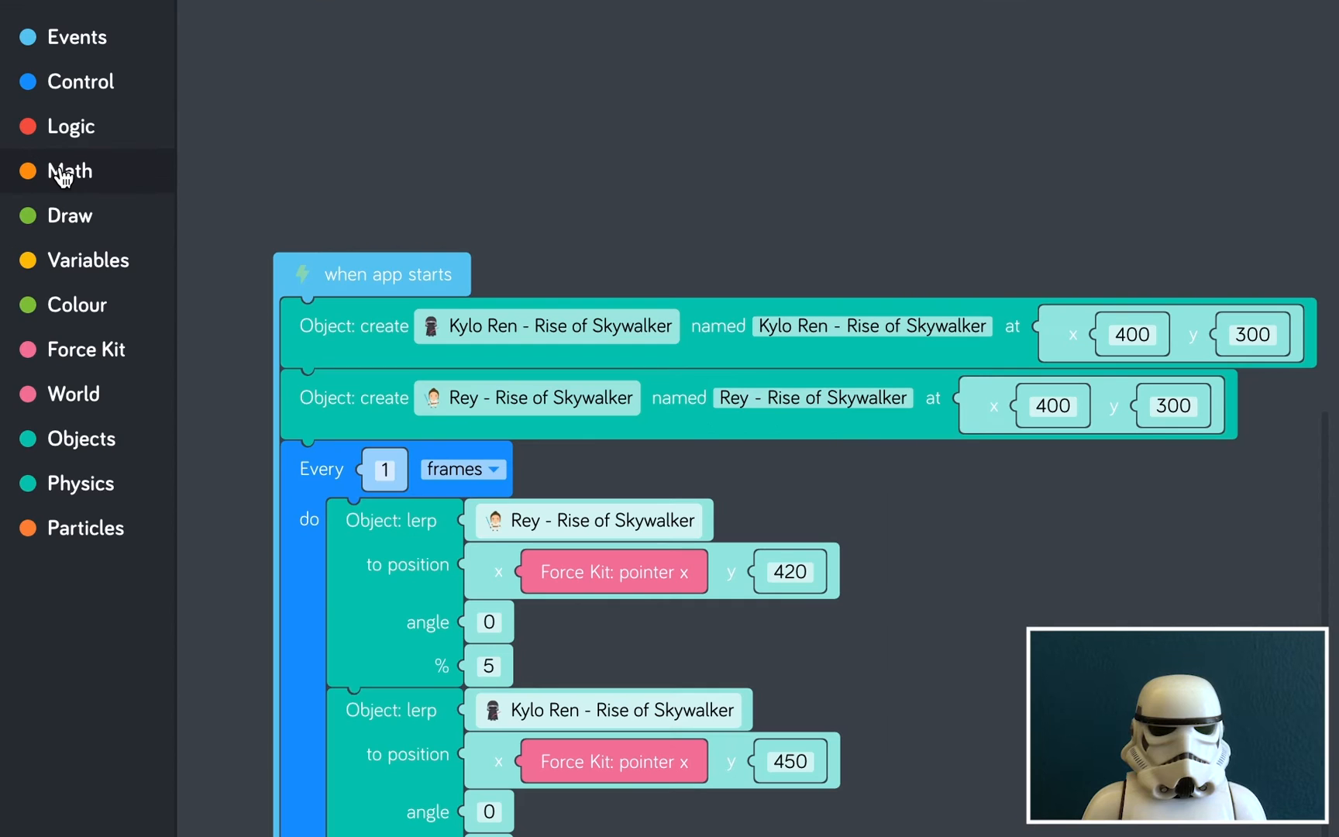
Feed Rey's lerp x with a Math sum of pointer x plus 150
left_click(70, 170)
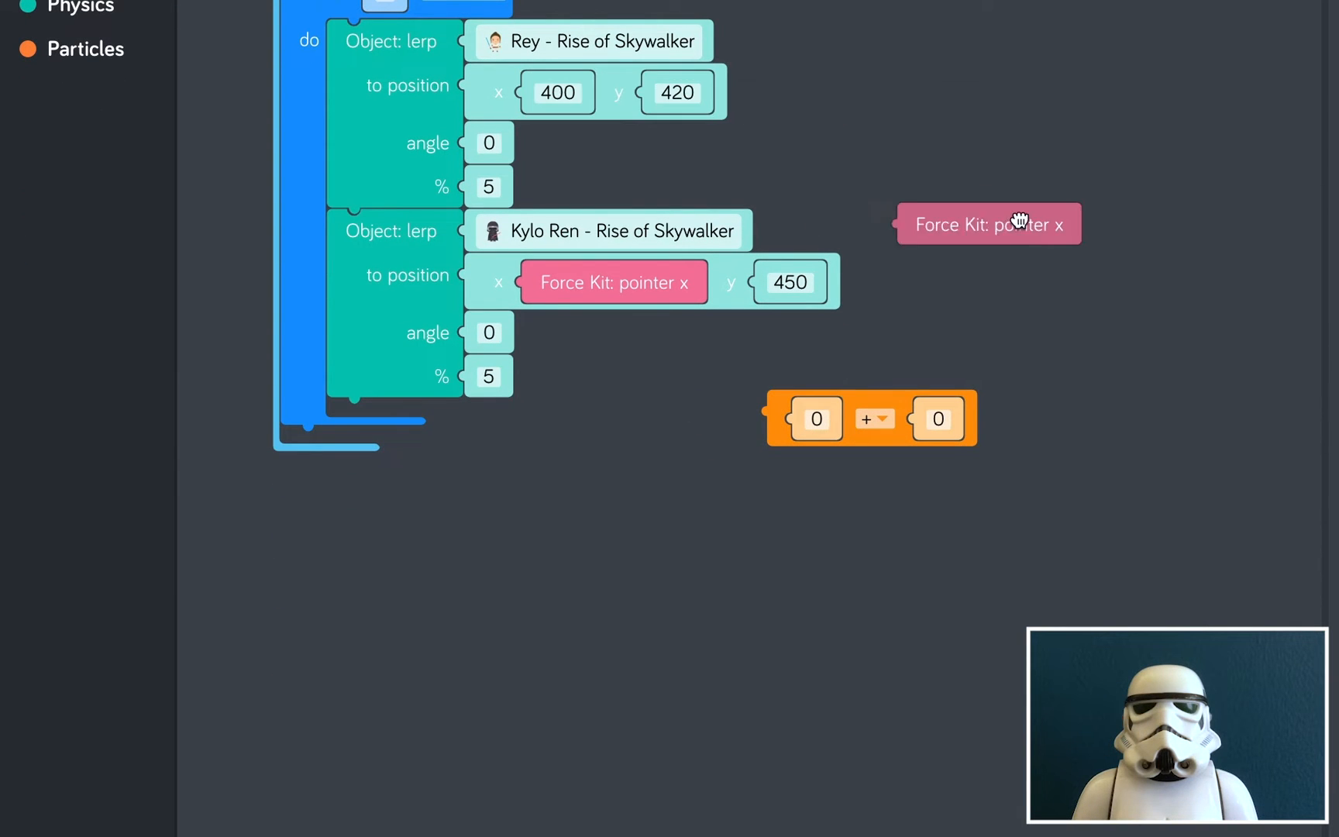
left_click_drag(989, 223, 889, 467)
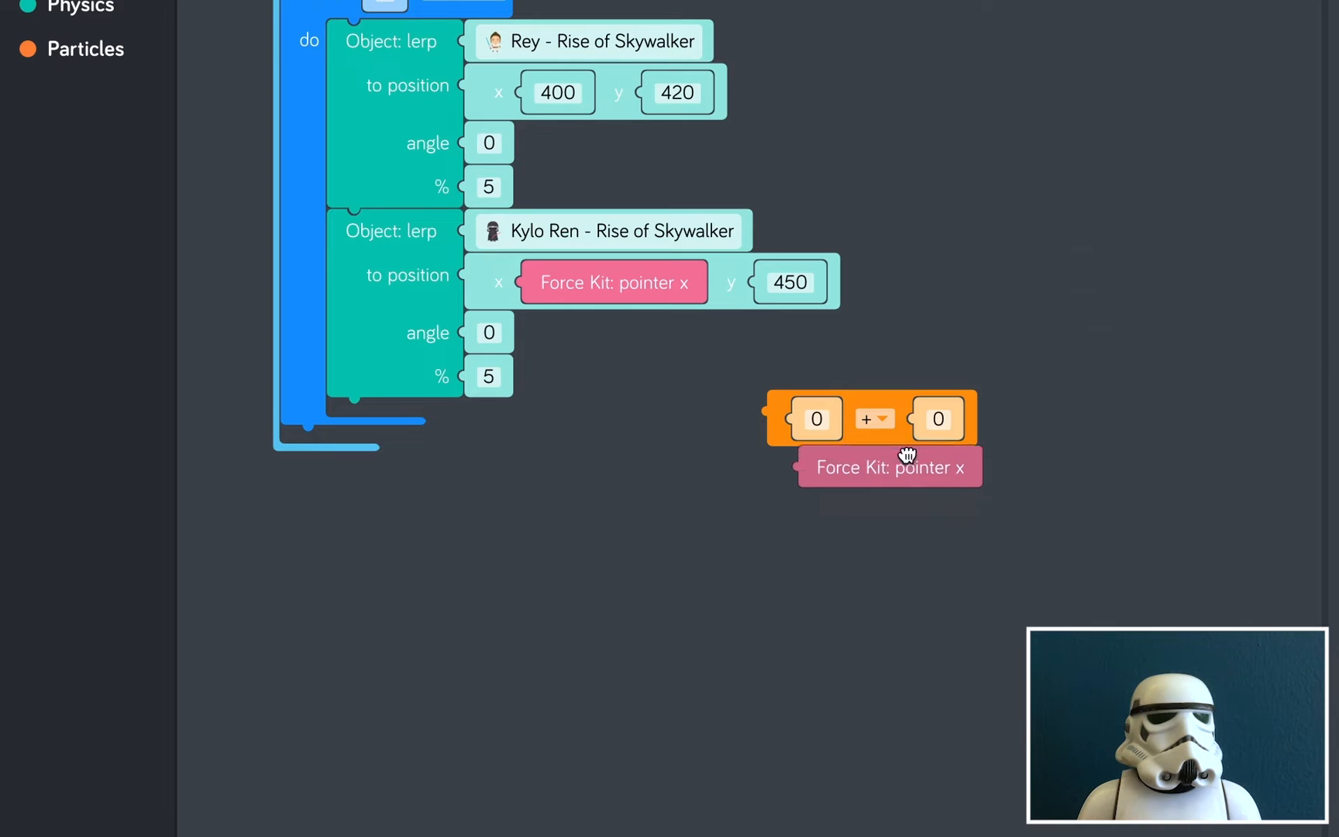
left_click_drag(888, 467, 883, 418)
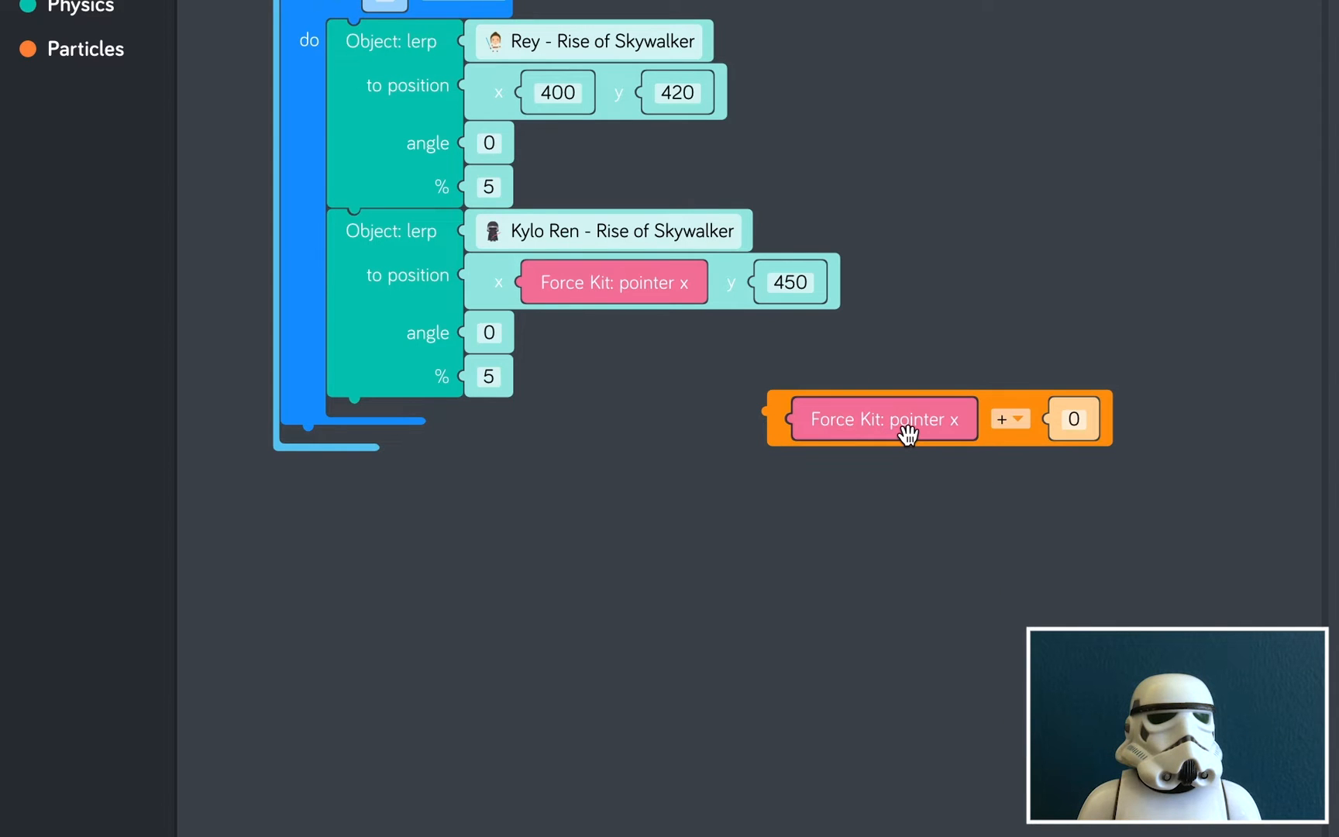
mouse_move(1048, 478)
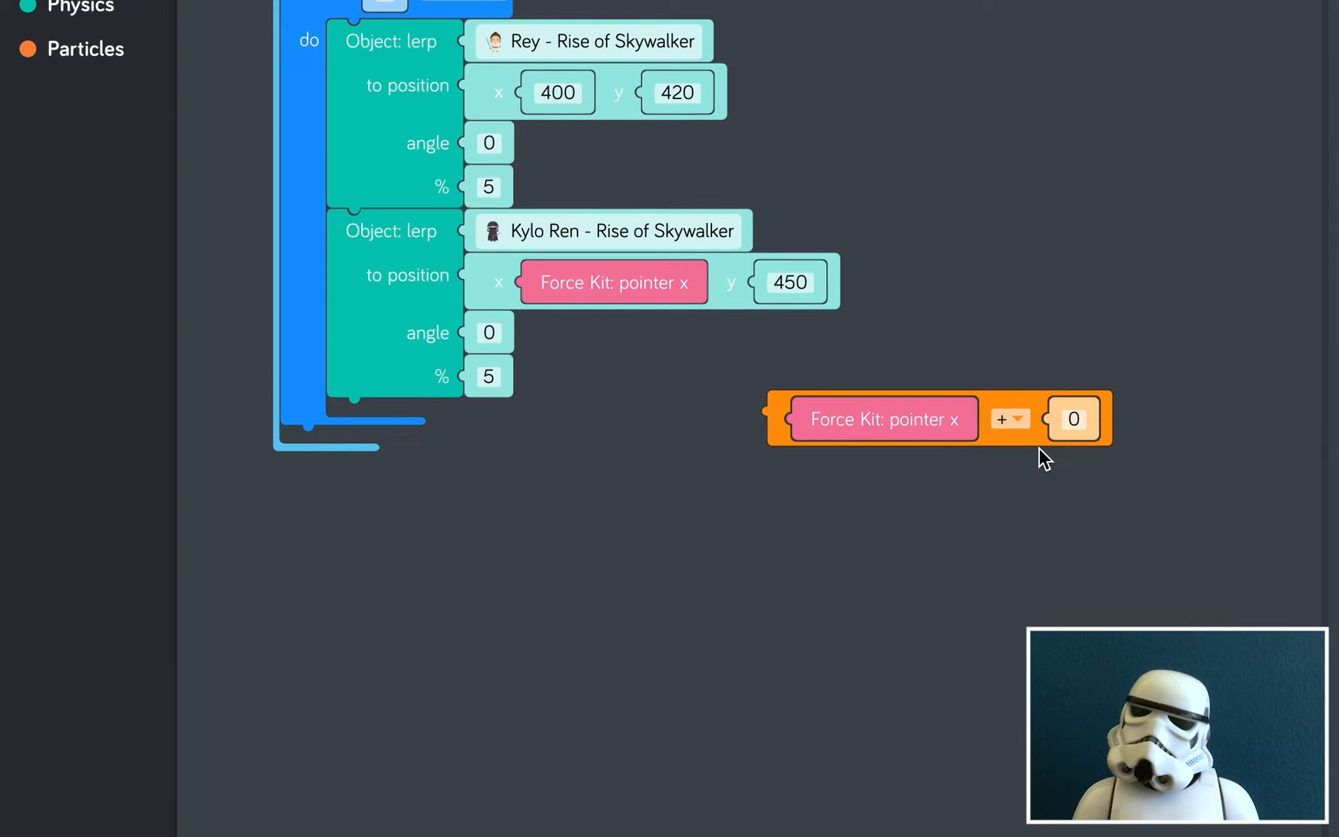
left_click(1073, 418)
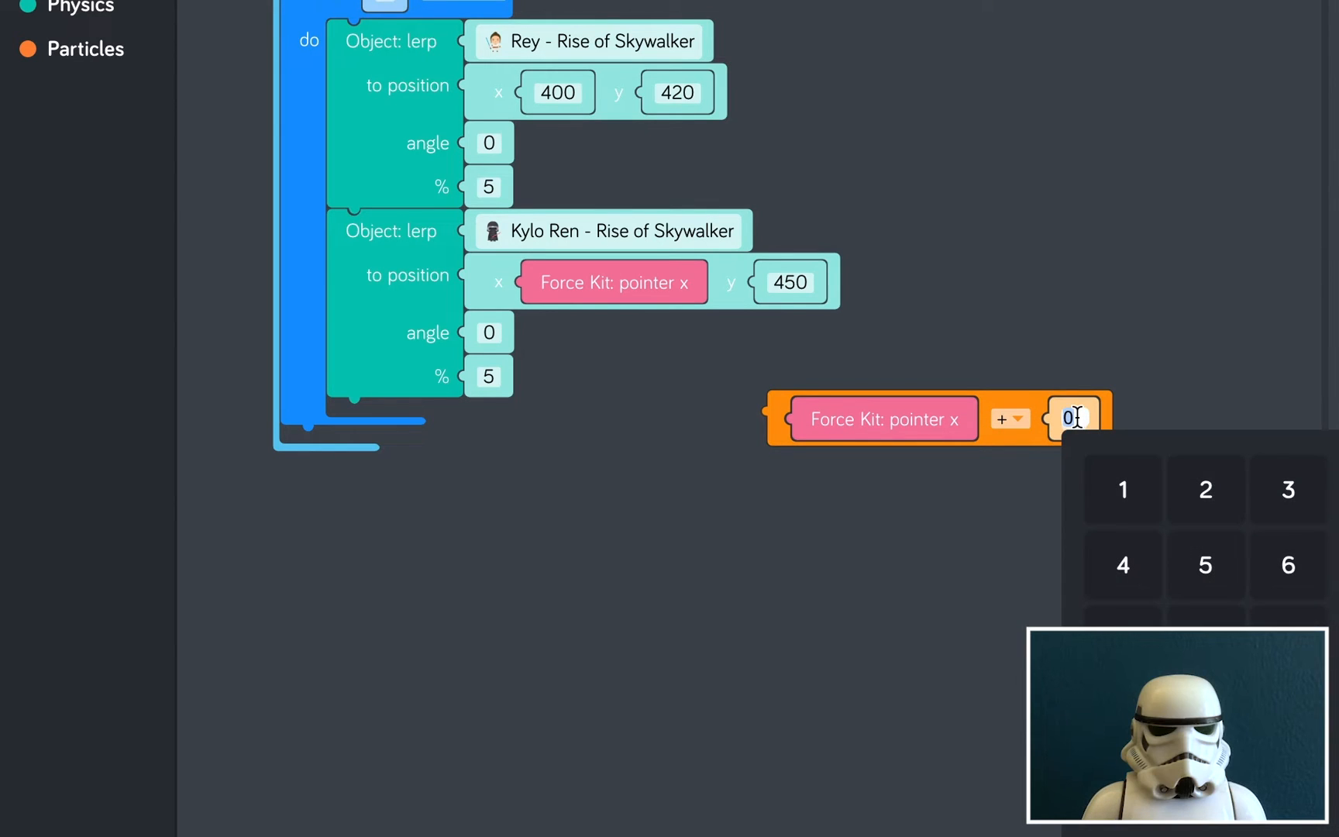
type("150")
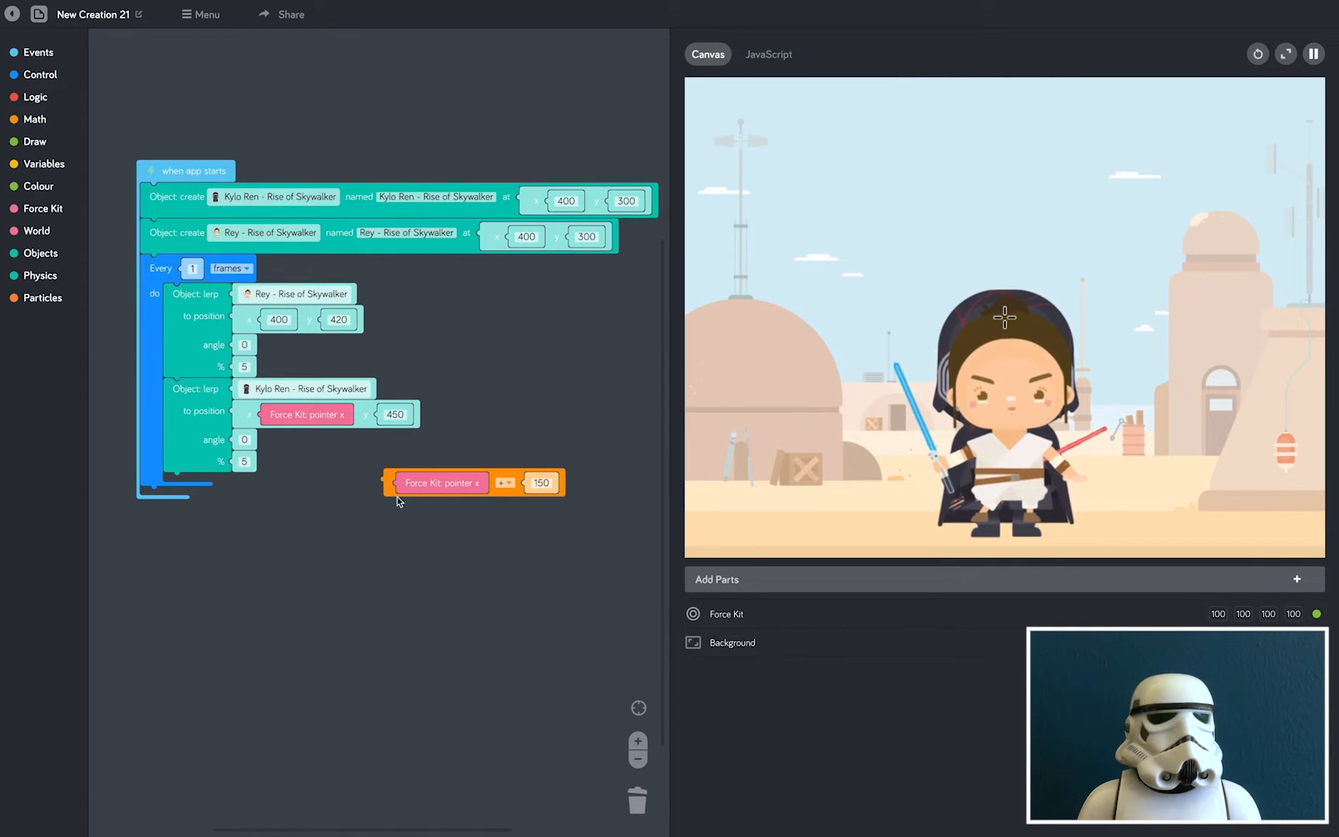
left_click_drag(441, 482, 328, 322)
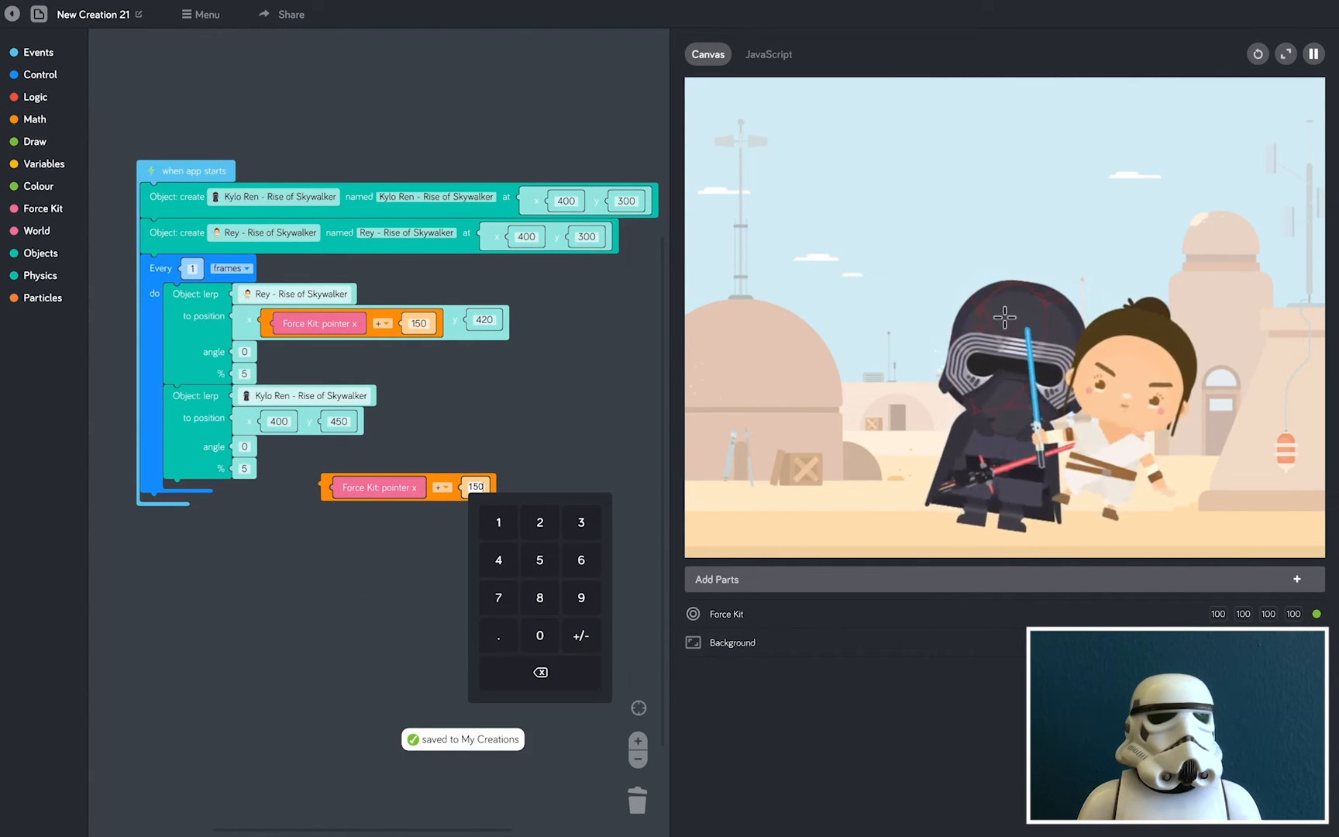
Give Kylo Ren pointer x minus 150 and set both lerp percentages to 50
left_click(479, 487)
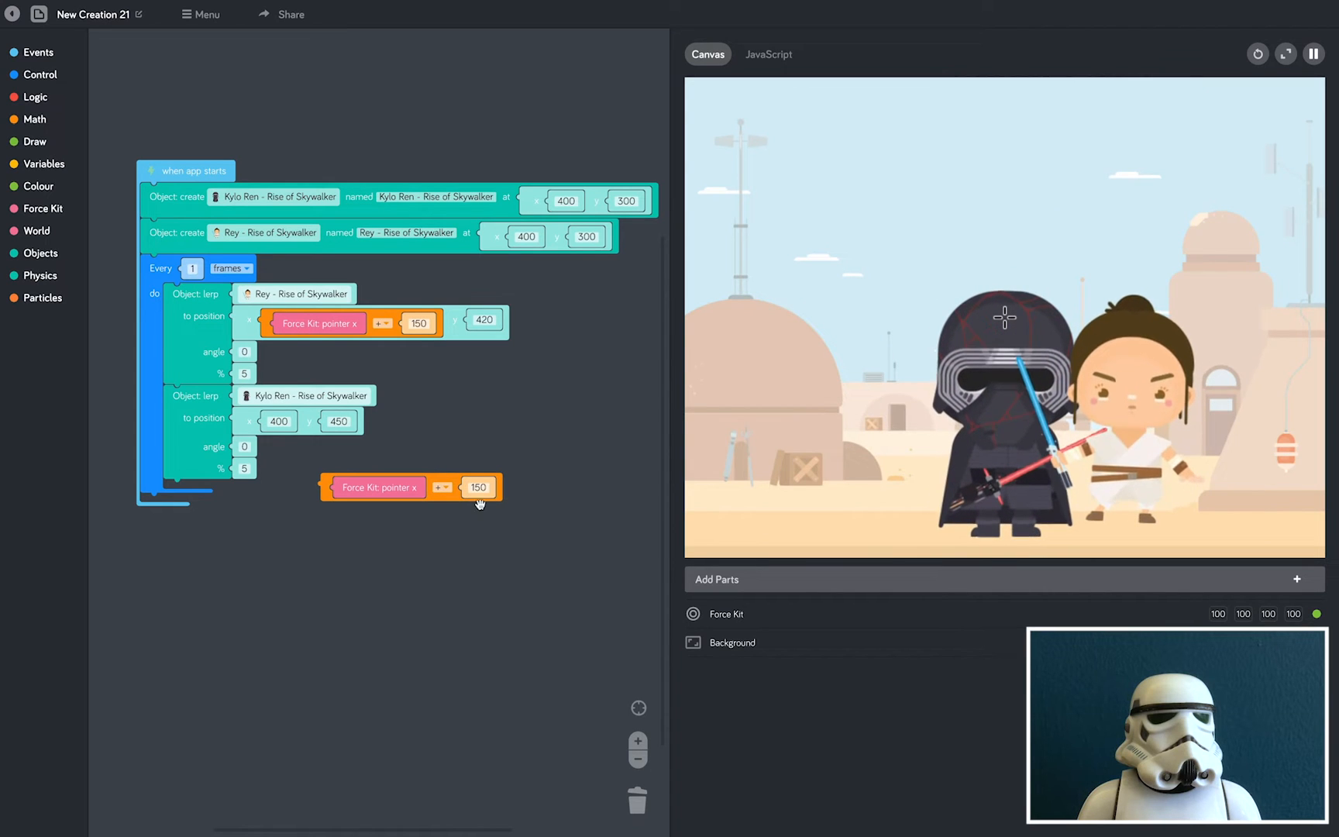
left_click(442, 487)
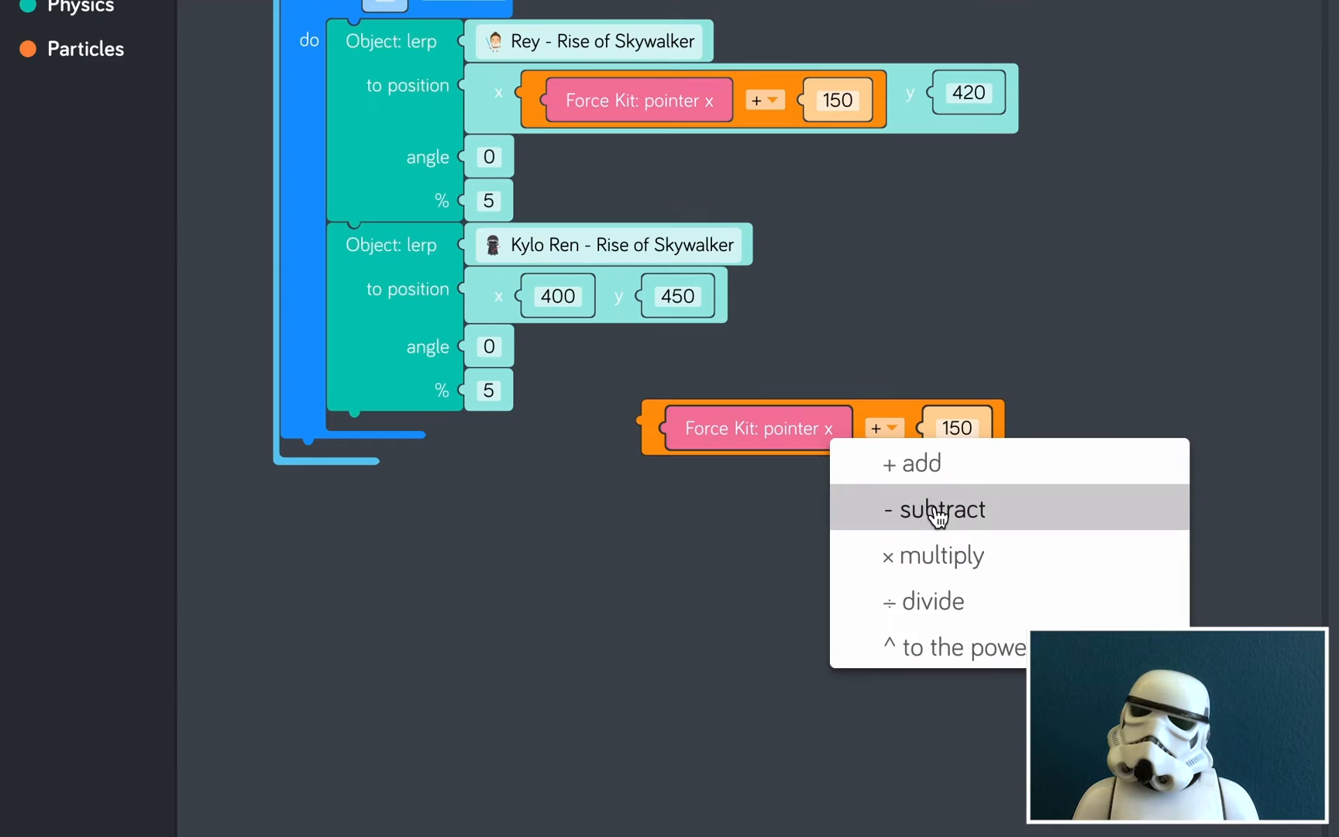
left_click(942, 509)
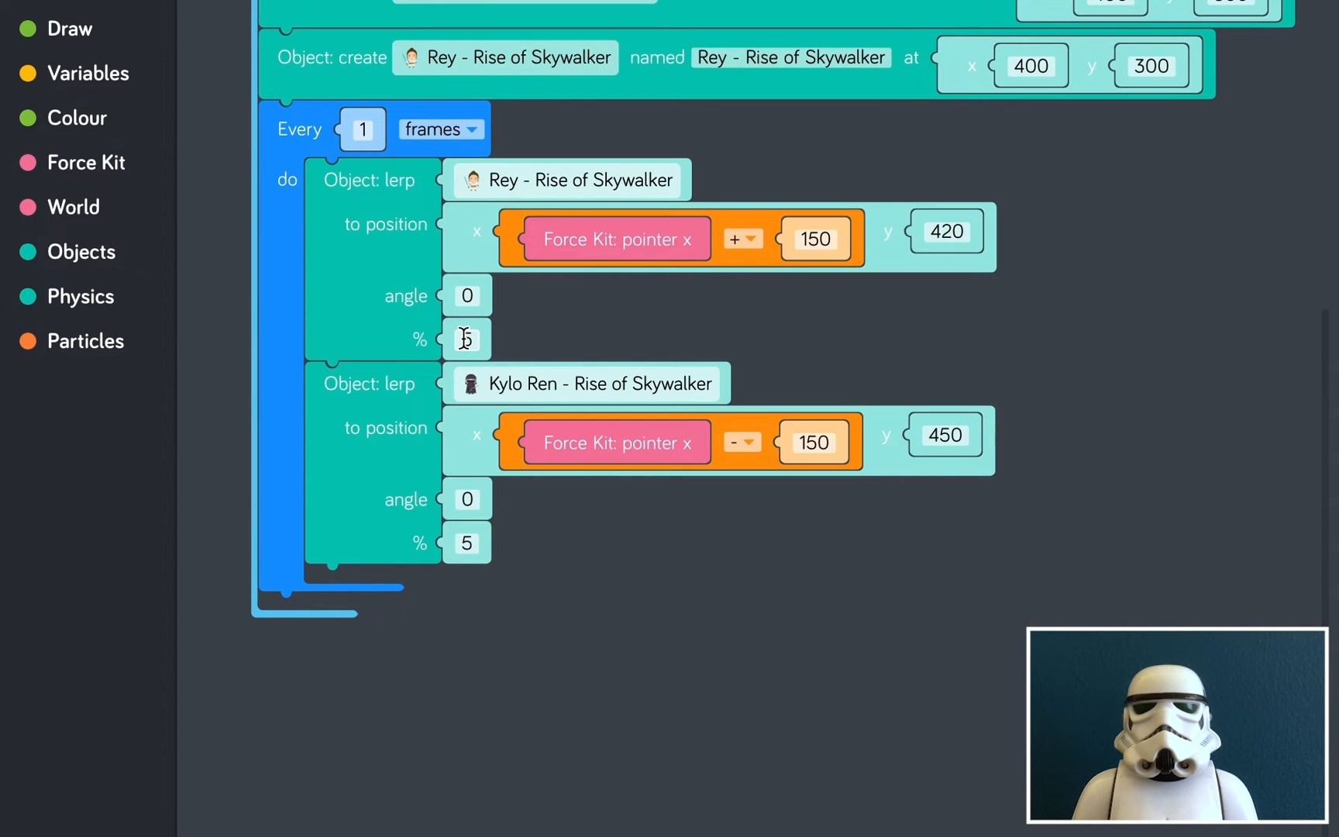
left_click(467, 337)
type("0")
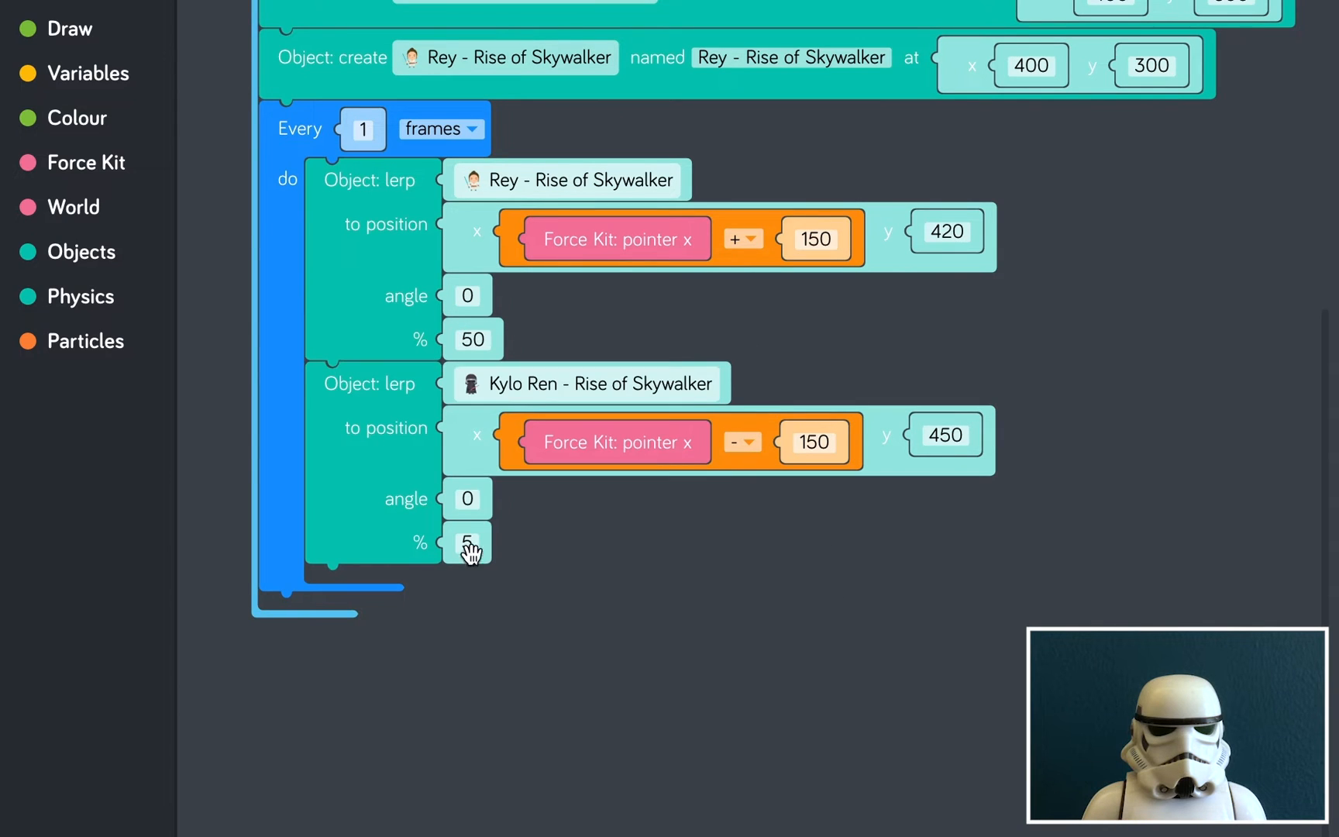
left_click(468, 542)
type("0")
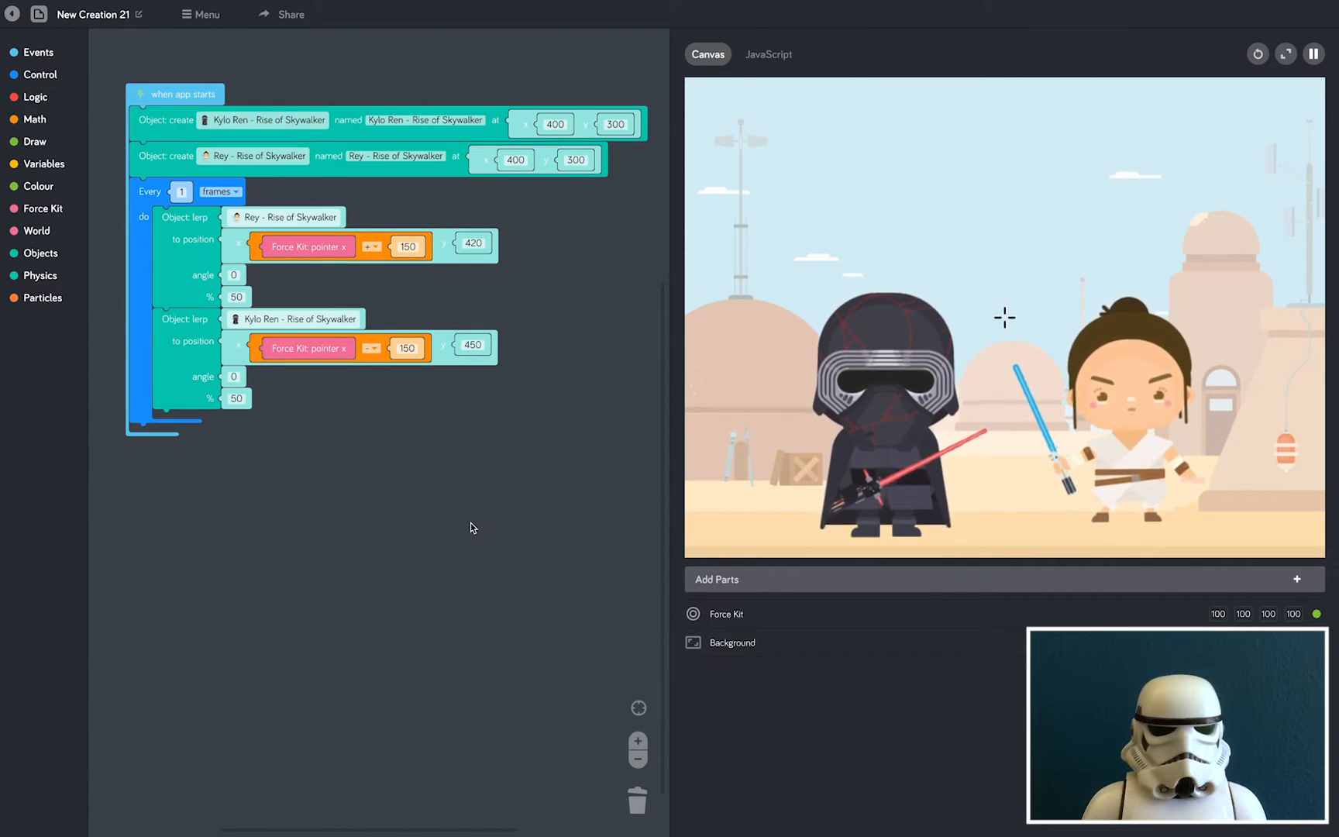
End the every-frame loop with a set block for a new variable named musicX
left_click(43, 163)
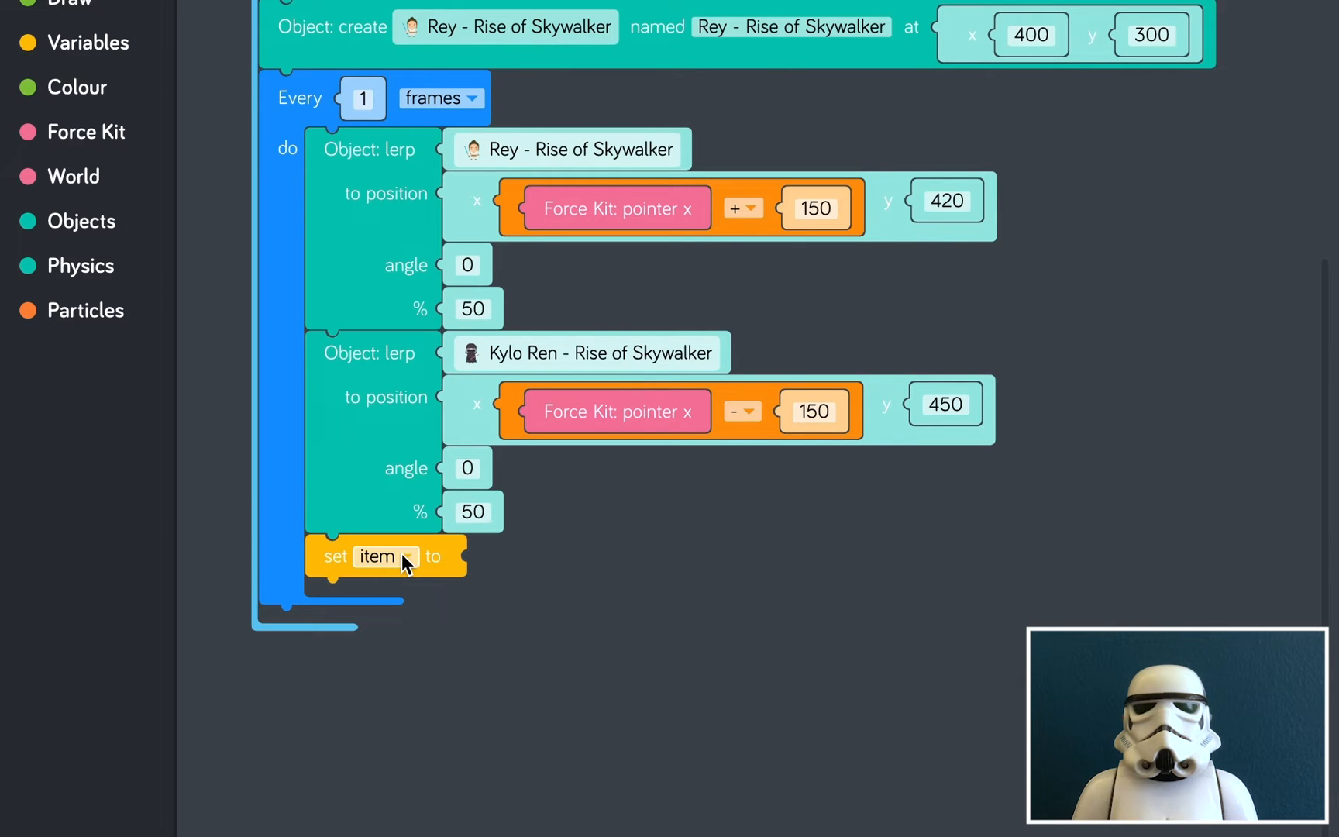
left_click(386, 556)
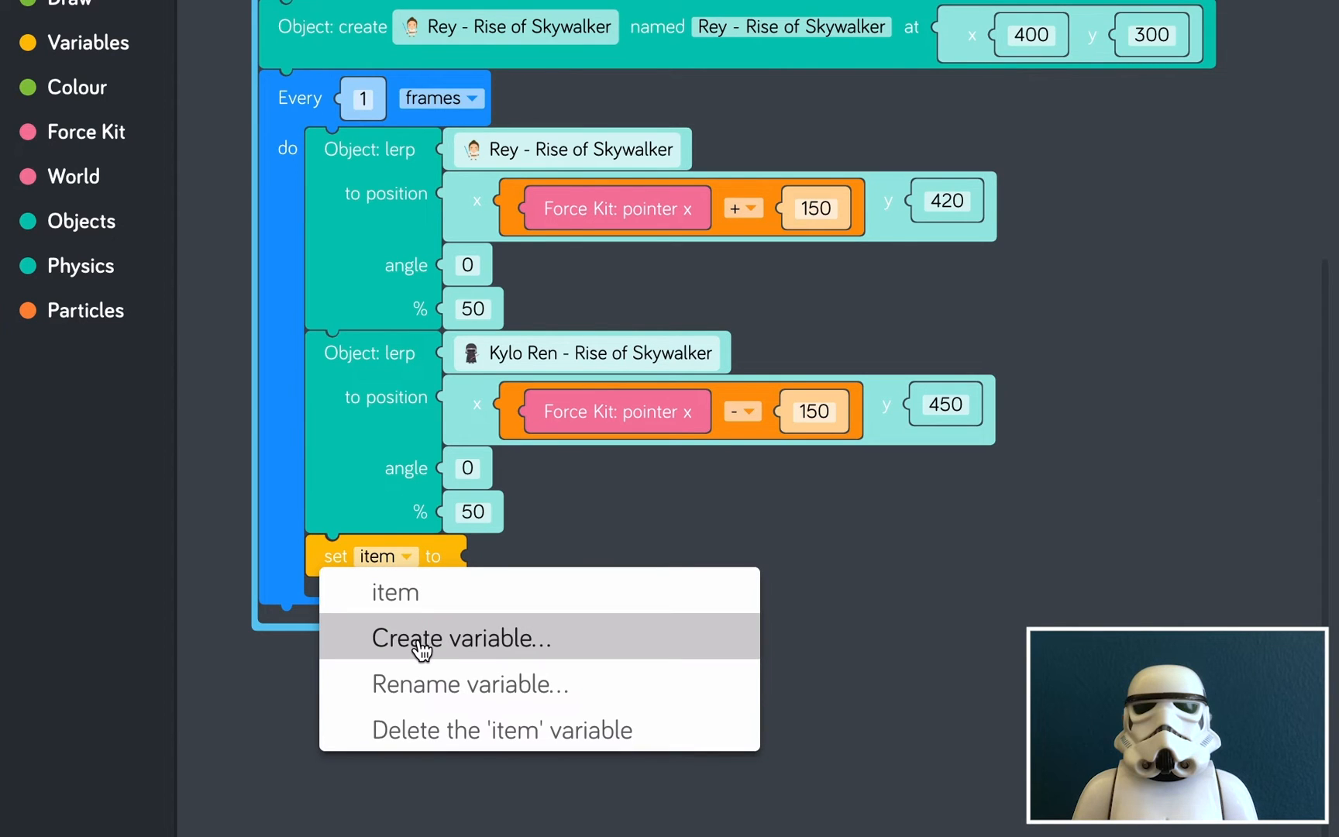
left_click(462, 638)
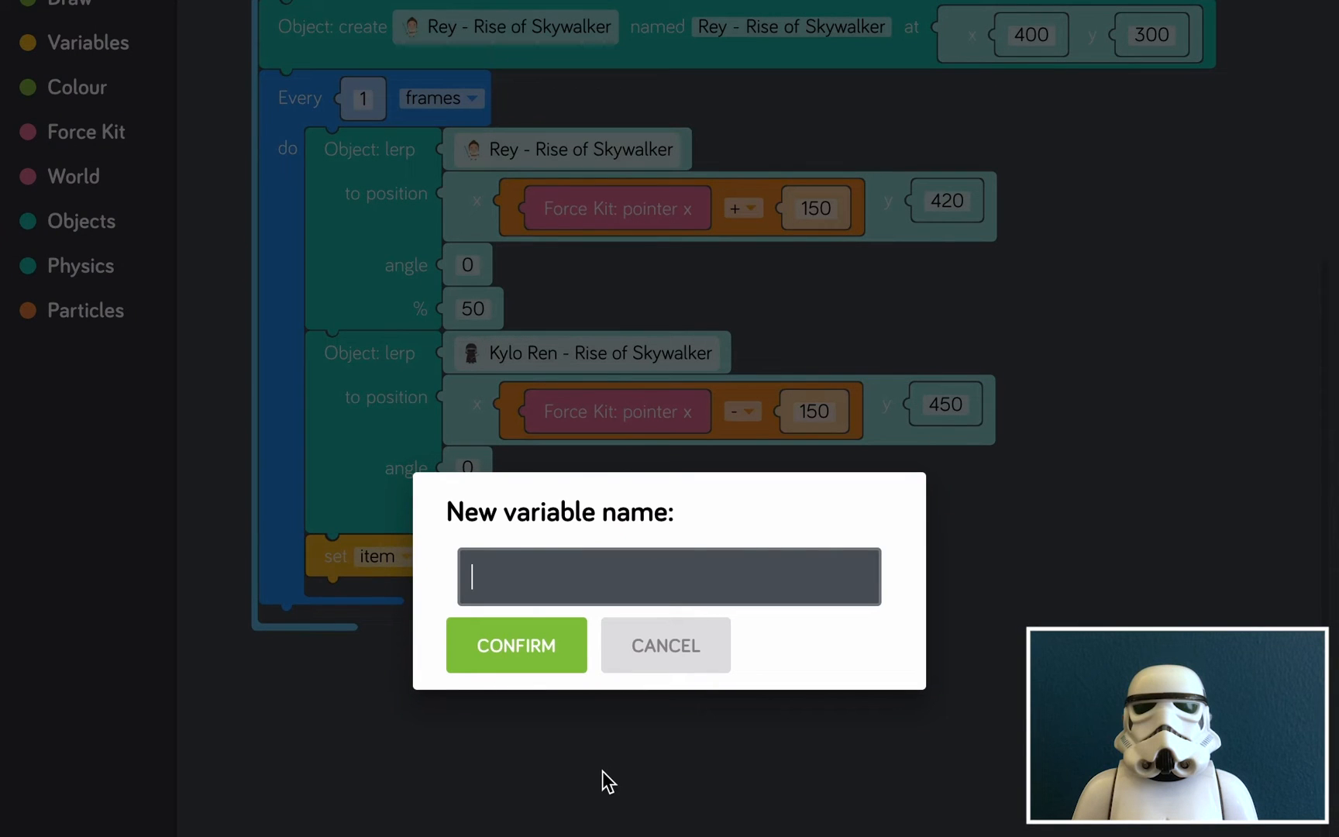
type("musicX")
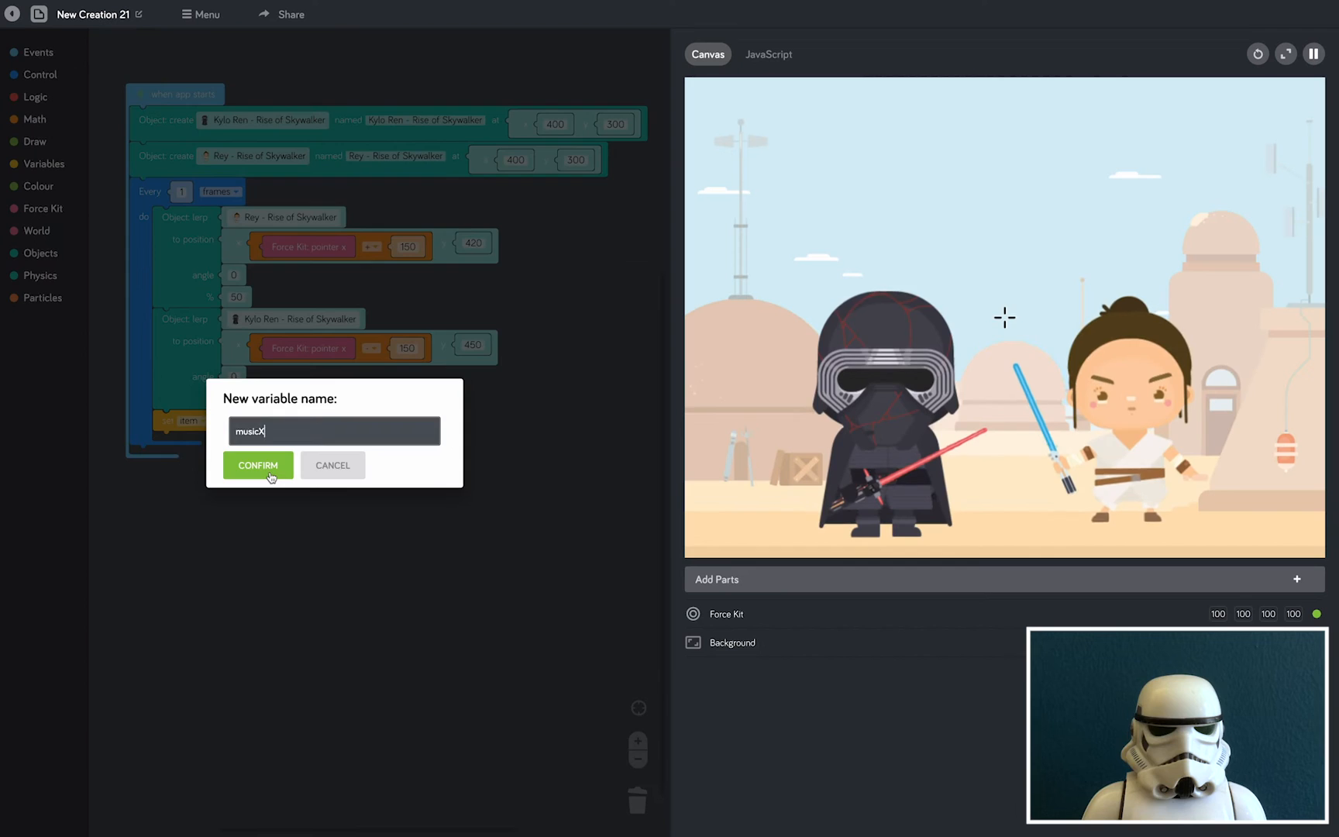
left_click(257, 465)
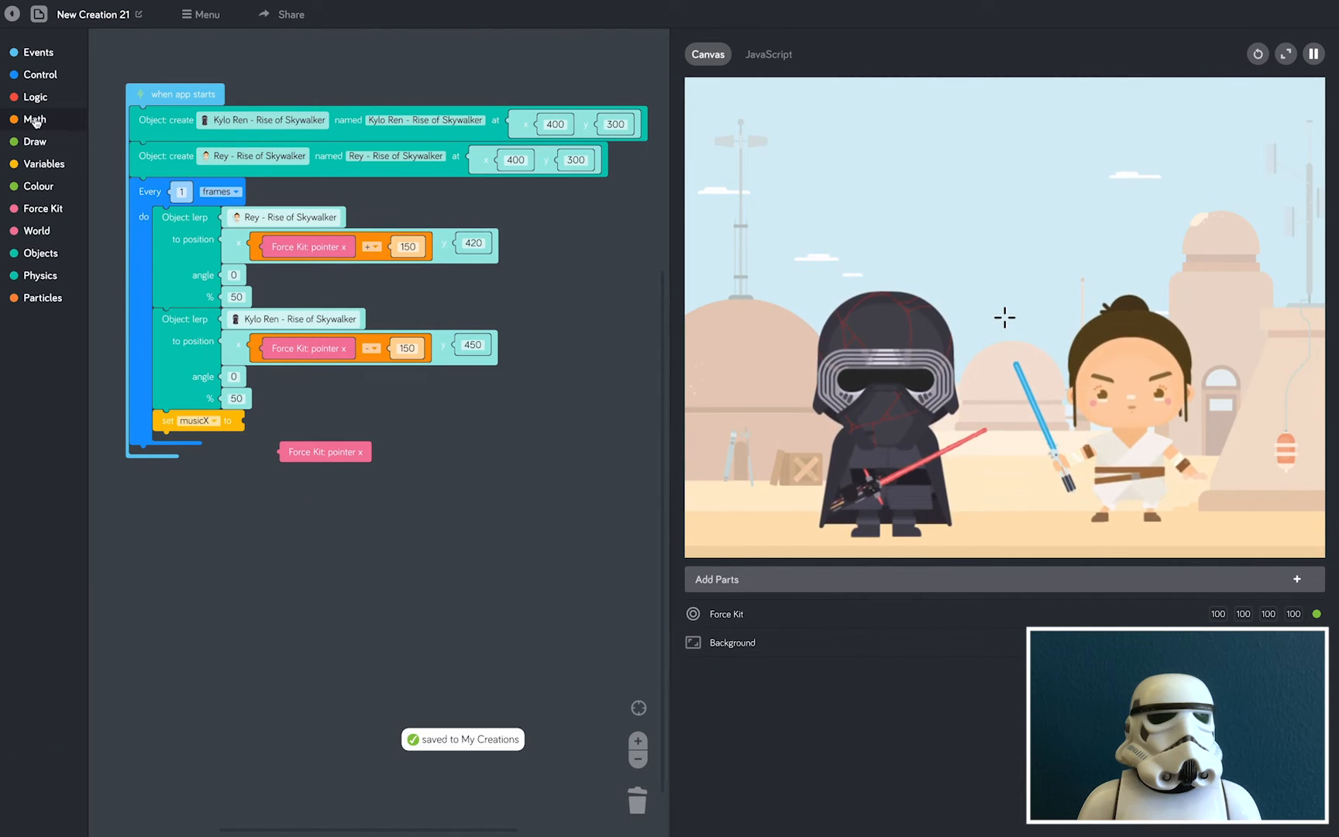
Set musicX to Force Kit pointer x divided by 8
left_click(36, 120)
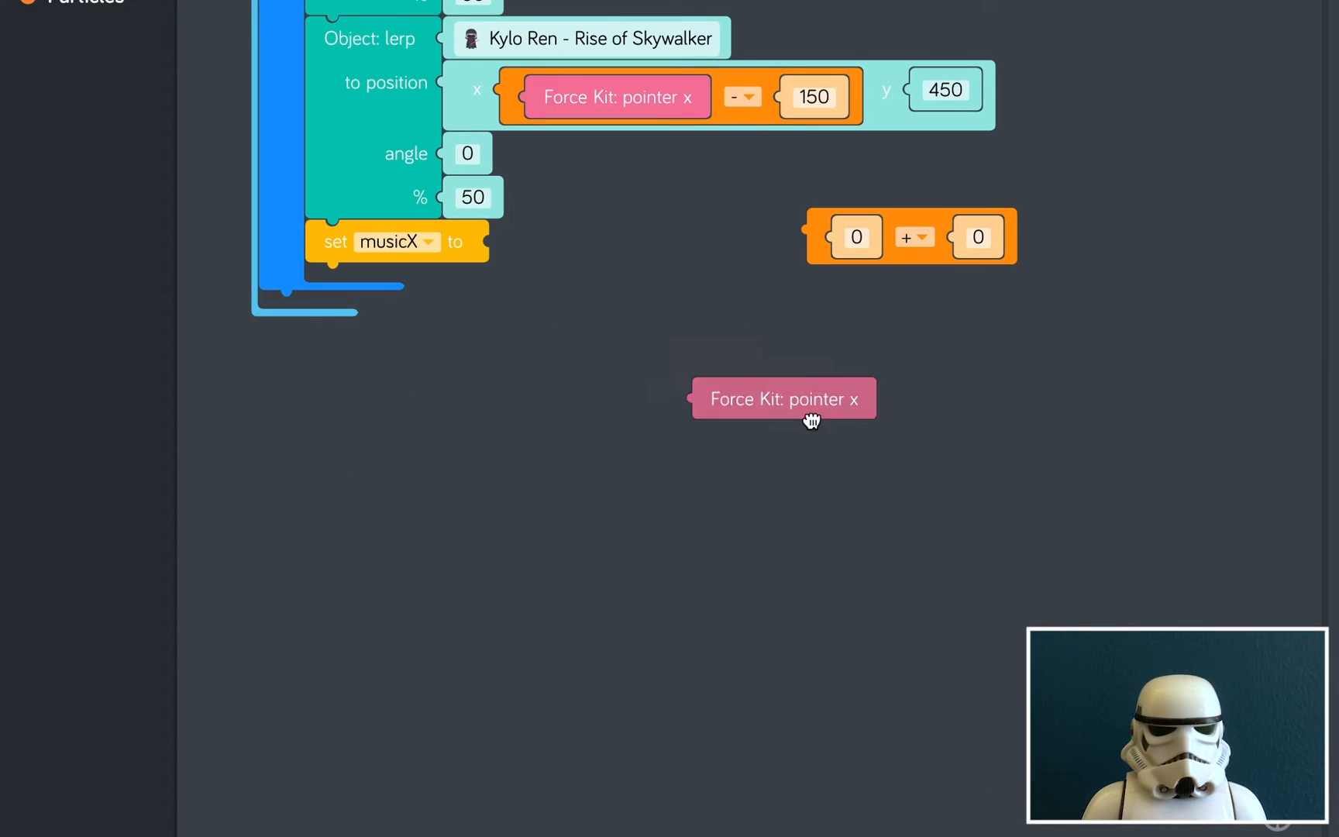
left_click_drag(784, 398, 857, 237)
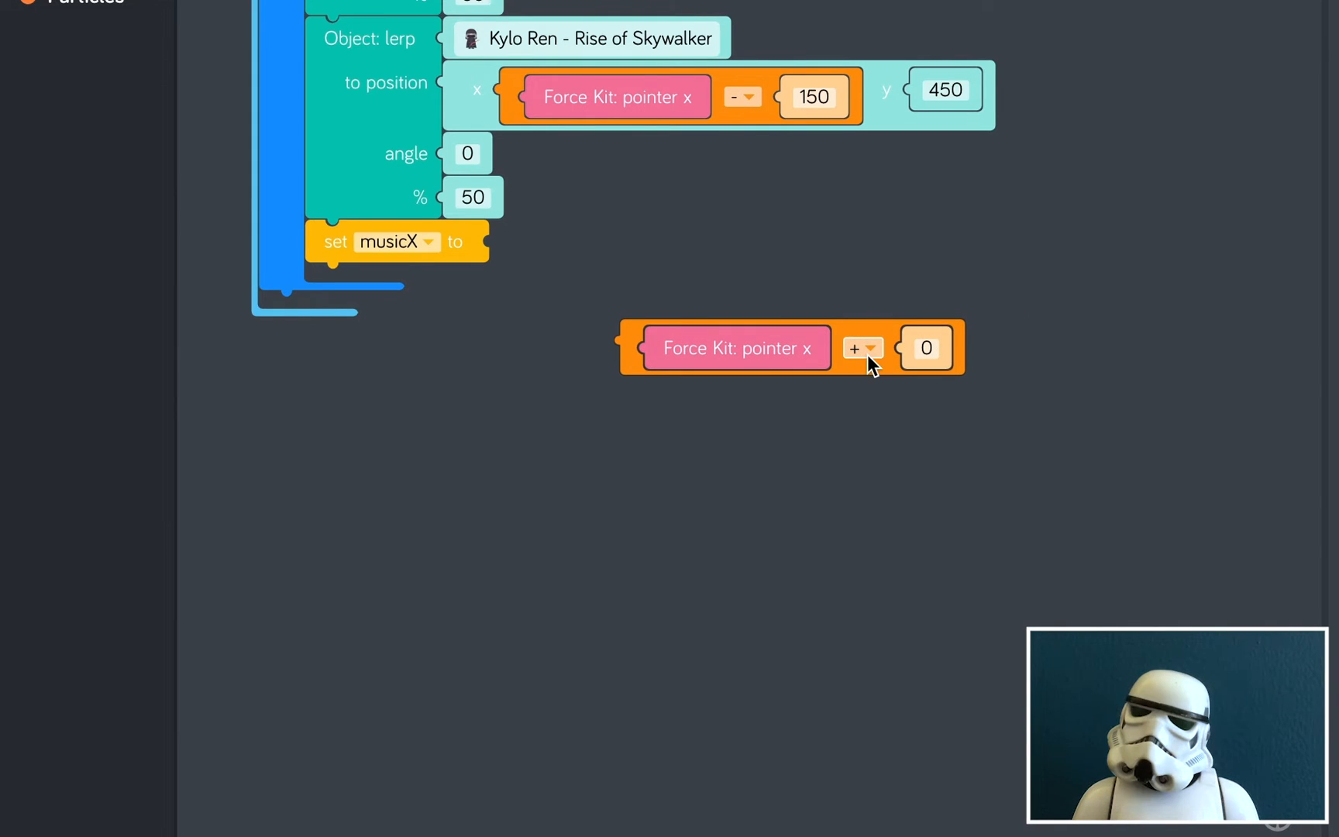
left_click(863, 347)
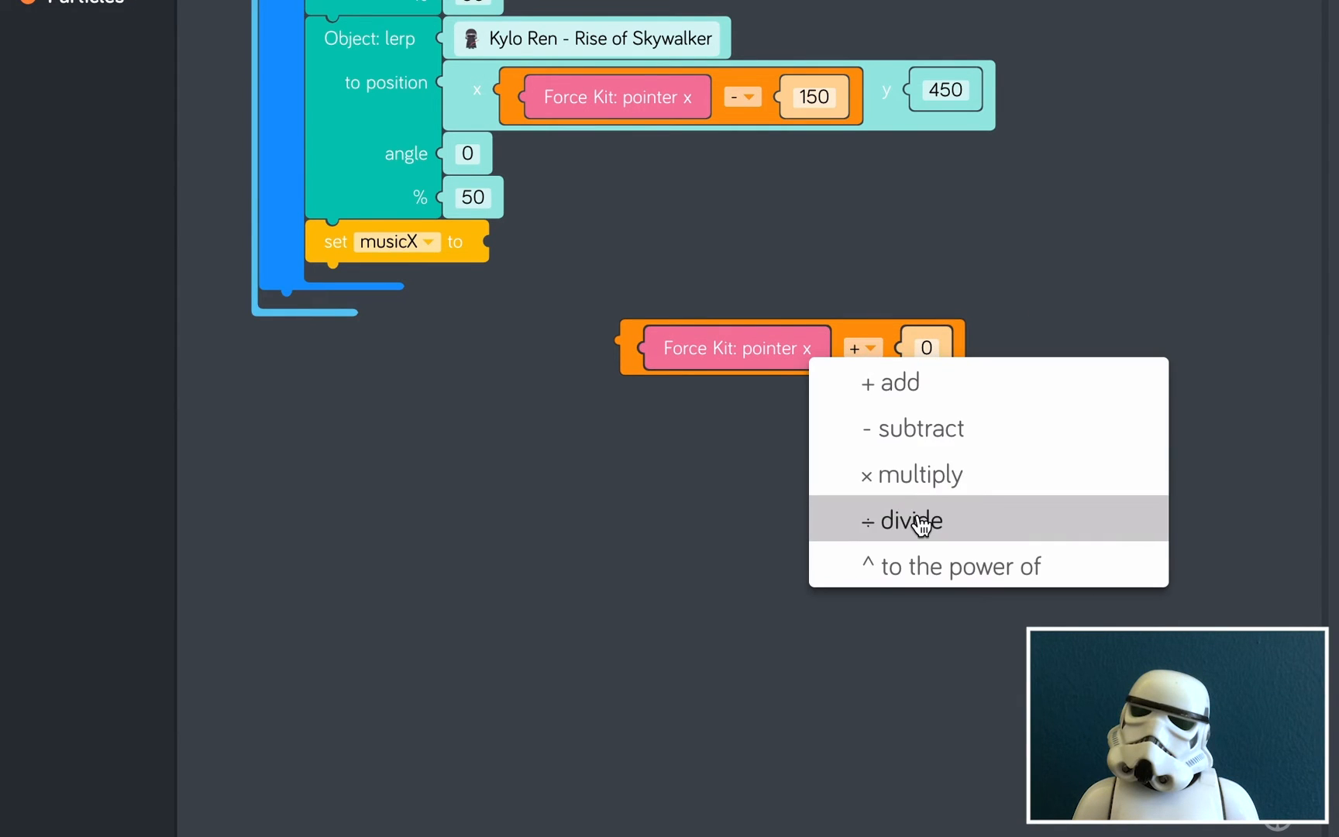
left_click(911, 521)
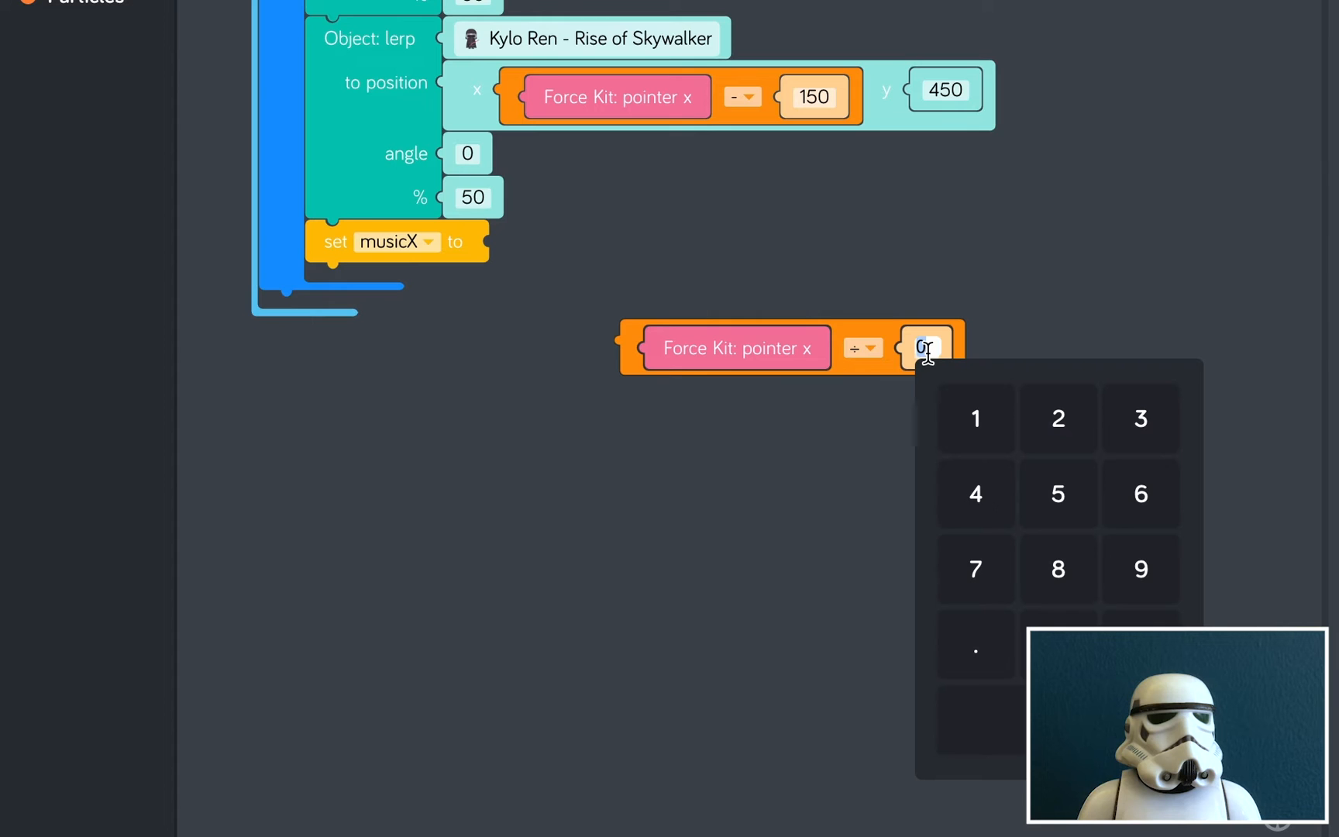
left_click(1057, 569)
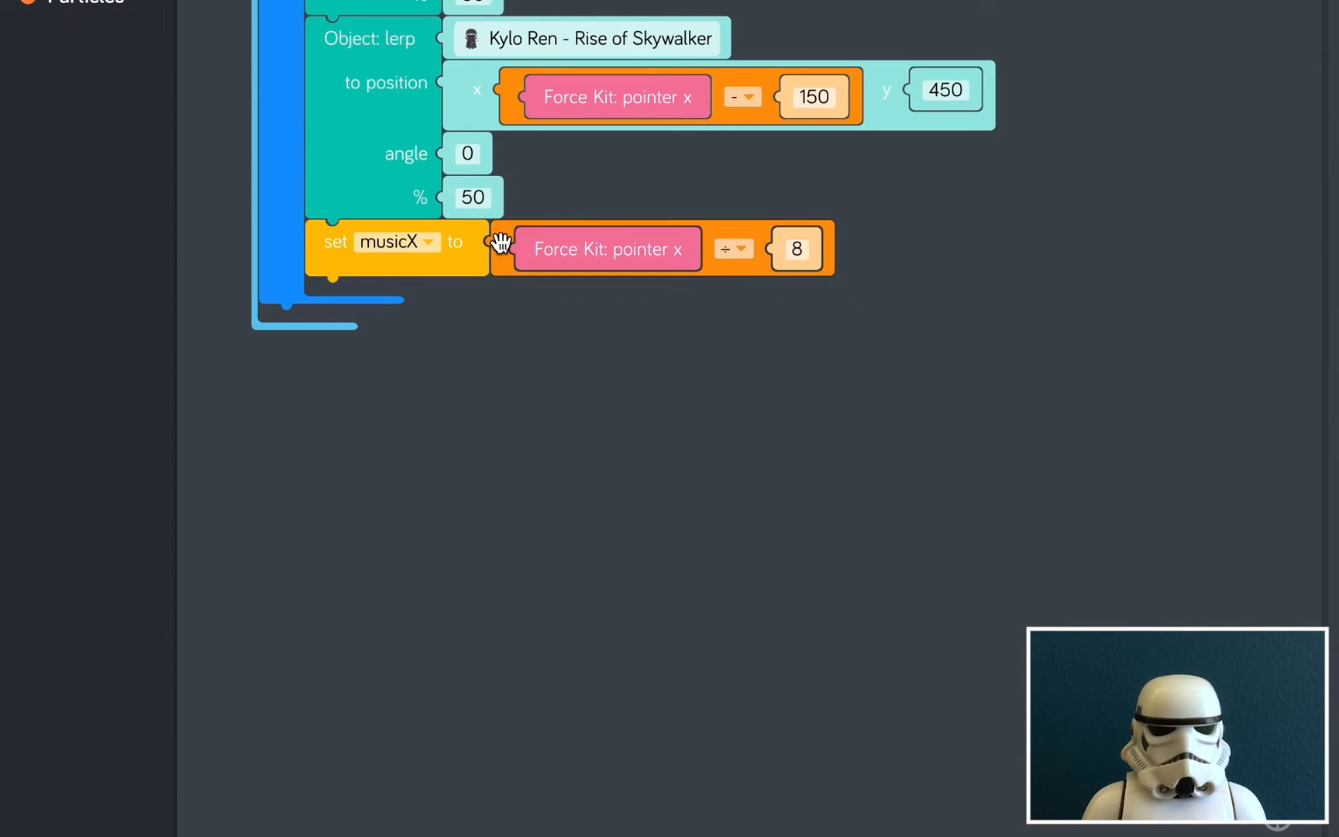
mouse_move(462, 295)
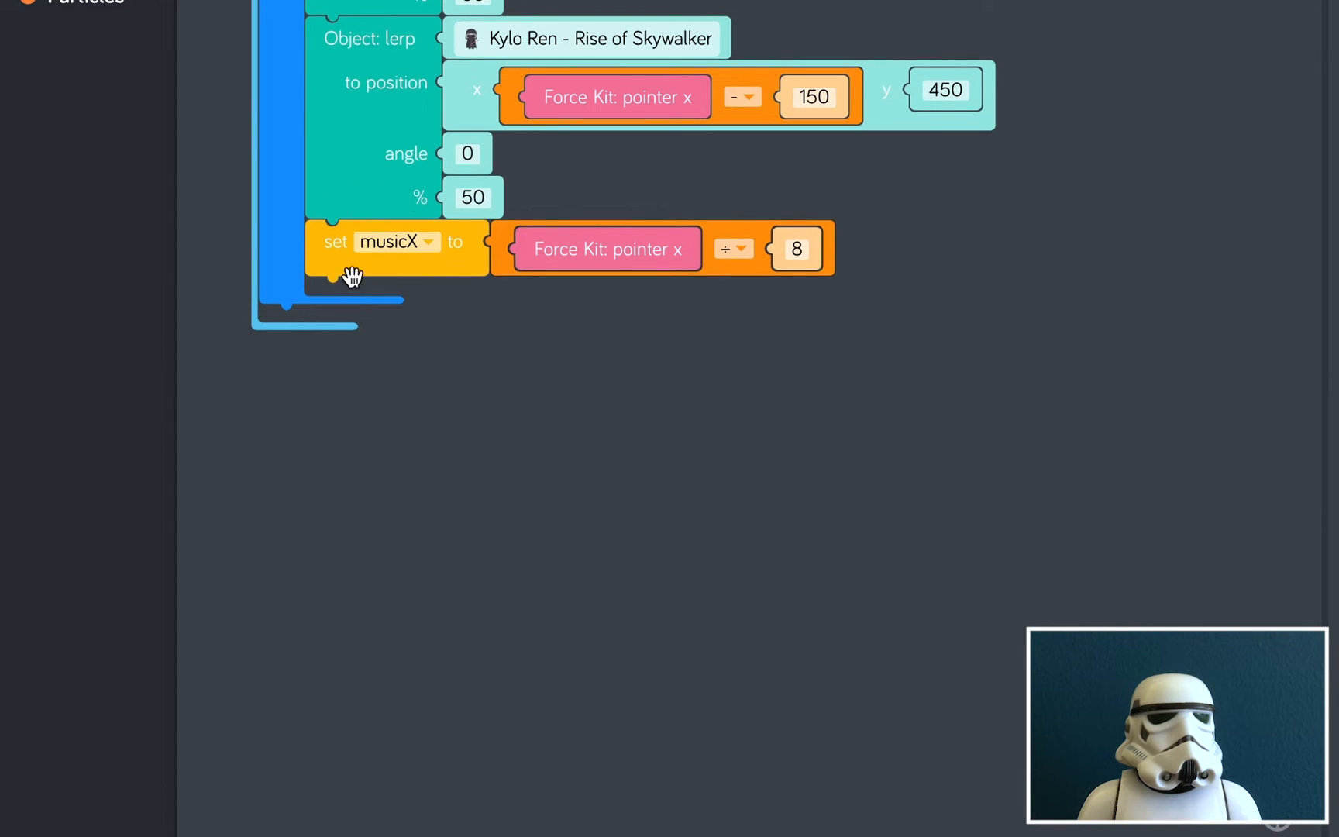
mouse_move(606, 258)
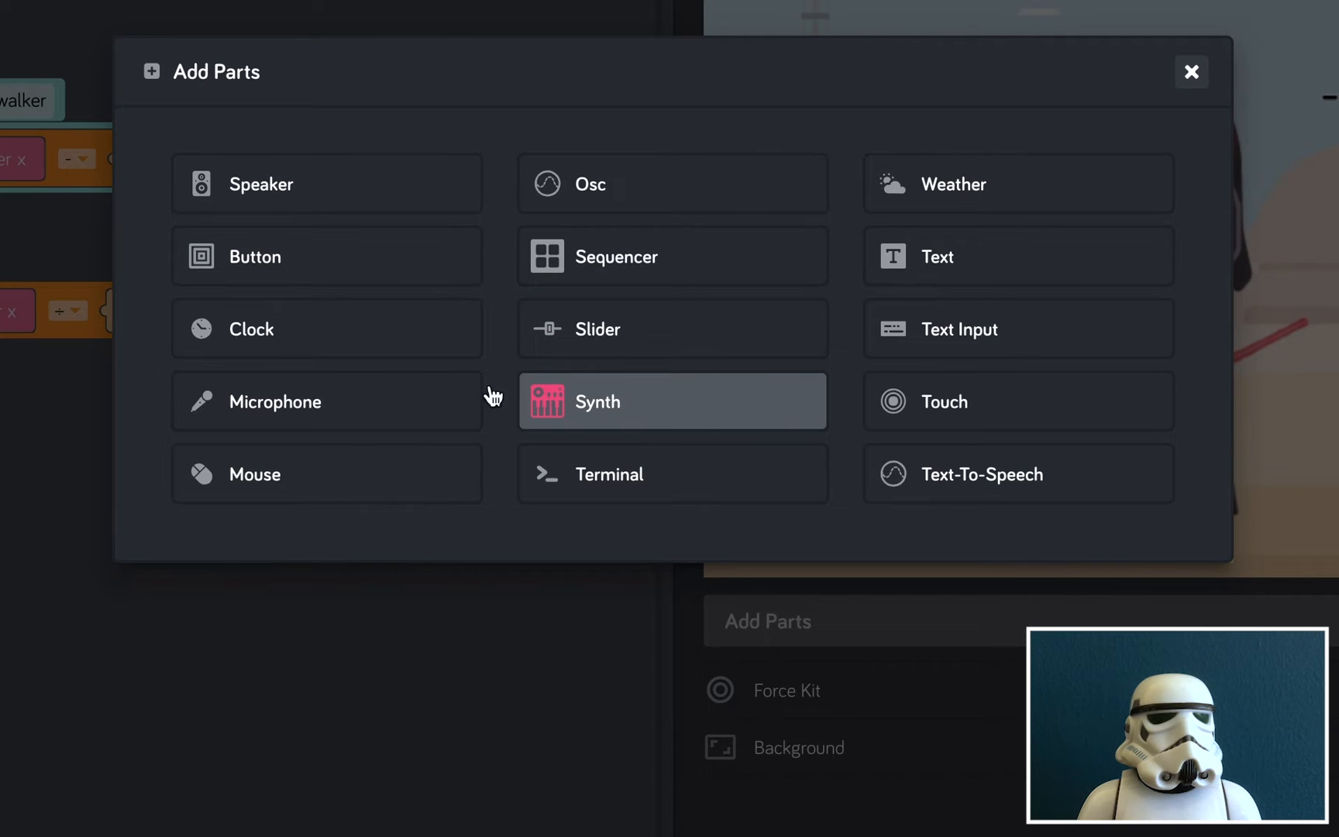
mouse_move(373, 467)
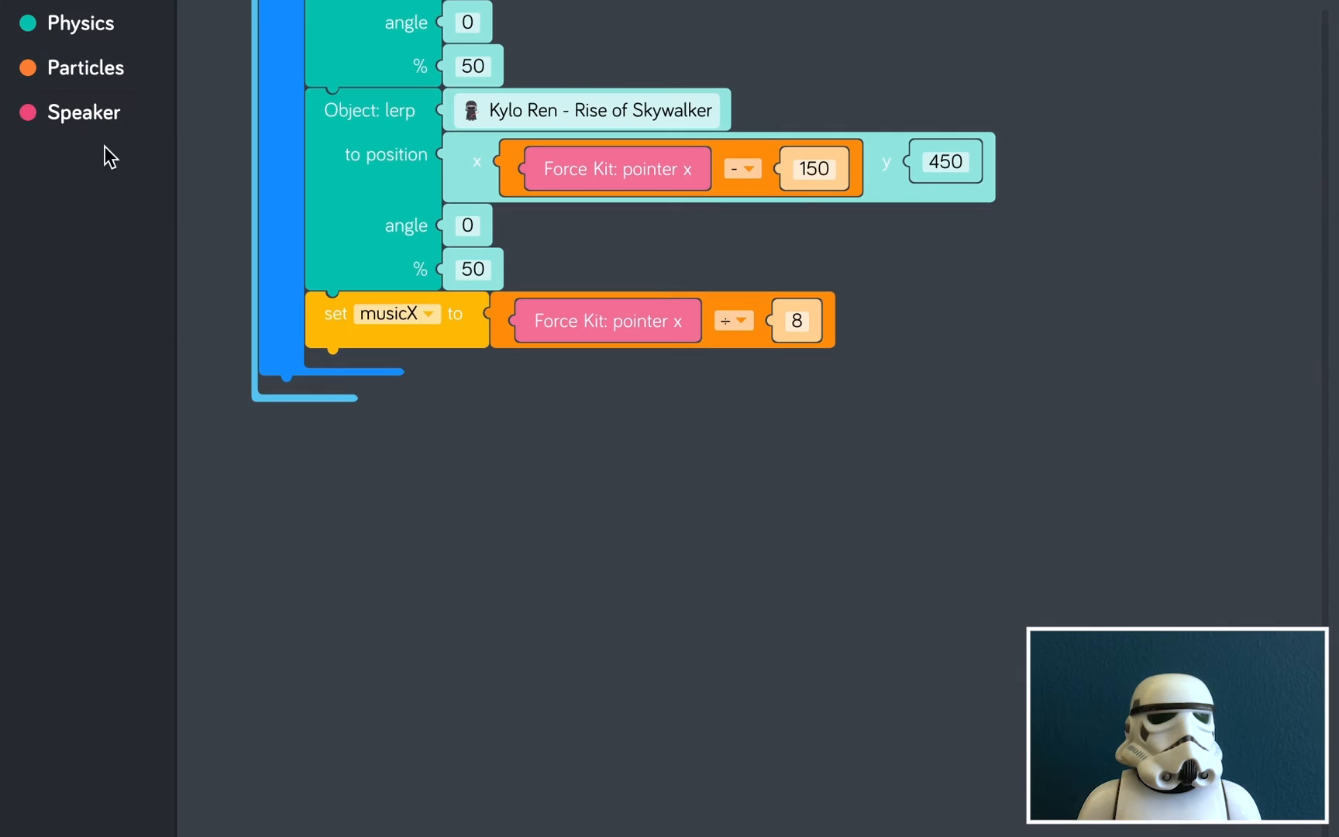
Add Speaker parts and view their sound and pitch blocks
left_click(83, 111)
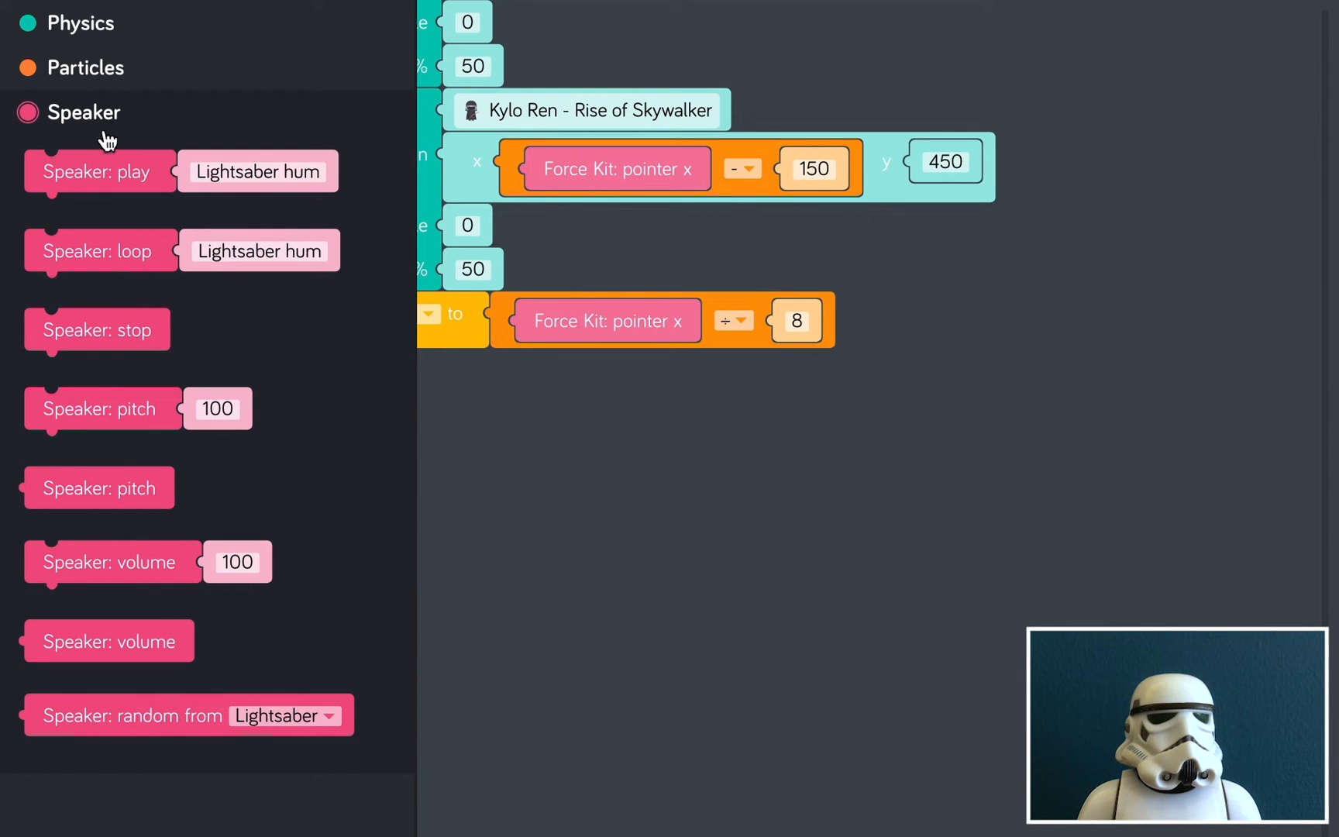
mouse_move(153, 642)
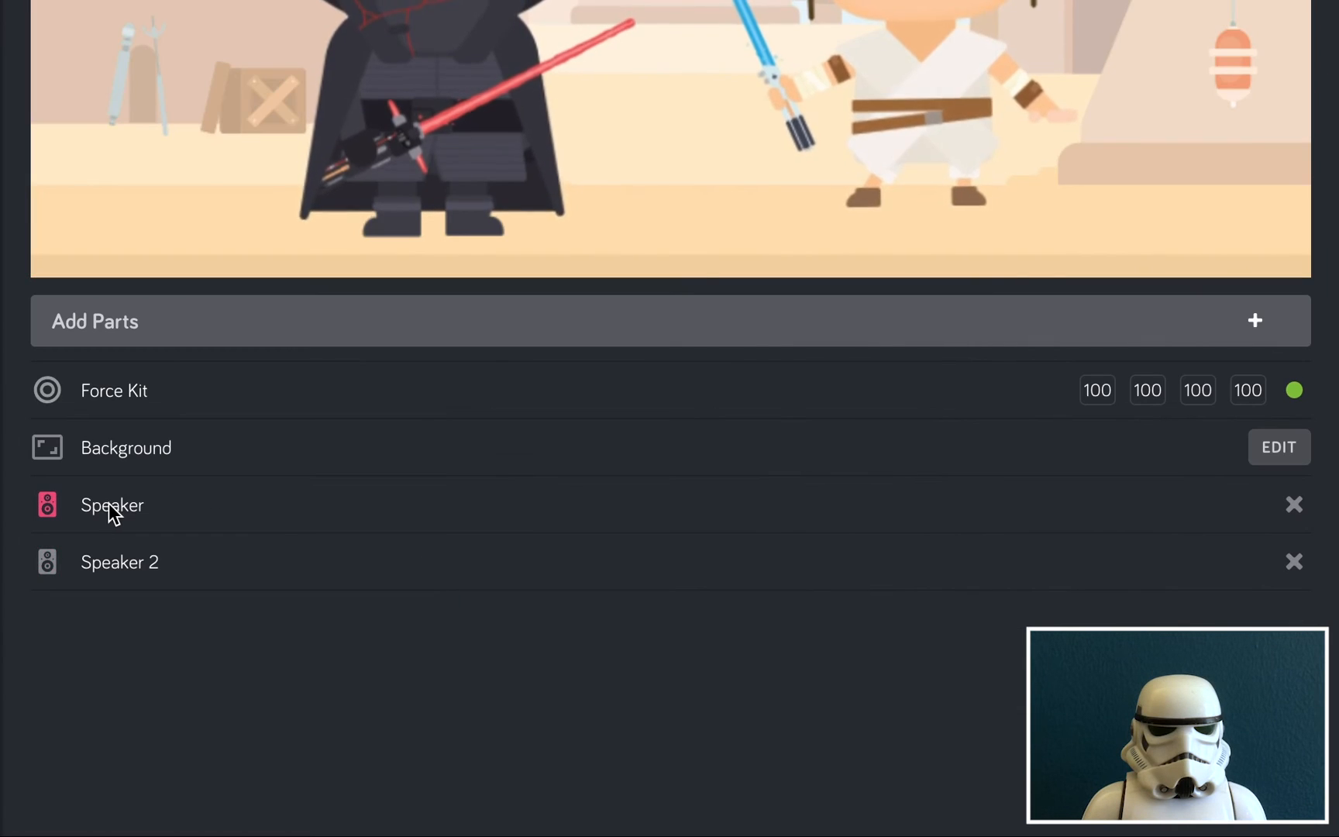
Rename the first speaker part to Light Side and the second to Dark Side
double_click(111, 505)
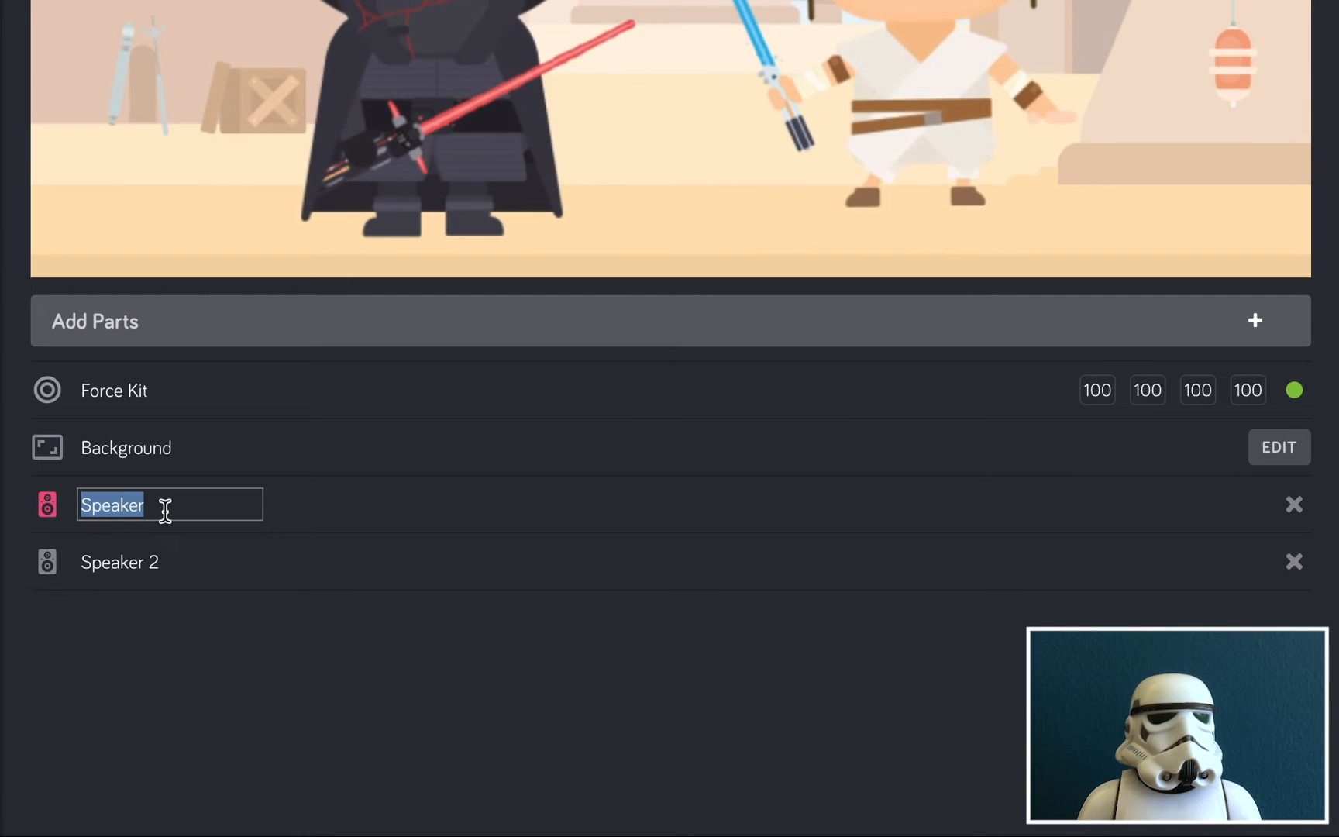
type("Light Side")
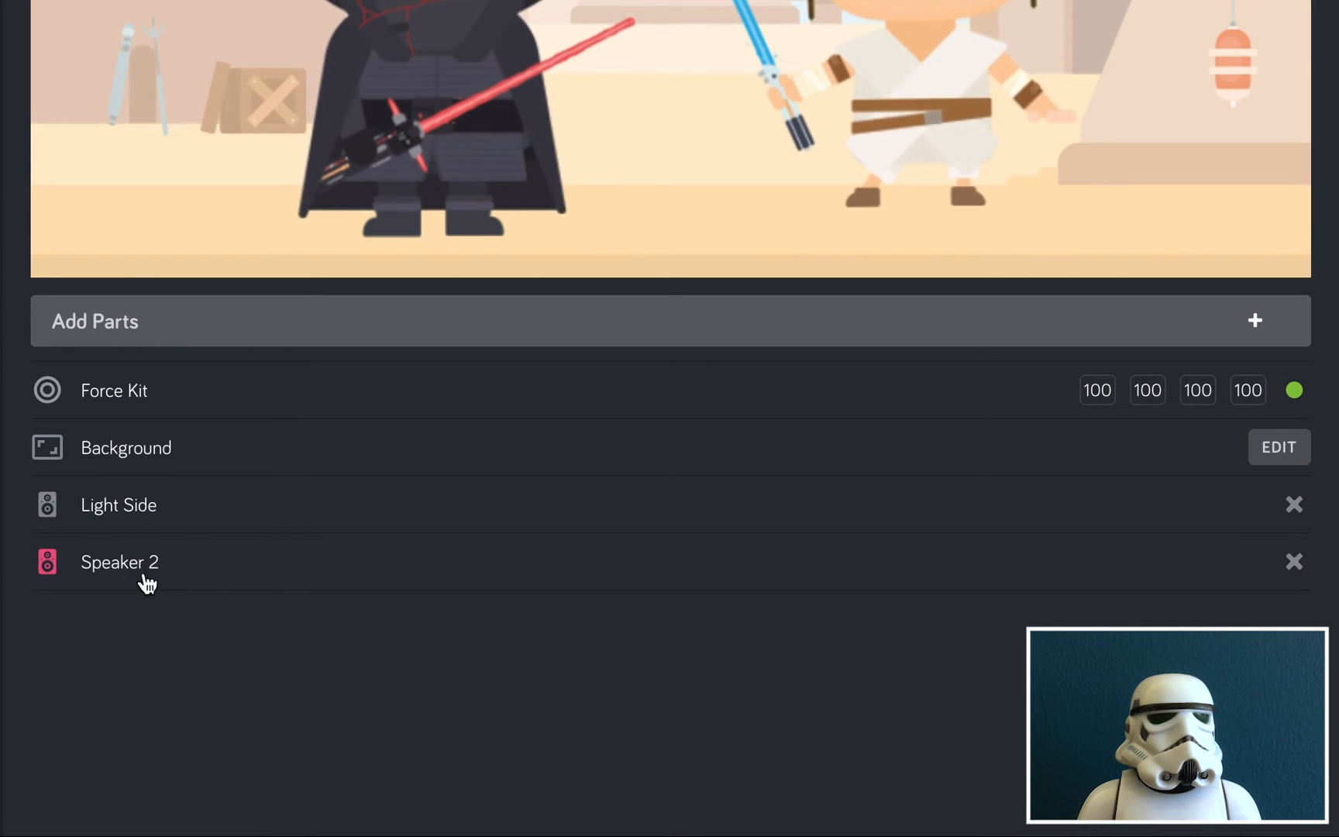
double_click(119, 563)
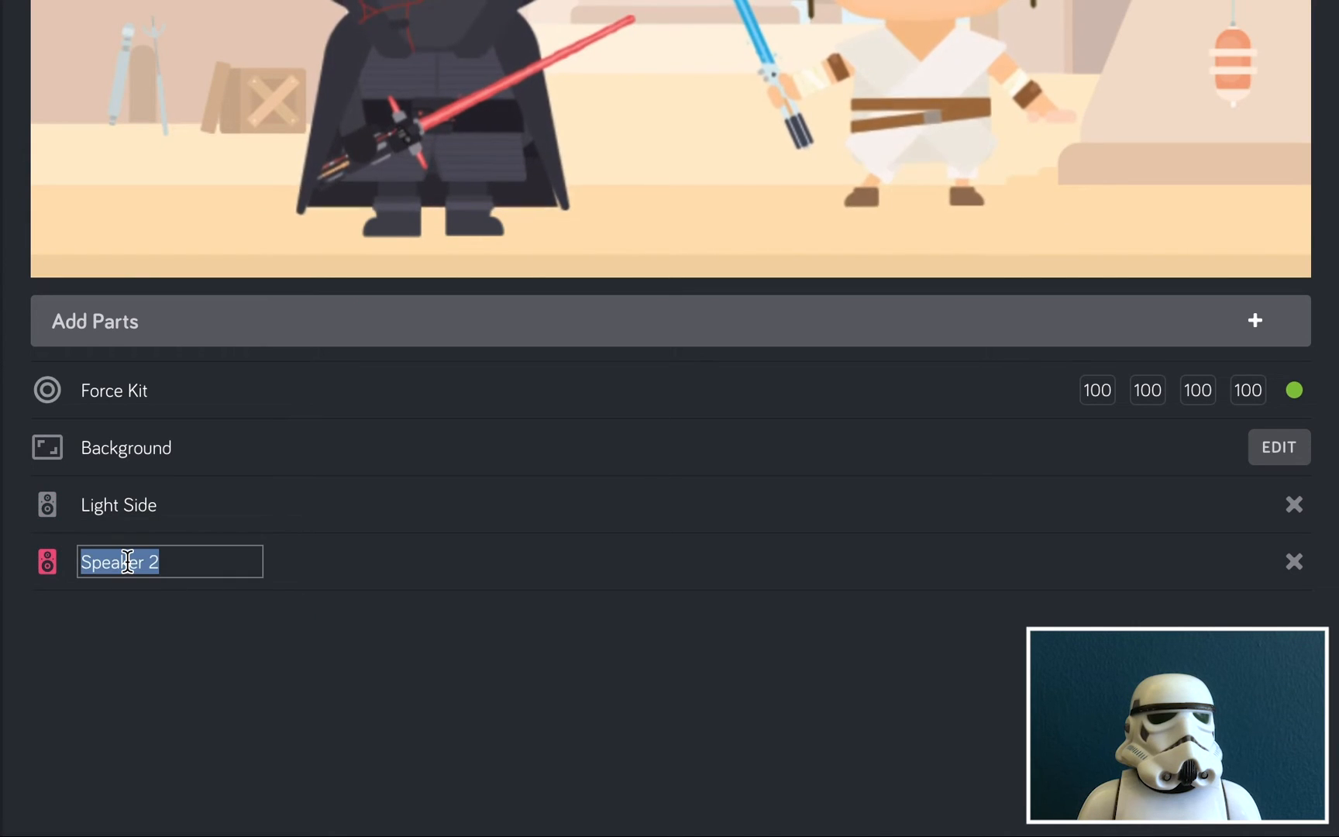
key("Delete")
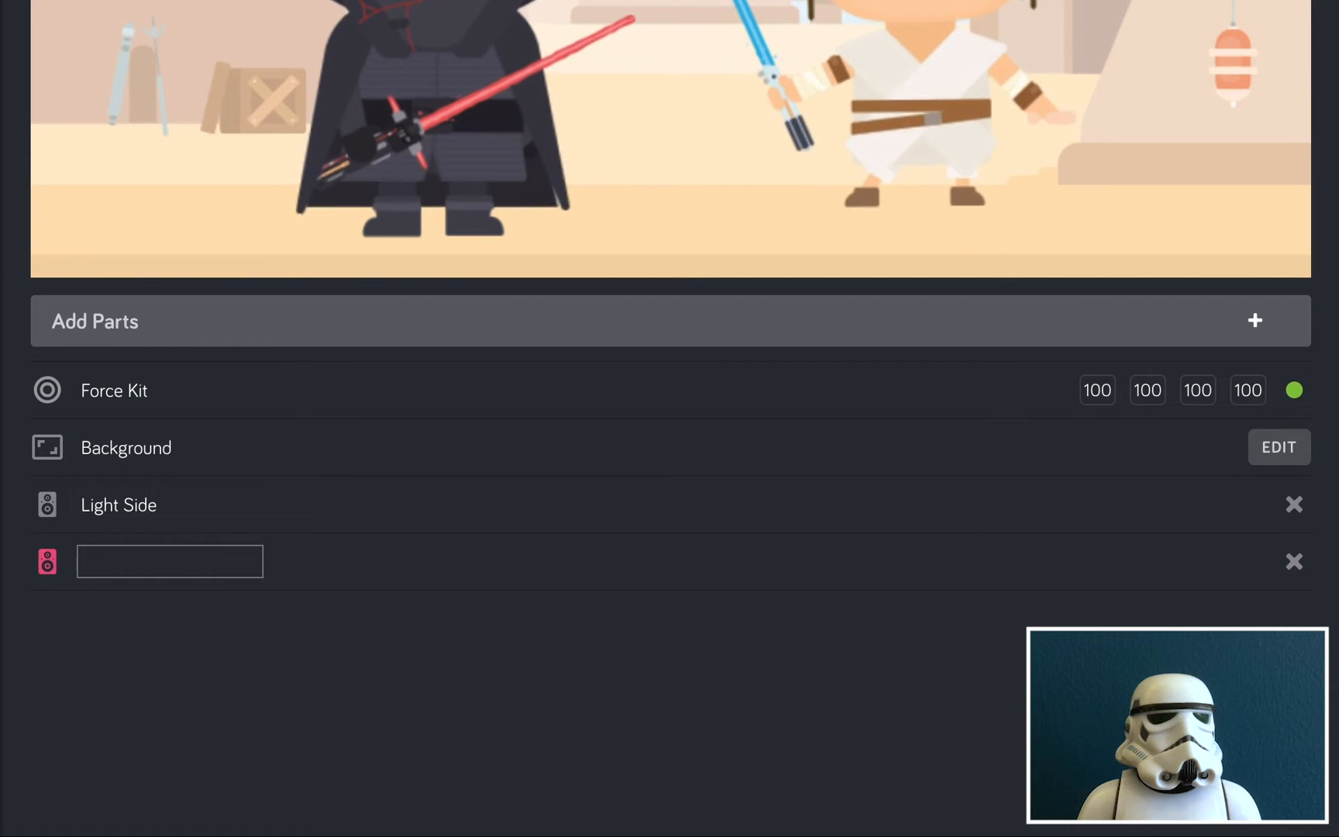
type("Da")
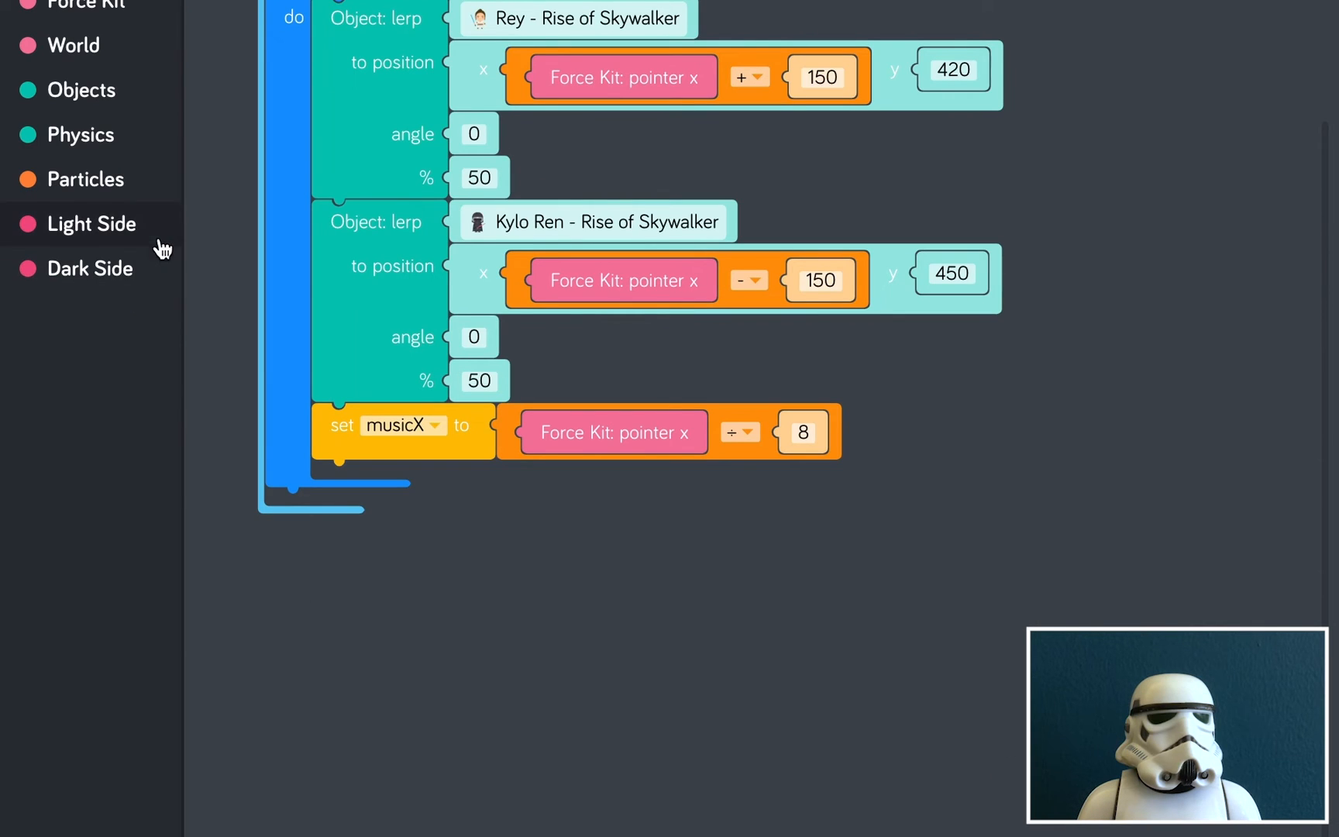
mouse_move(161, 240)
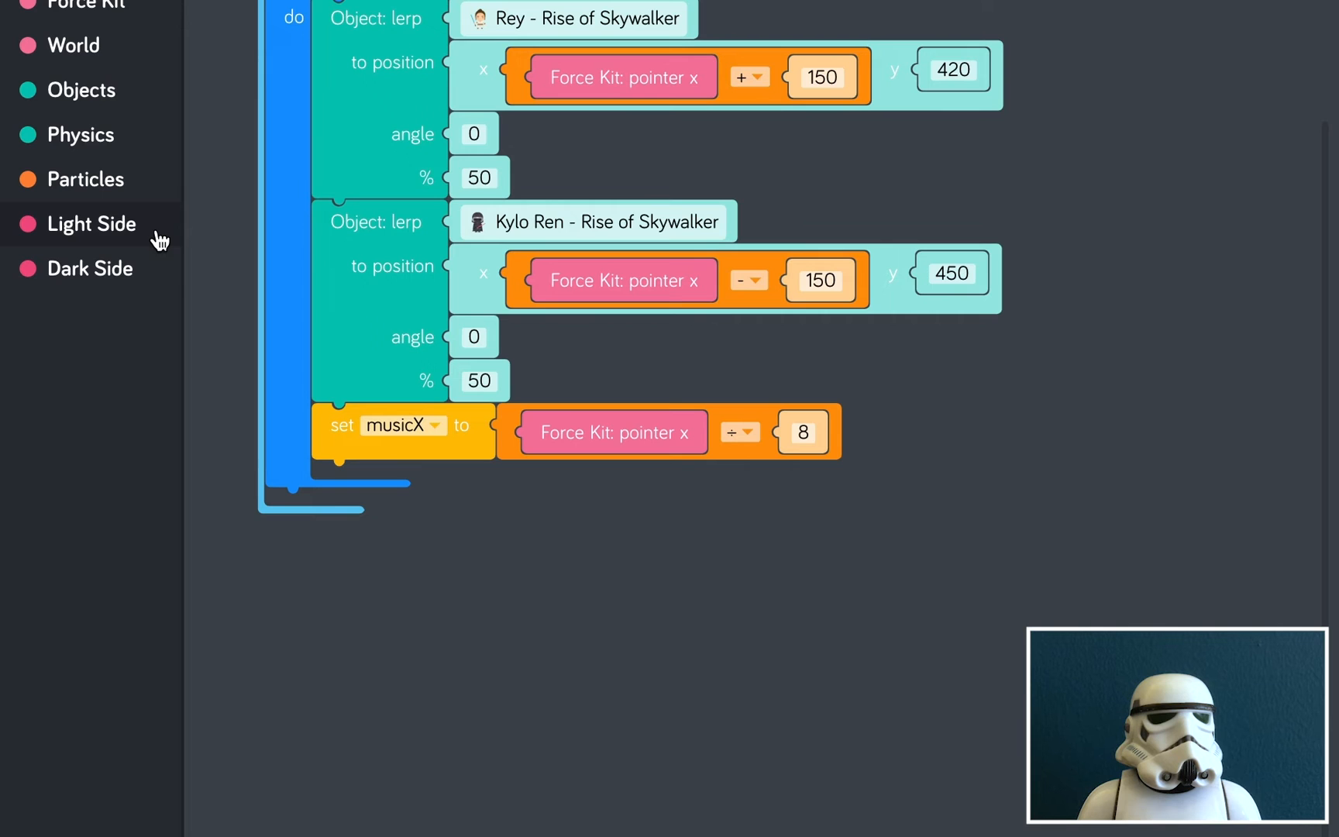
mouse_move(89, 268)
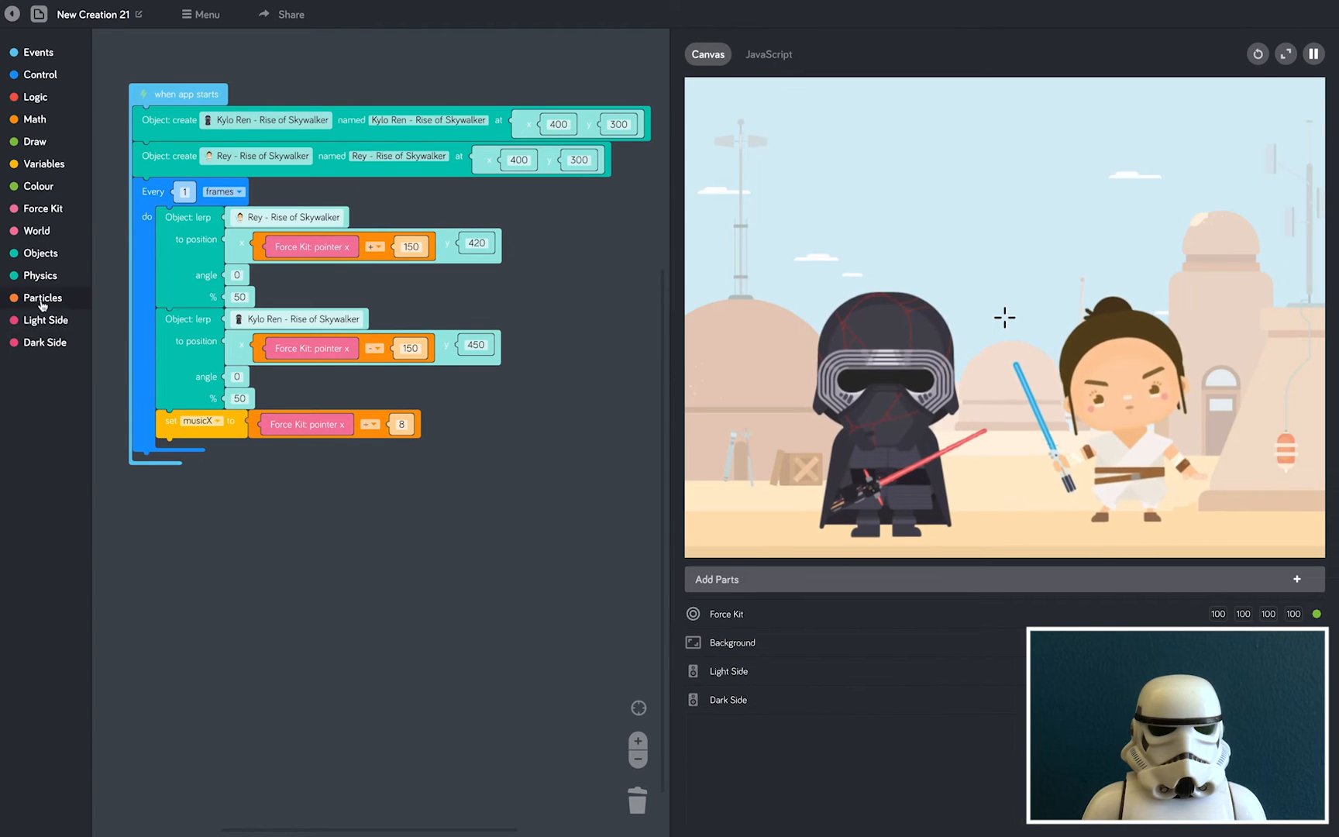
Set Light Side volume each frame to a lerp from 140 to 0 at 50 percent, under set musicX
left_click(43, 320)
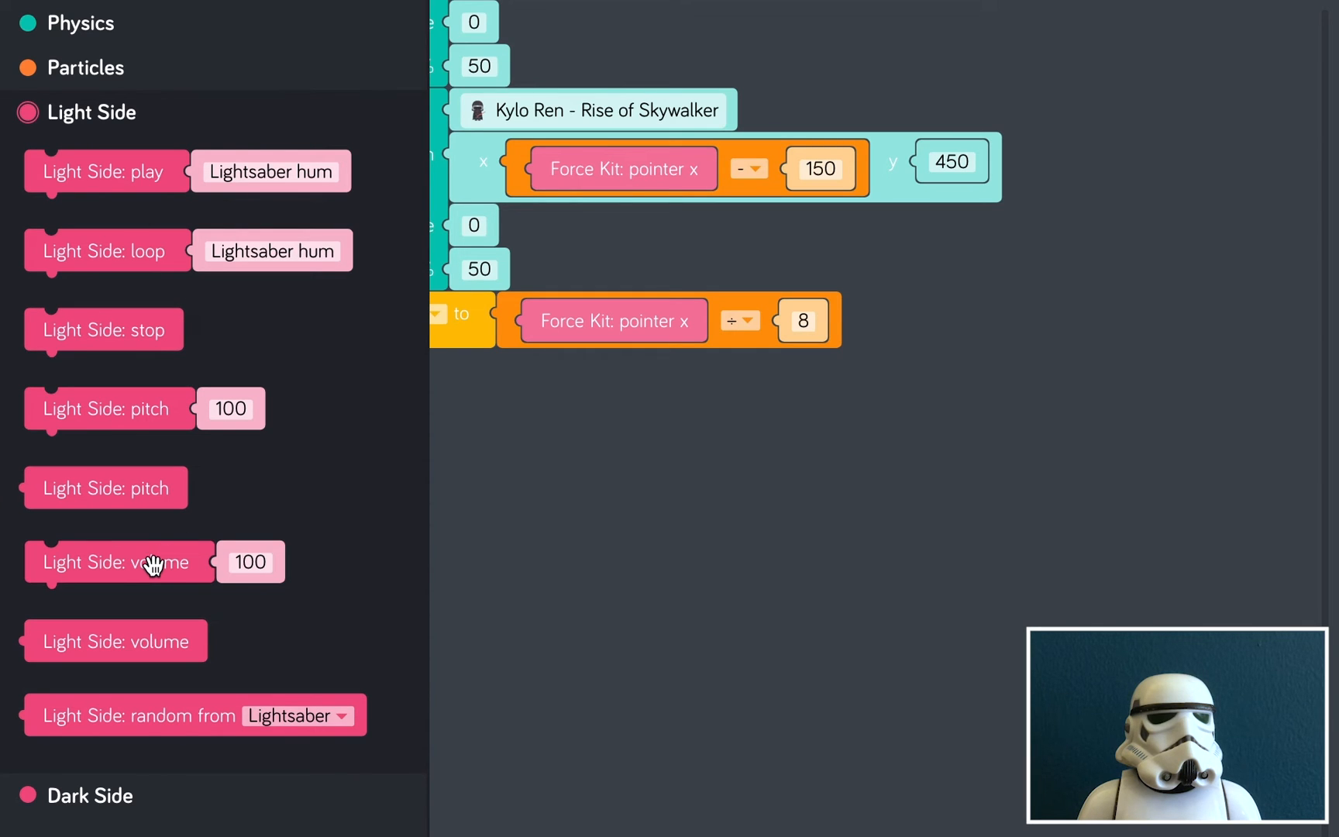
left_click_drag(119, 562, 465, 433)
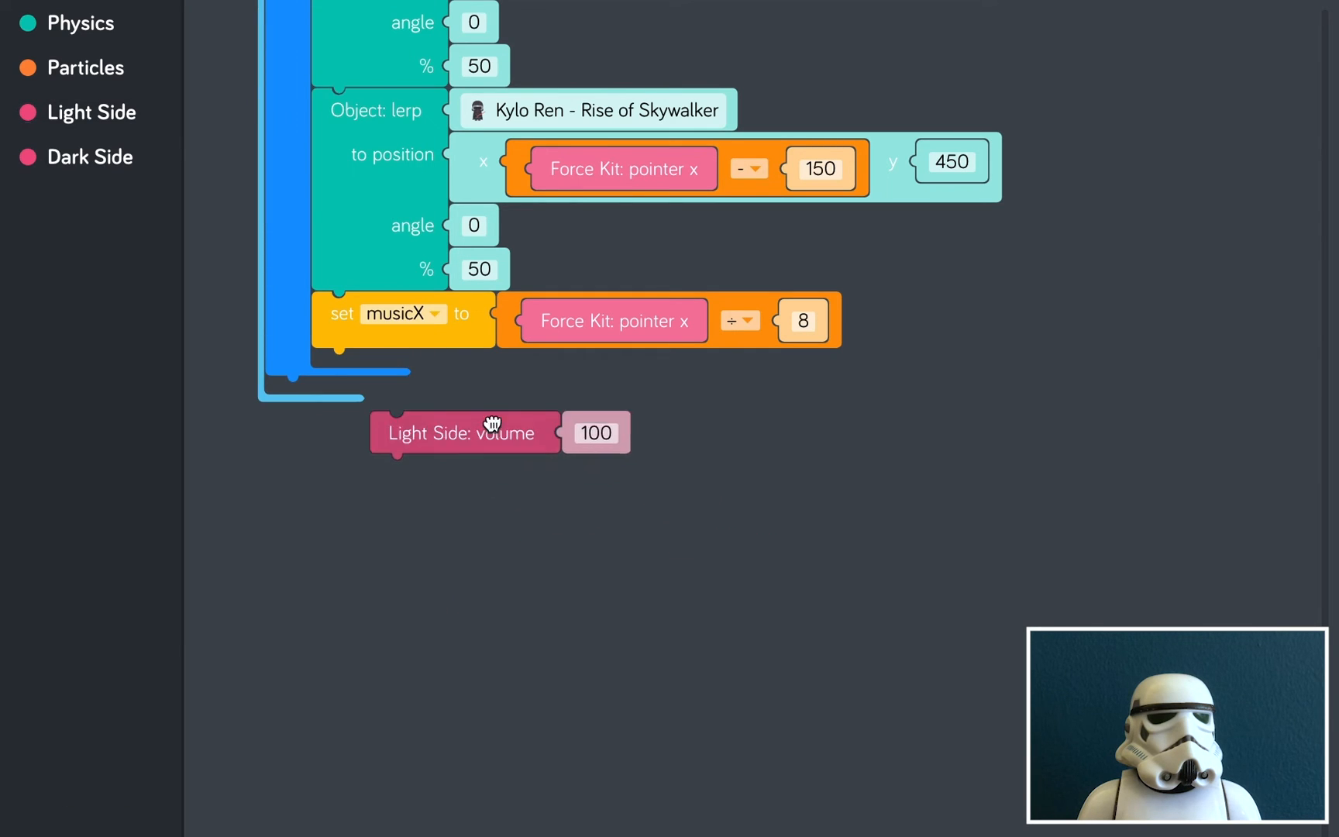
left_click_drag(492, 431, 462, 375)
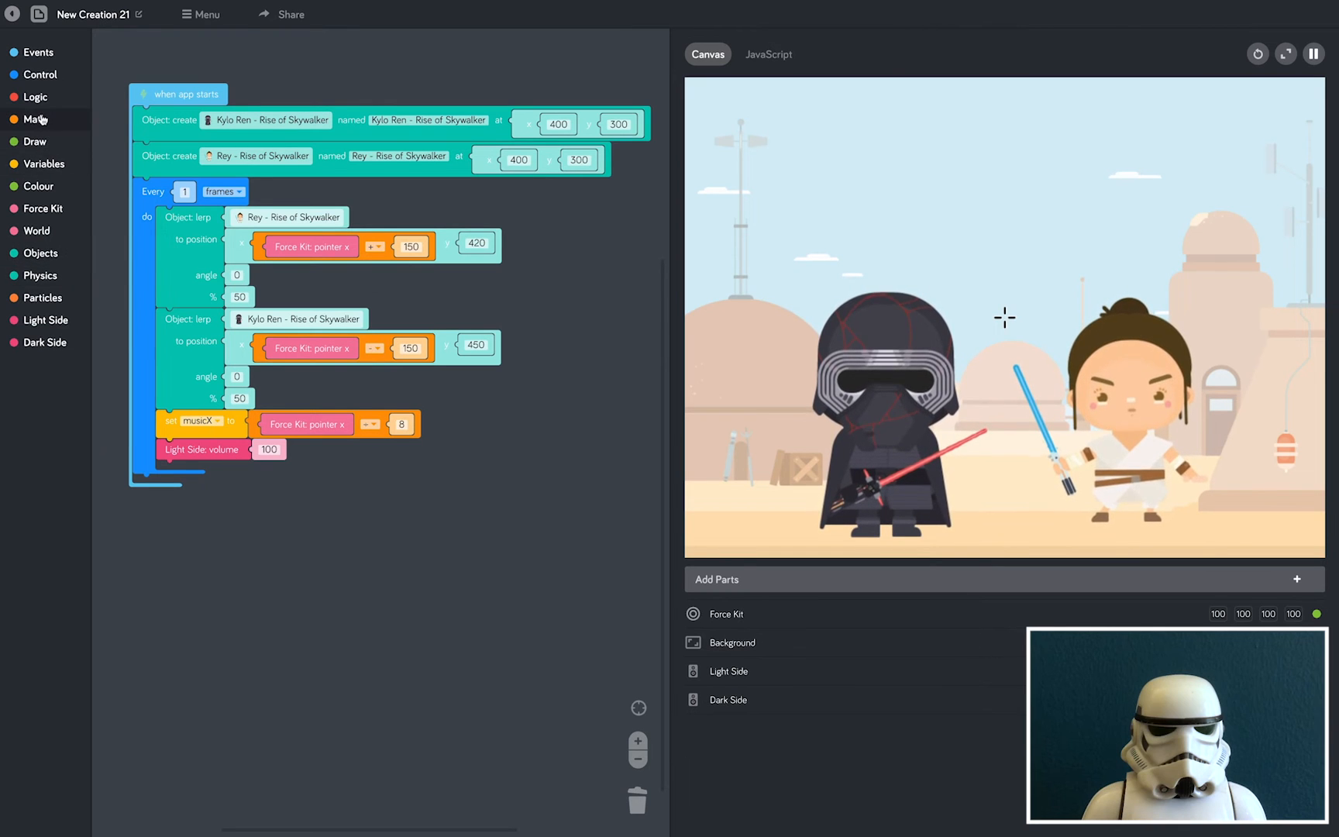
left_click(36, 120)
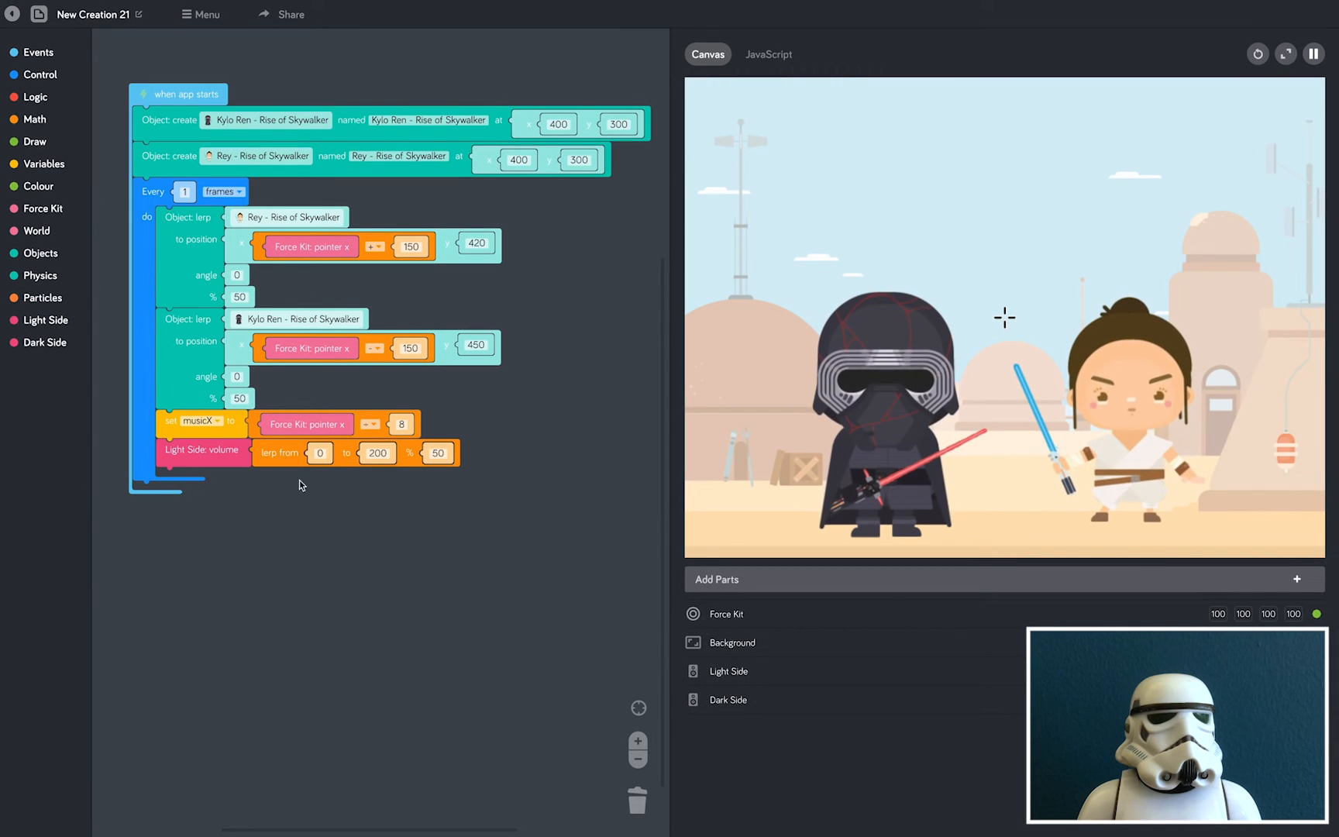
left_click(321, 453)
type("140")
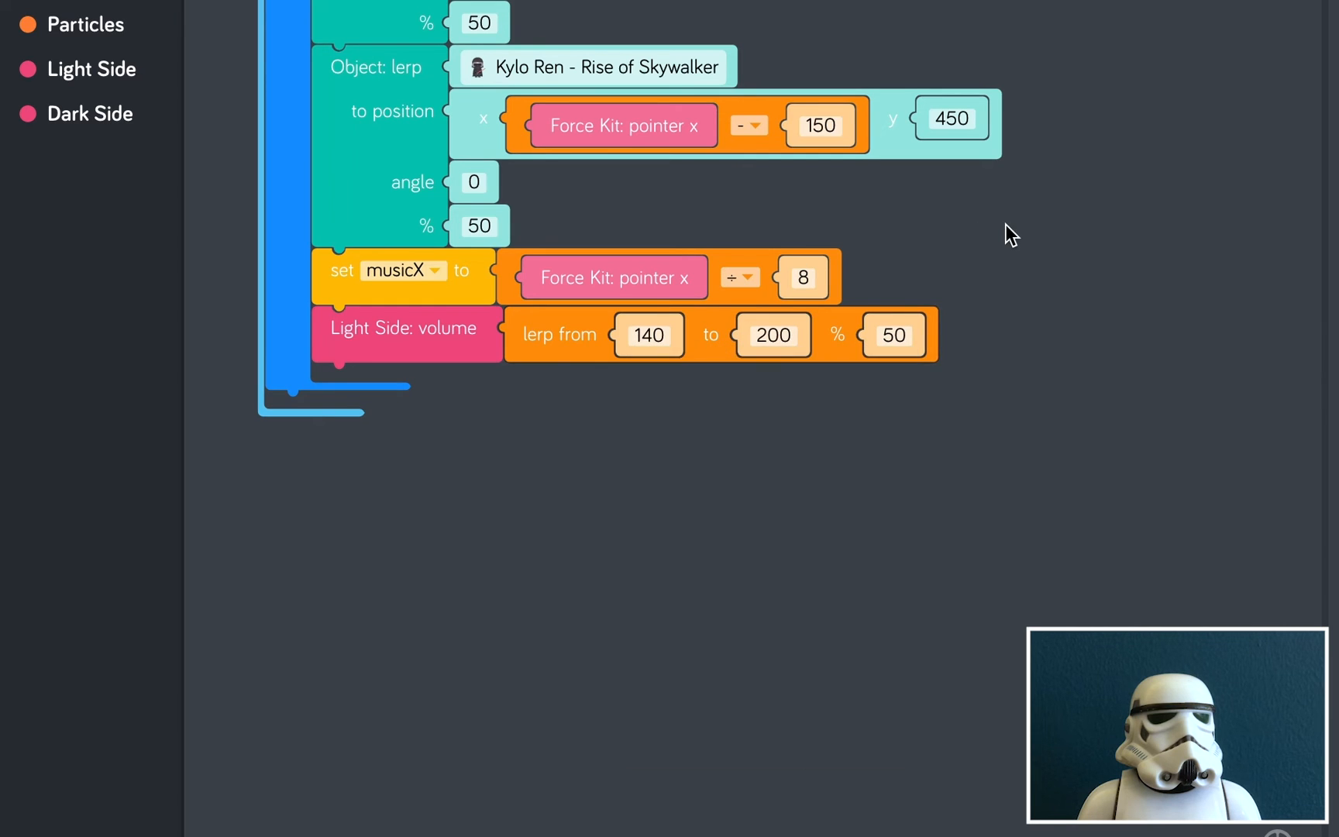
left_click(772, 333)
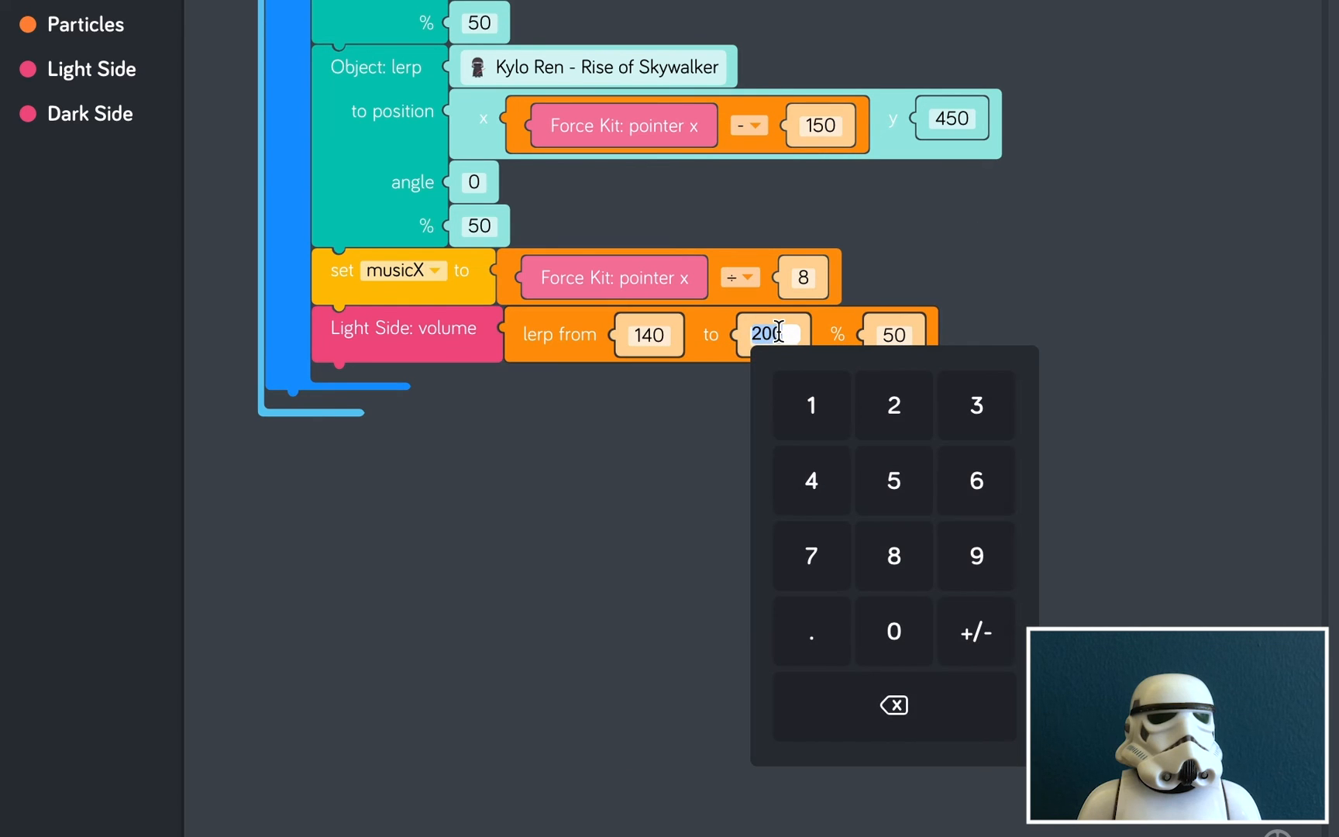
left_click(893, 631)
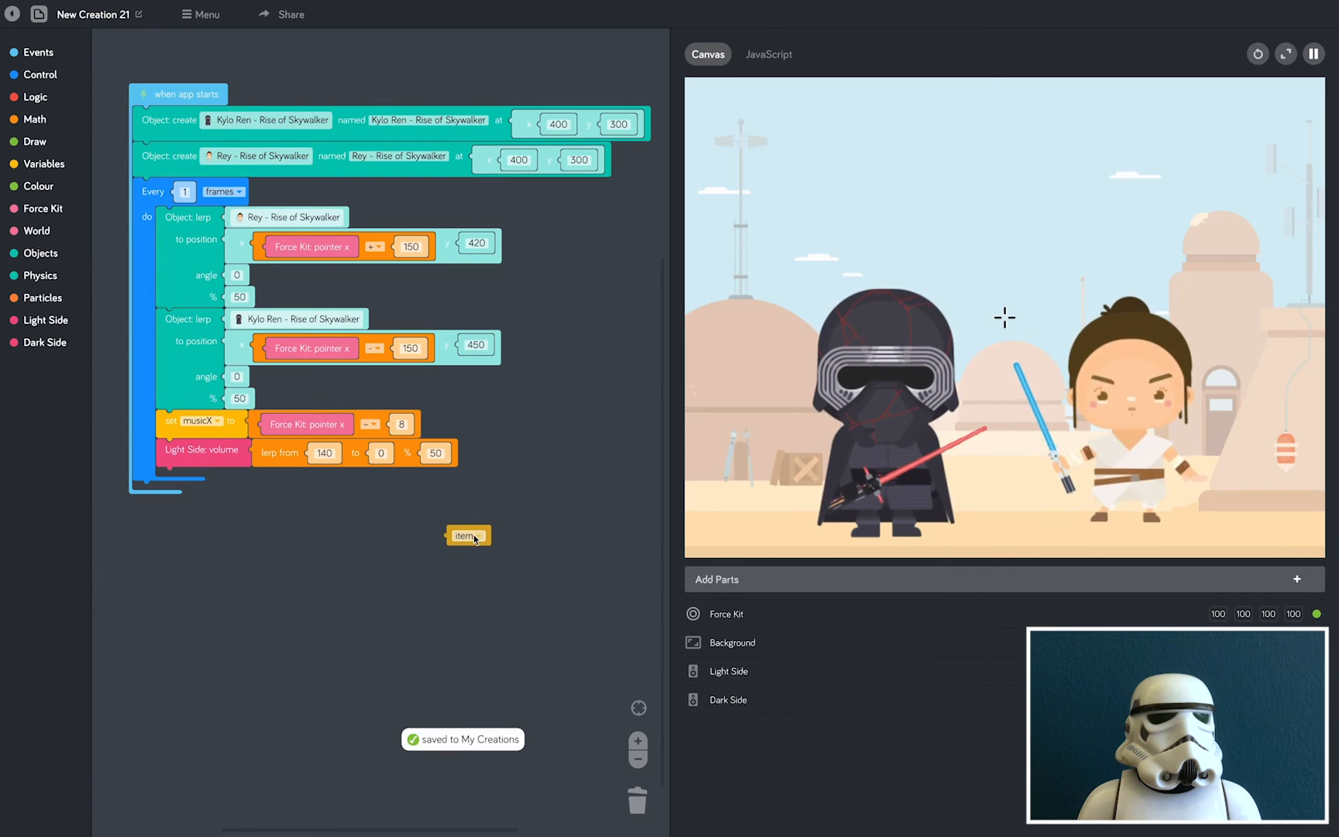
Use the musicX variable as the Light Side volume lerp percentage
left_click_drag(468, 535, 442, 453)
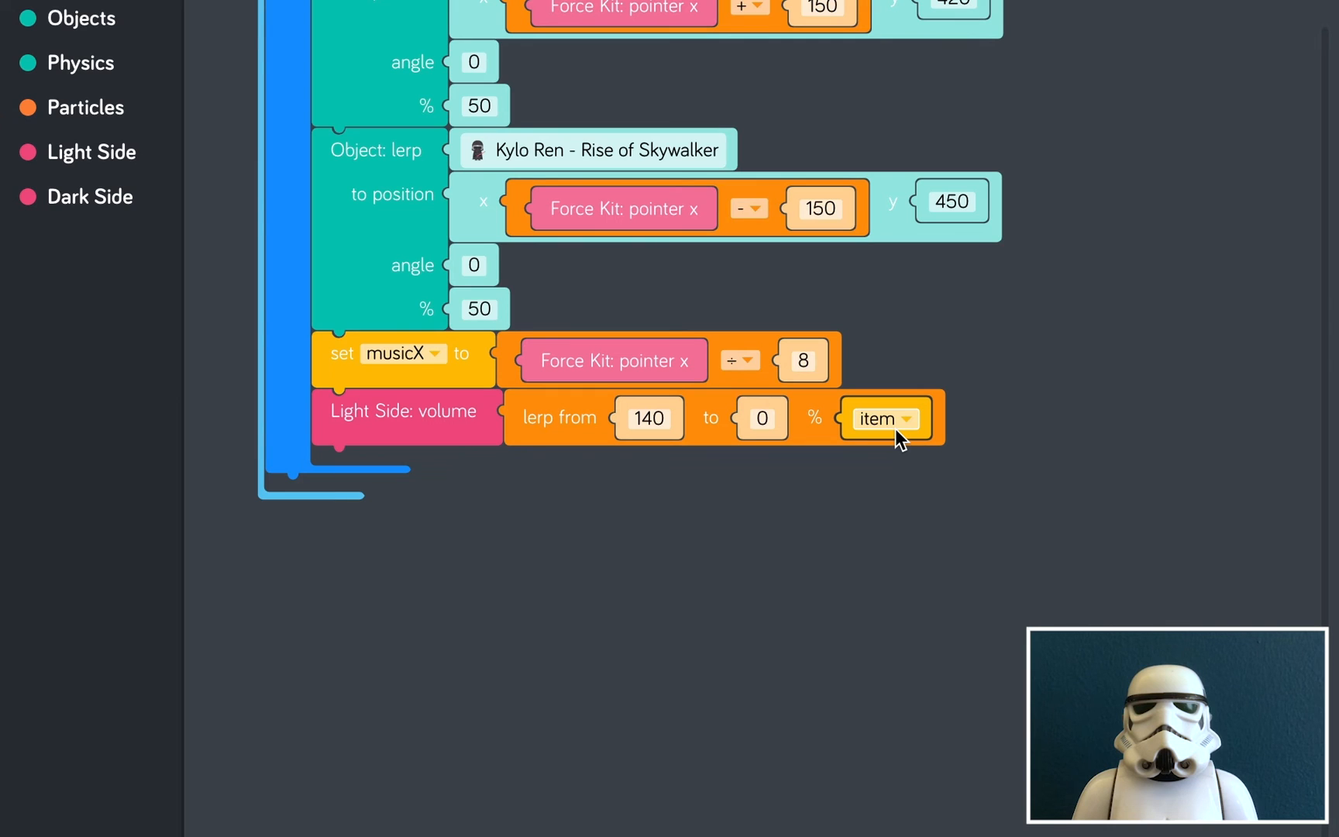
mouse_move(902, 426)
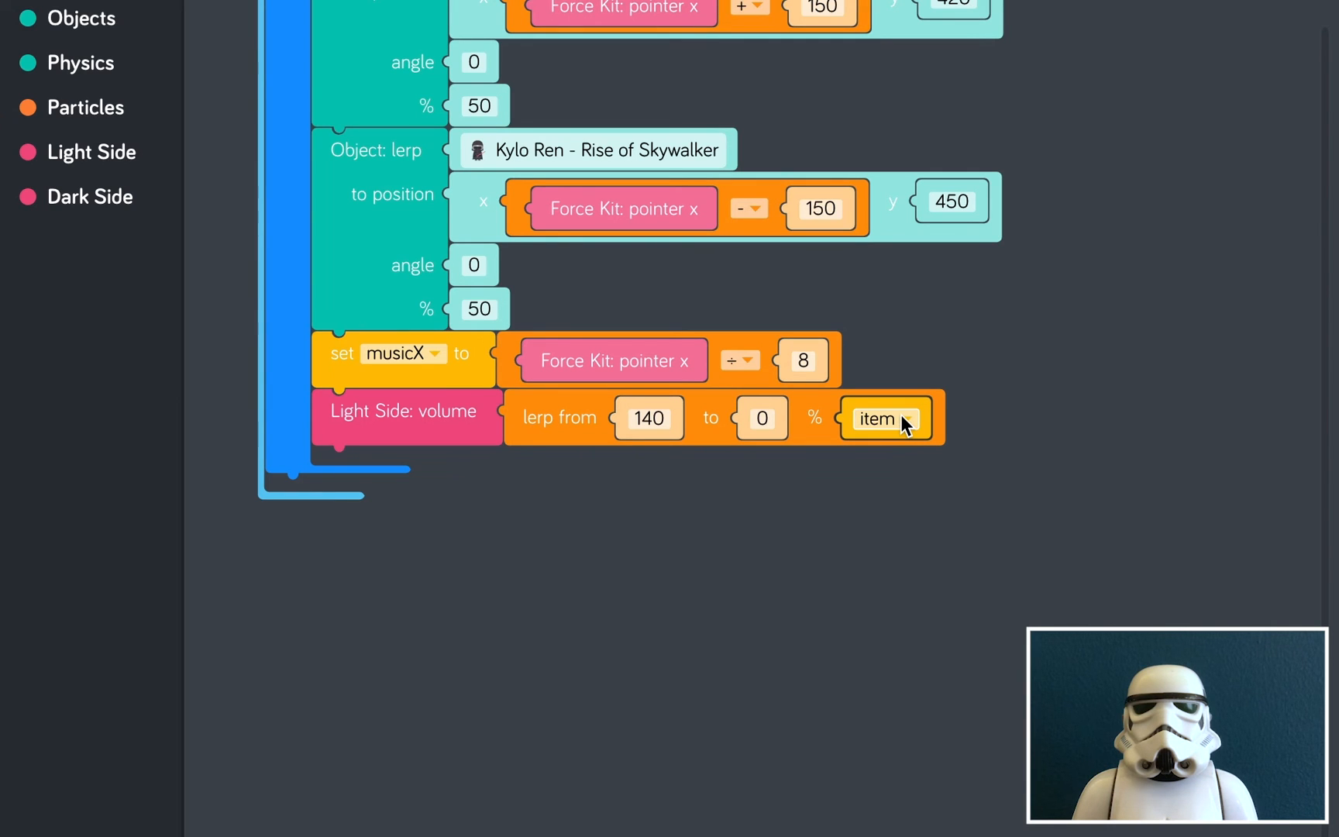
left_click(883, 416)
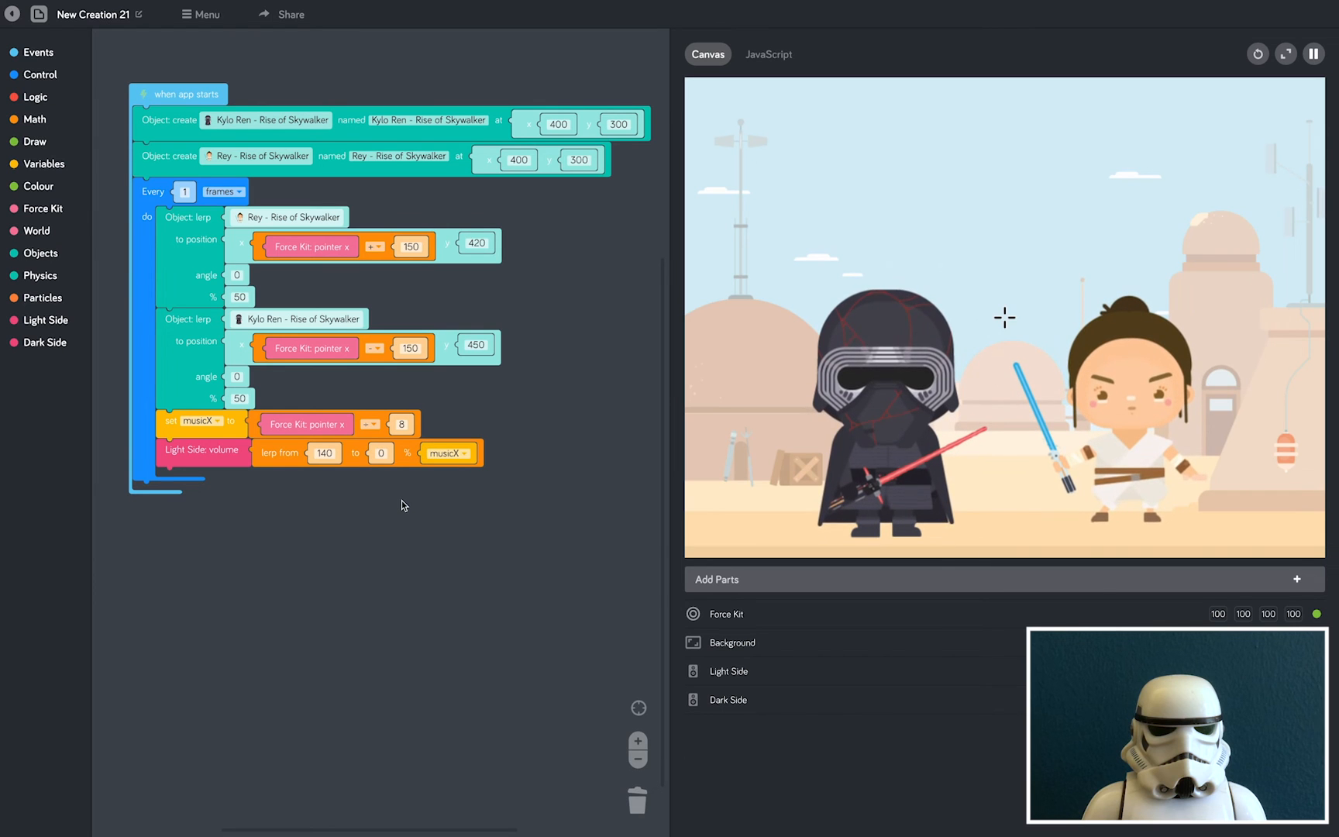
left_click(43, 343)
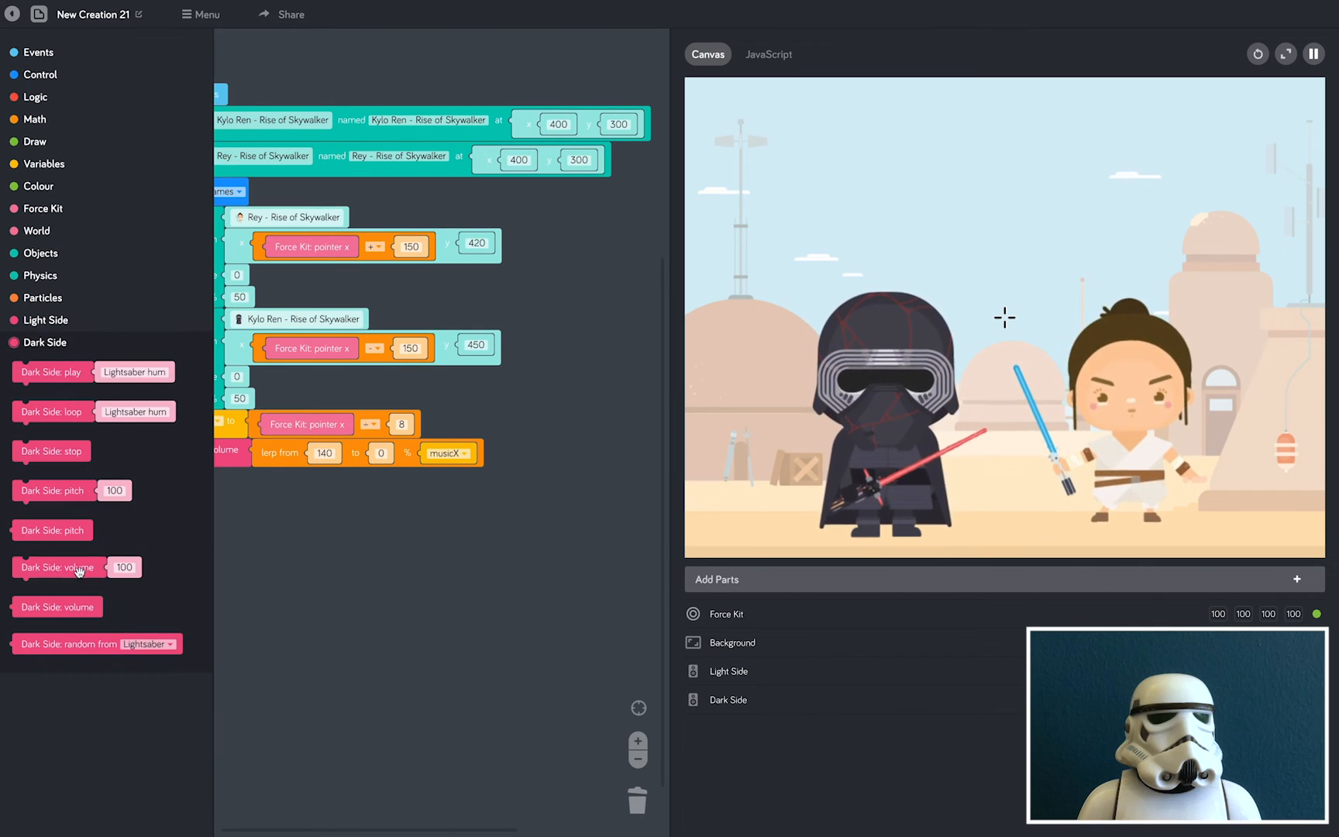
Set Dark Side volume each frame to a lerp from 0 to 100 at musicX percent
left_click(34, 119)
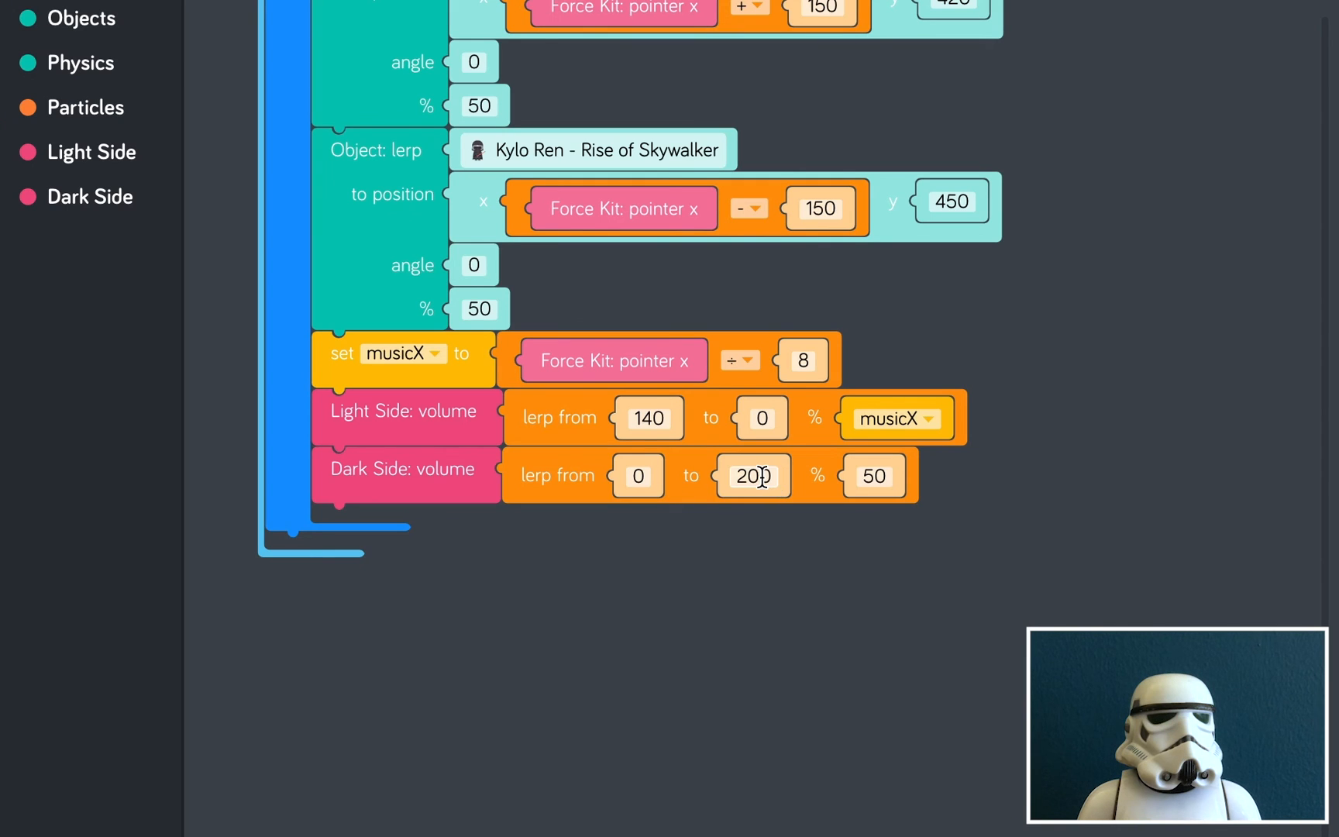
left_click(751, 474)
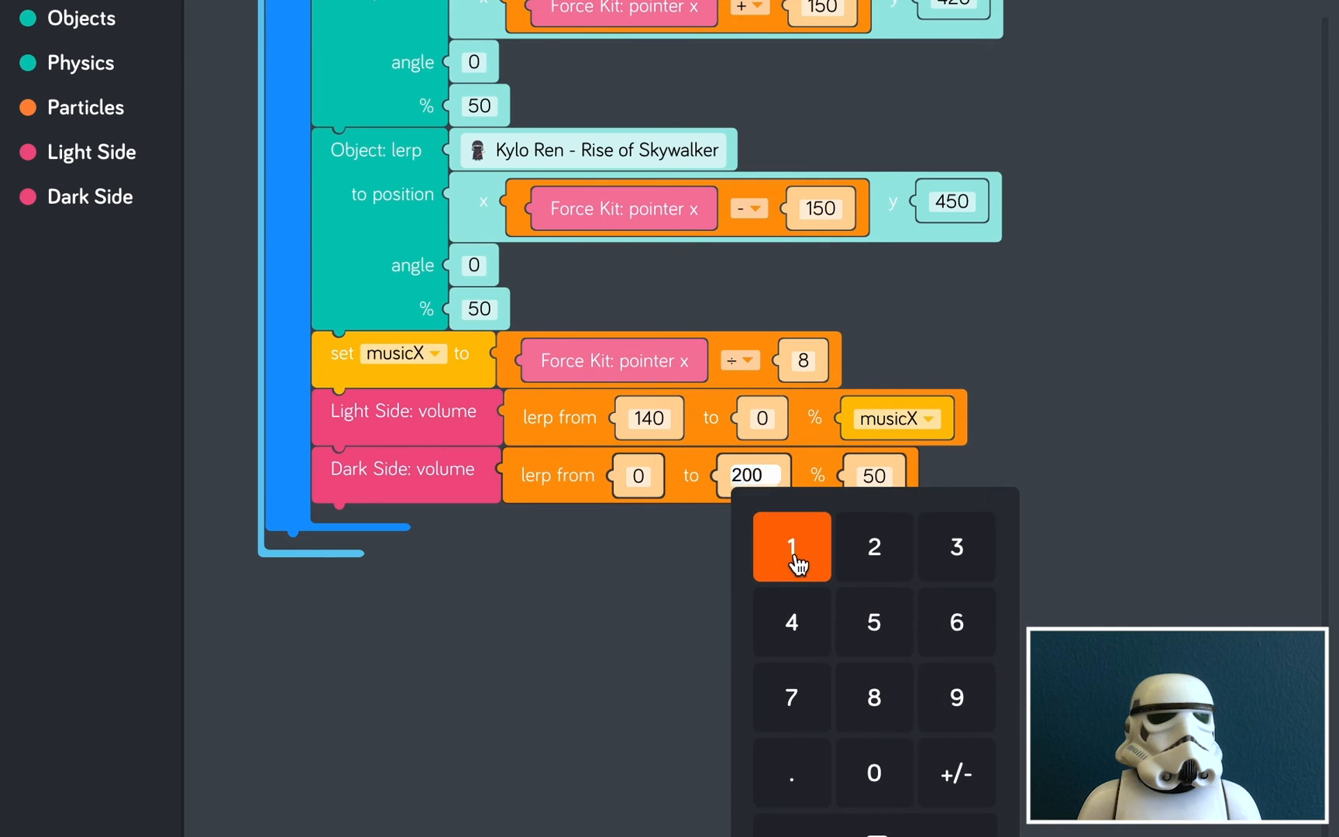
left_click(791, 547)
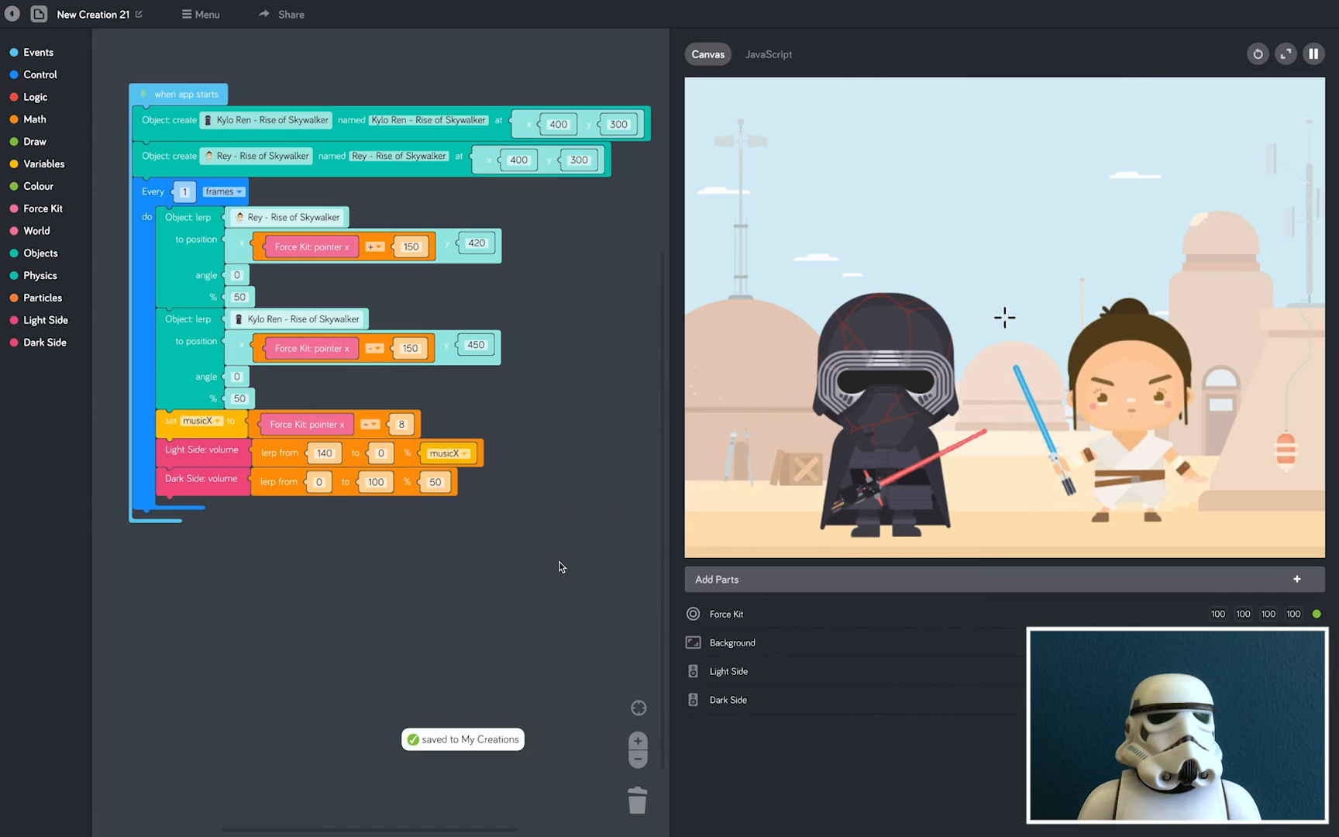
left_click(43, 164)
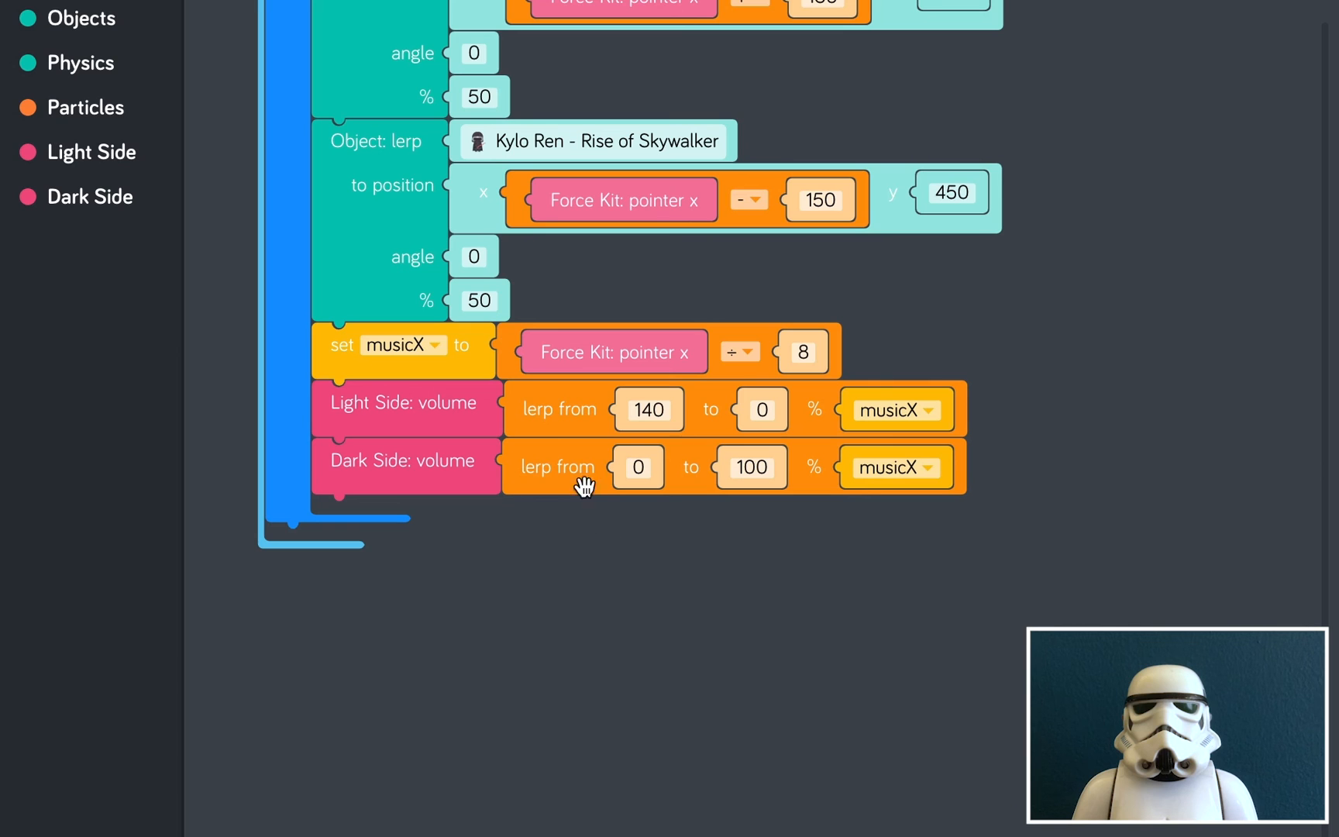
mouse_move(655, 439)
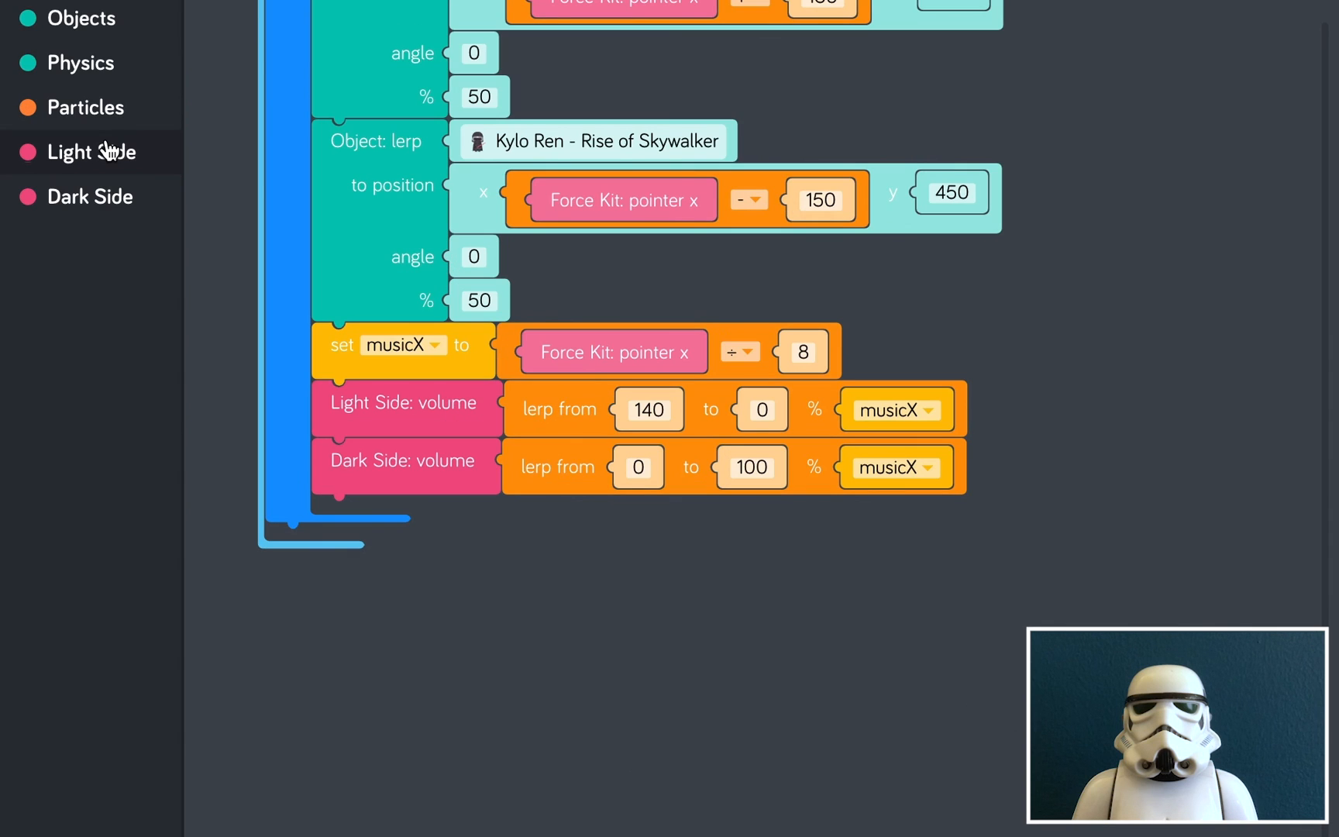
Loop the Light Side speaker's Strings loop - Light Side theme music on app start
left_click(90, 152)
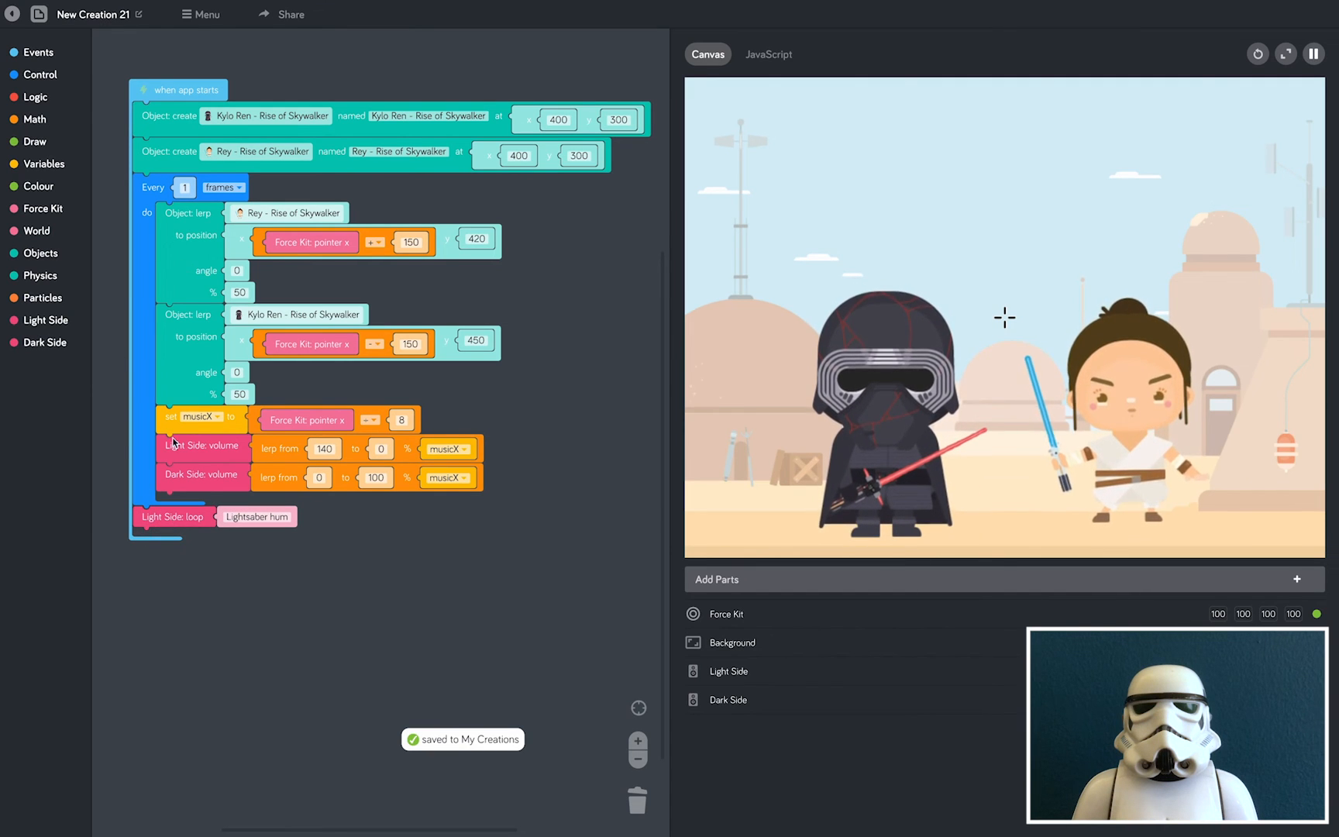
left_click(256, 516)
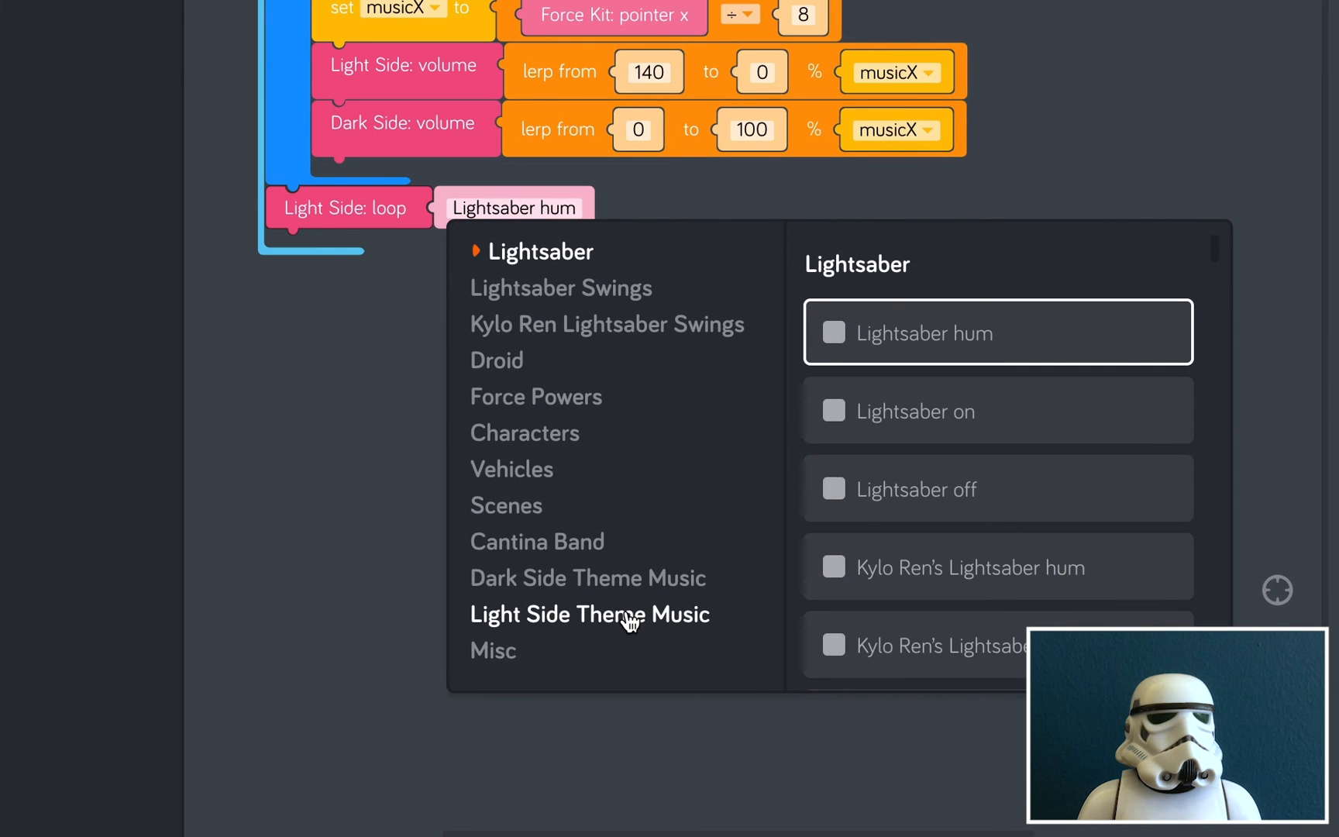
left_click(589, 613)
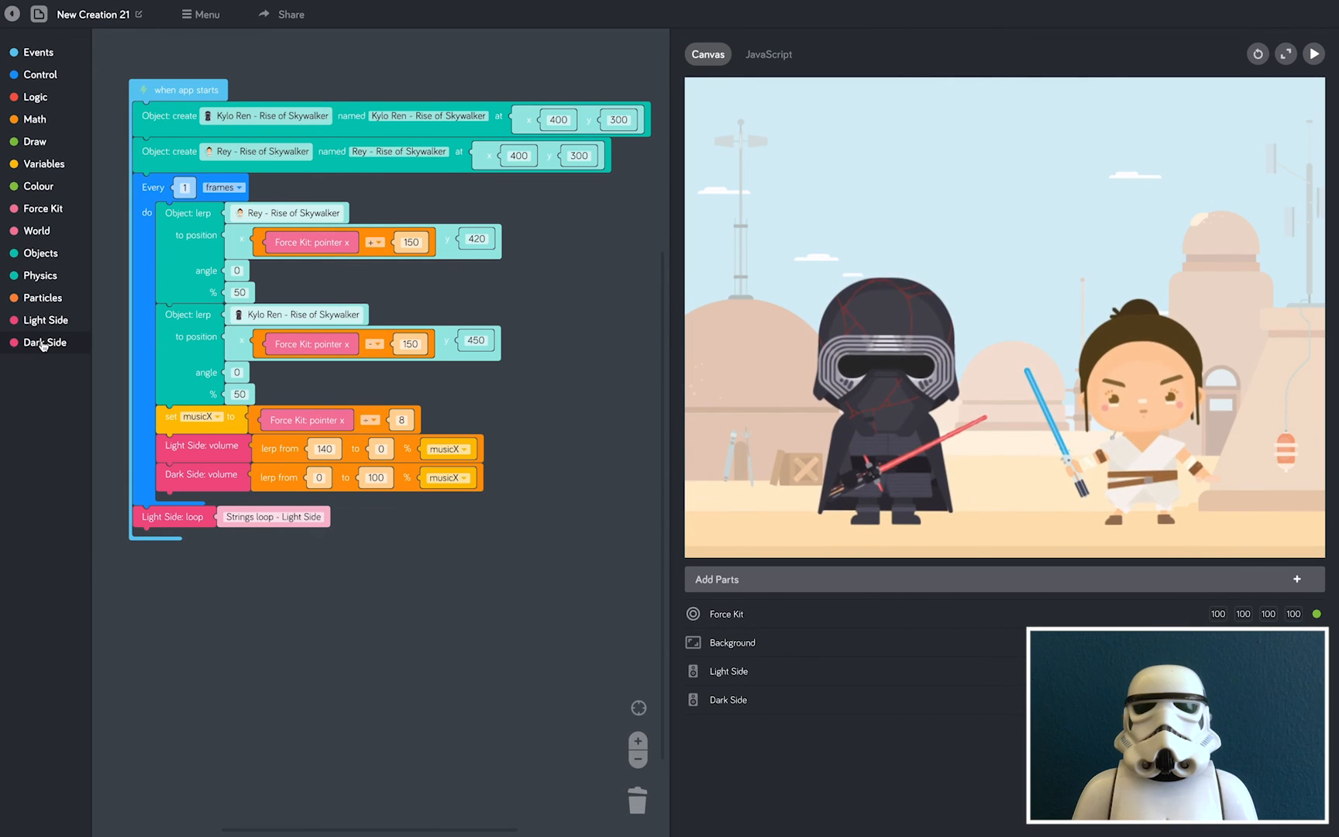
Loop the Dark Side speaker's Brass loop - Dark Side track on app start
left_click(45, 343)
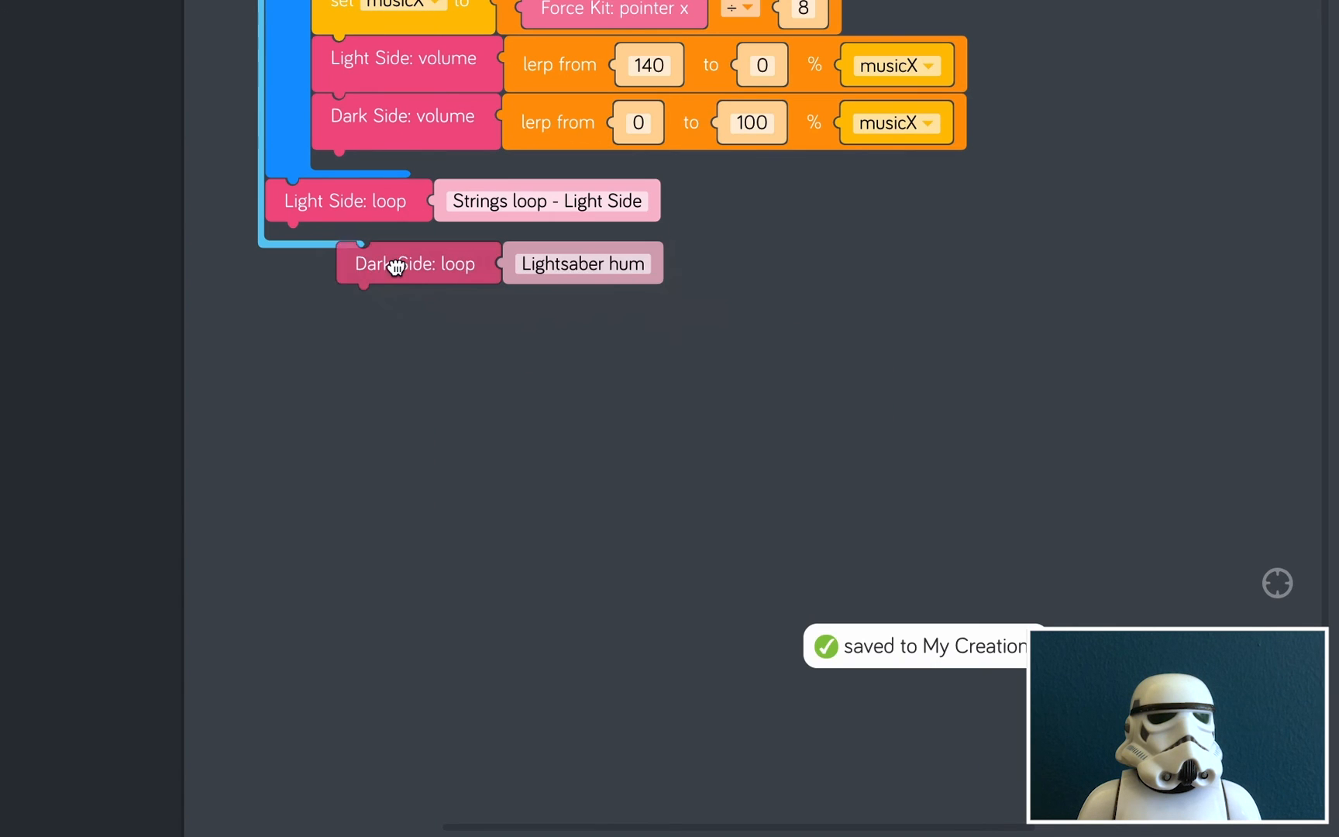
left_click(582, 263)
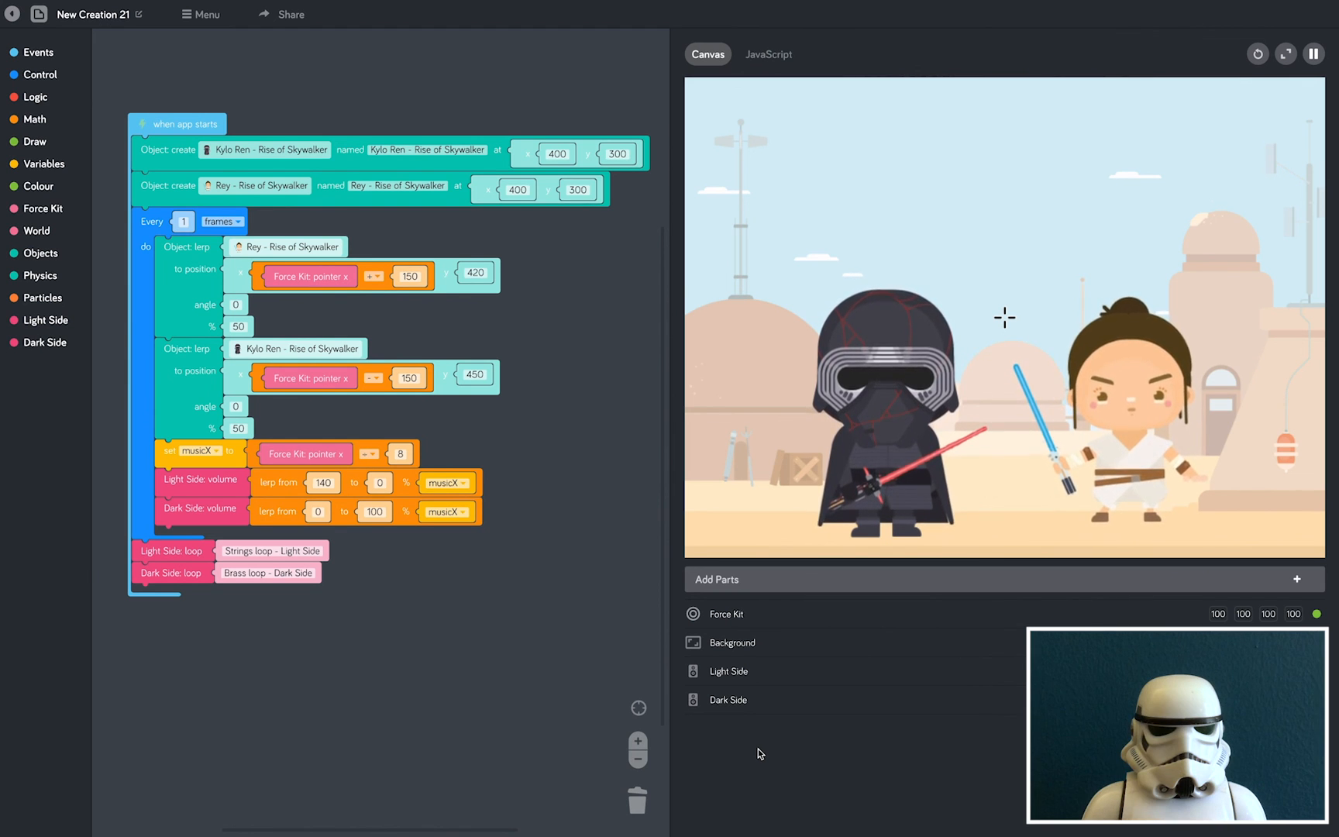
left_click(42, 321)
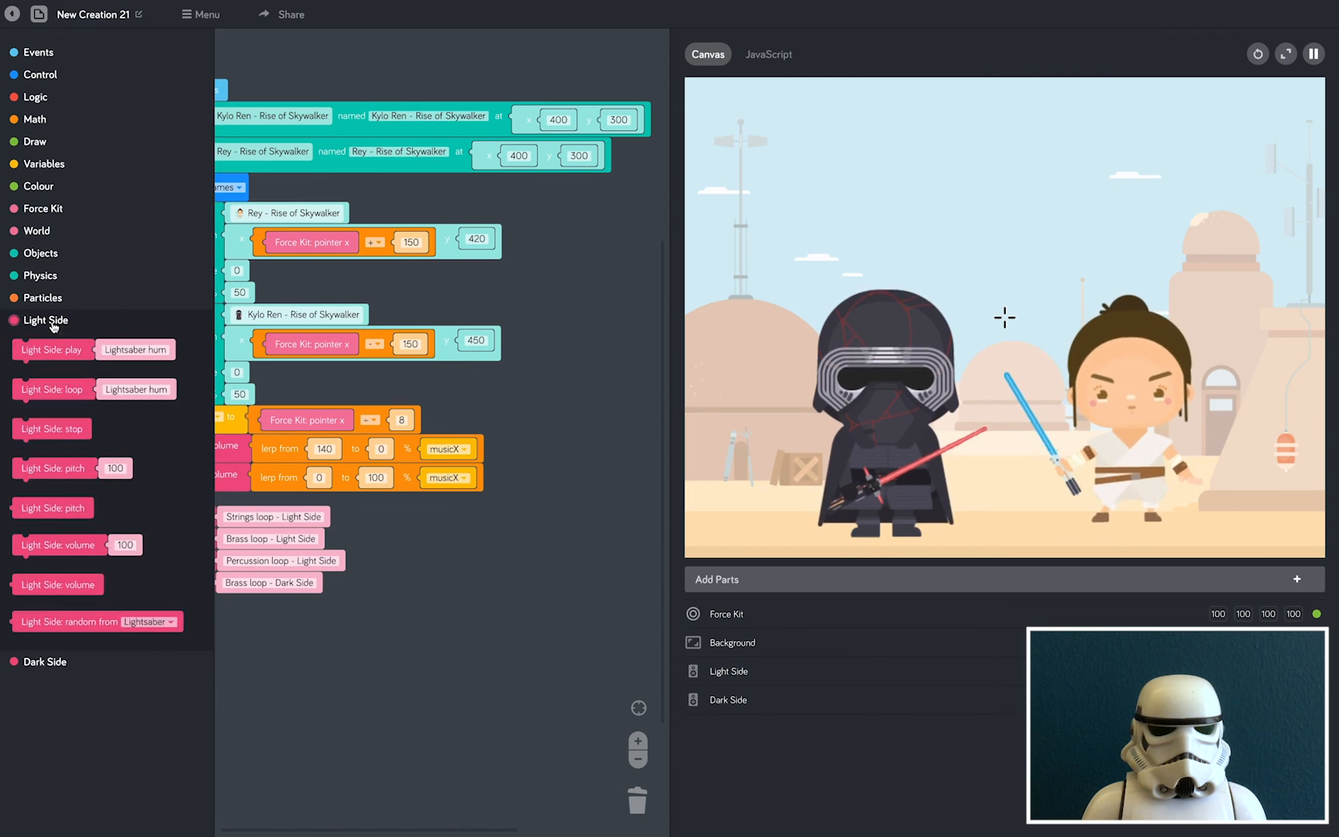